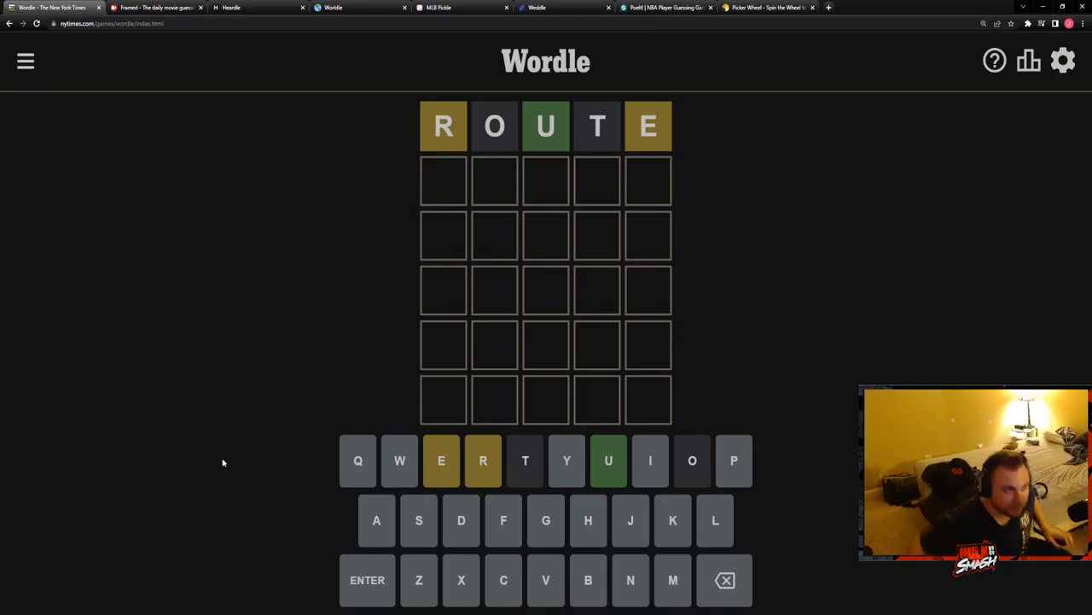
mouse_move(294, 502)
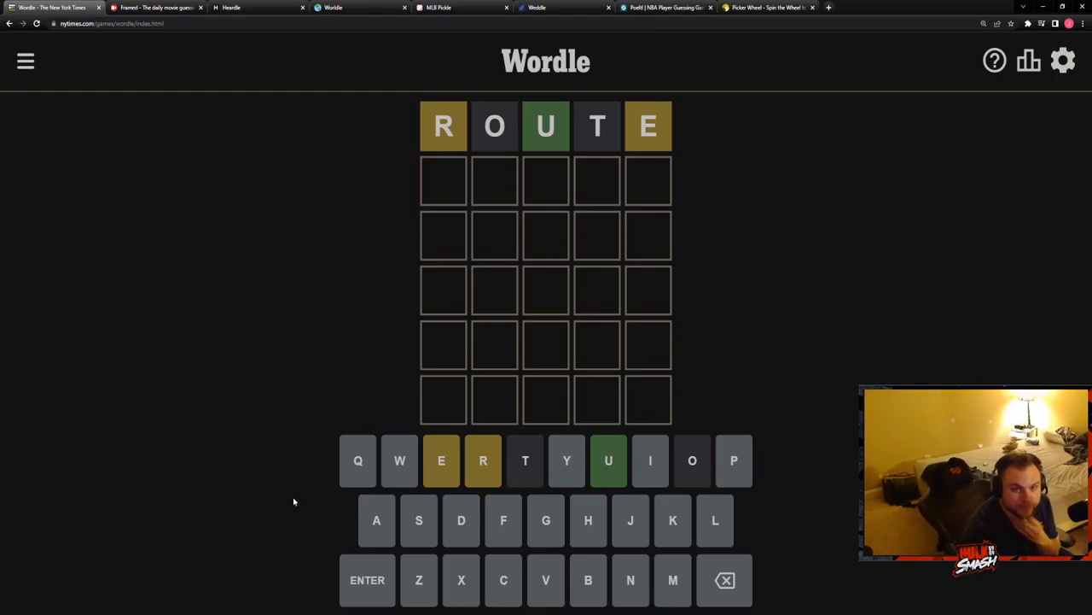
mouse_move(321, 480)
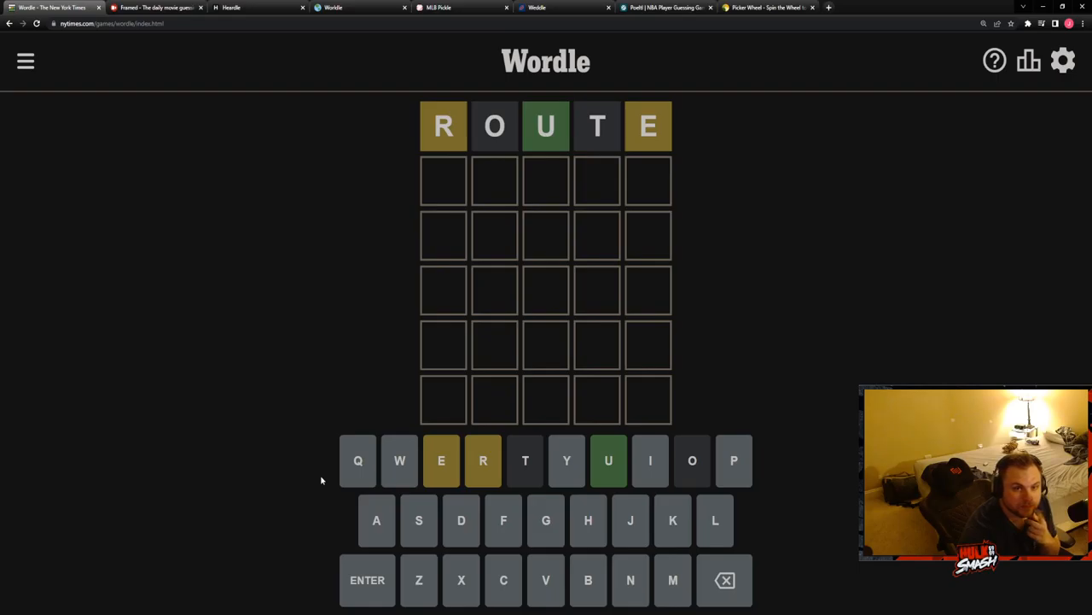
mouse_move(373, 526)
text(PRU)
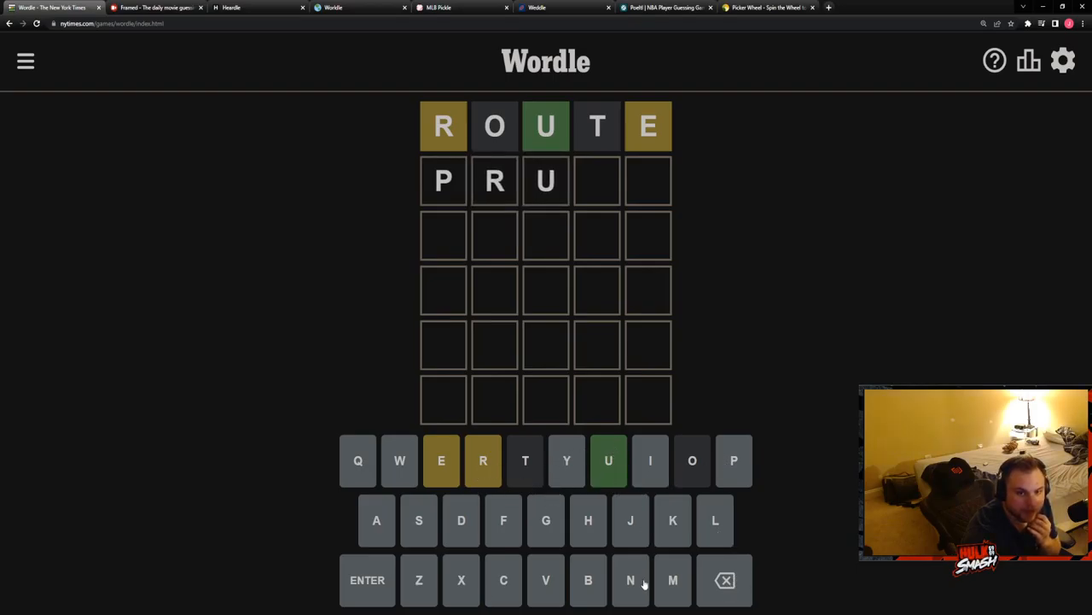
- Guess PRUNE, ERUPT and CRUEL after ROUTE, solving Wordle on the fourth guess
text(NE)
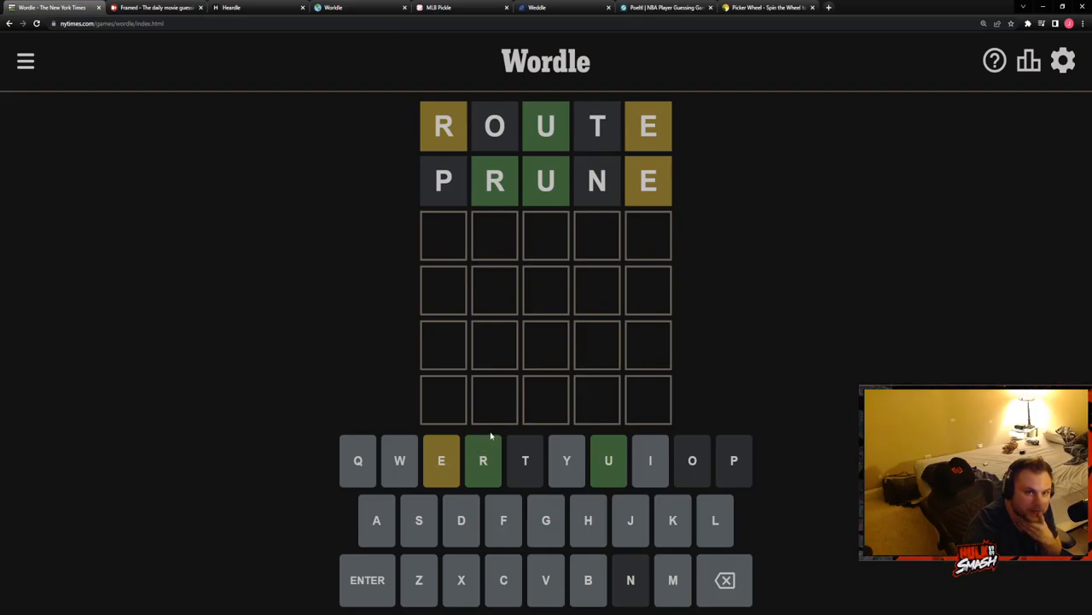
mouse_move(485, 434)
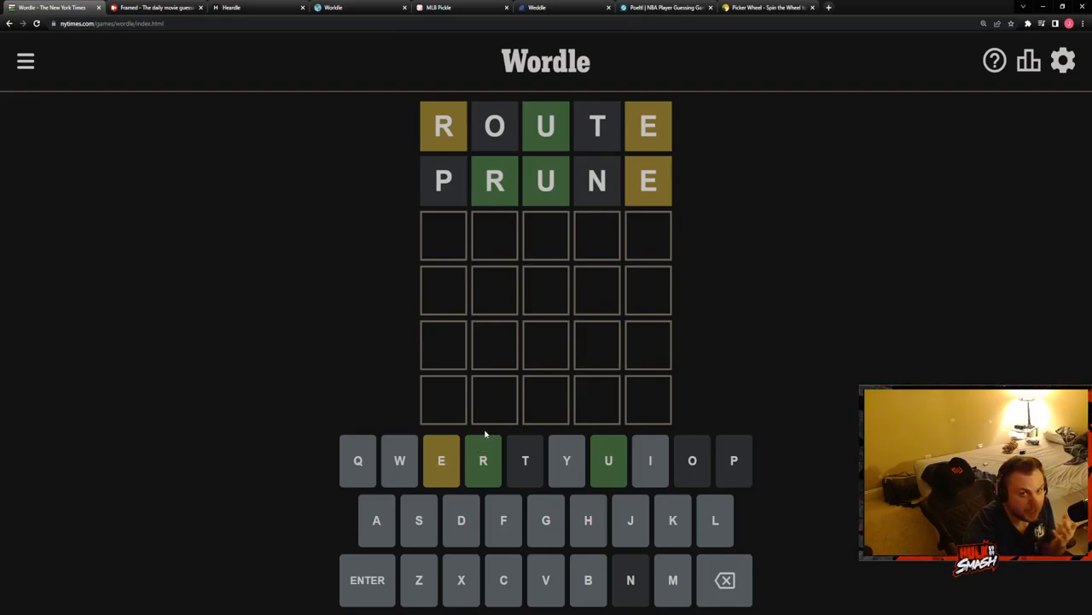
mouse_move(524, 396)
text(ERU)
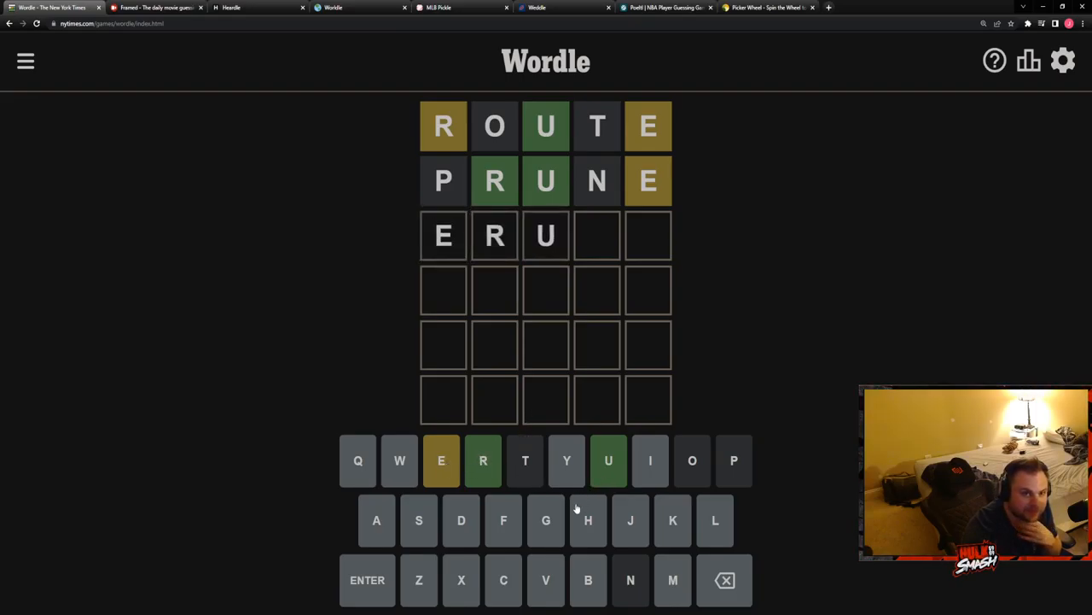
mouse_move(563, 502)
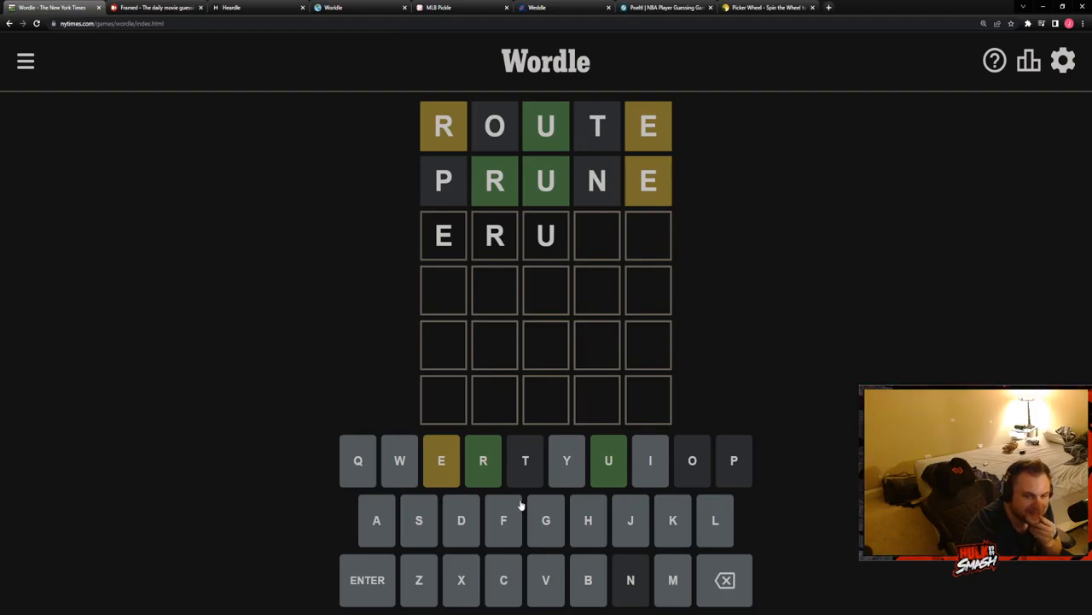
mouse_move(515, 512)
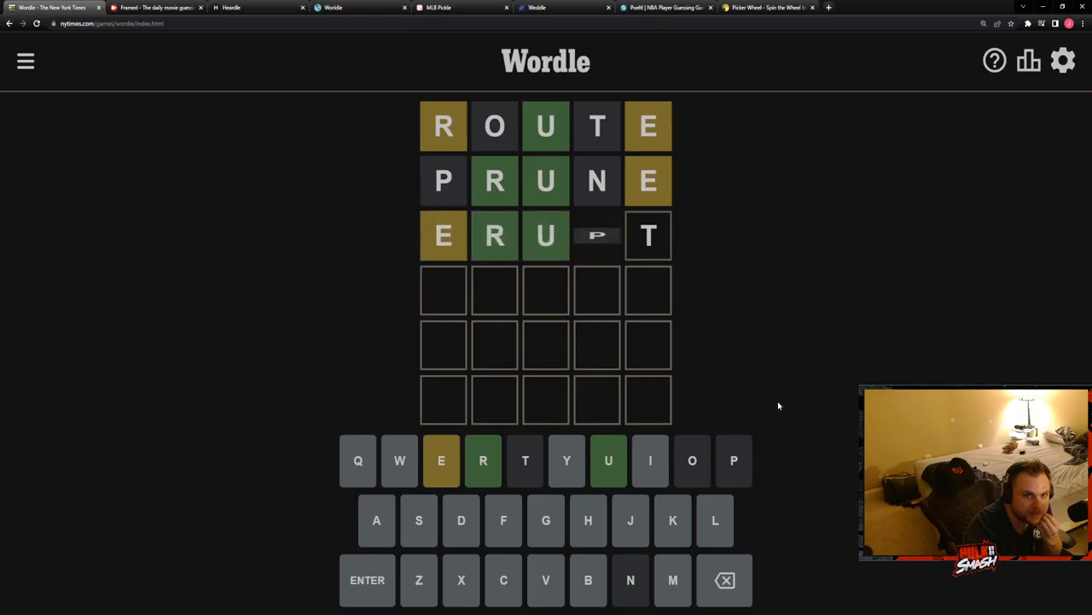
text(CRUEL)
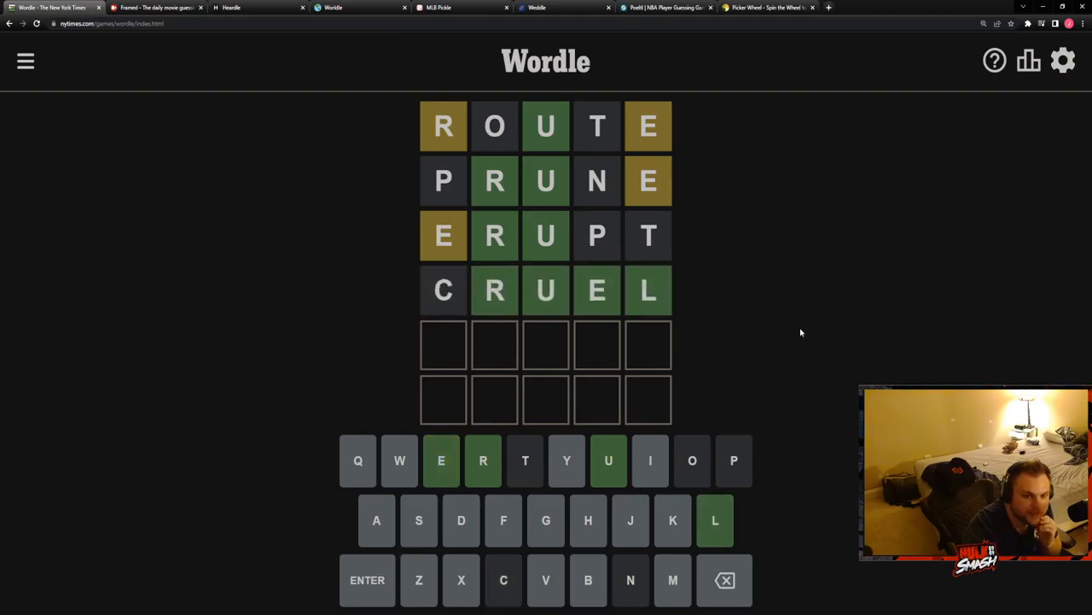
mouse_move(785, 357)
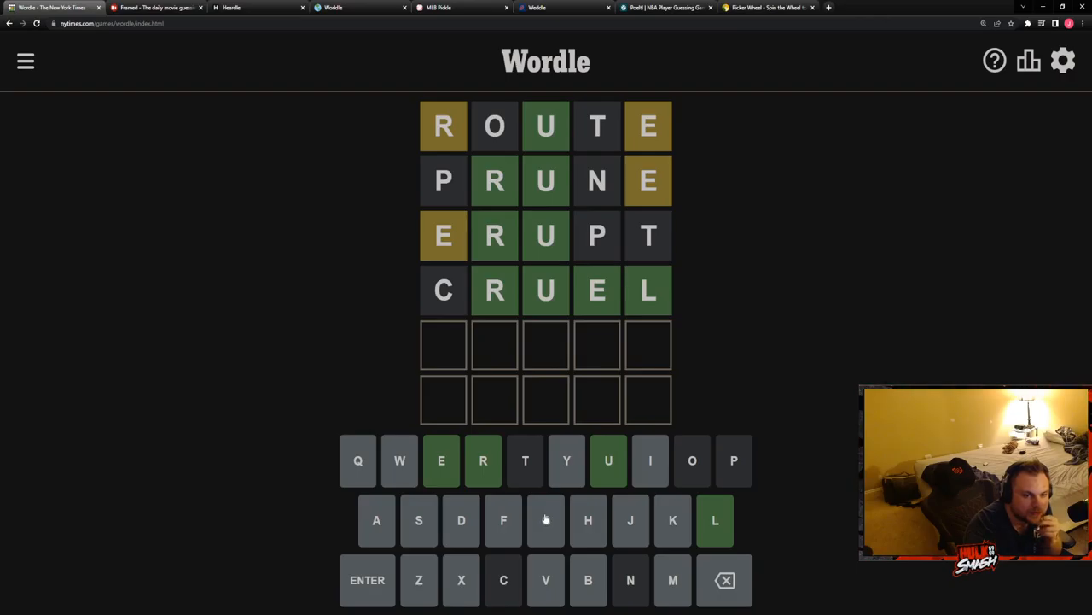
mouse_move(553, 536)
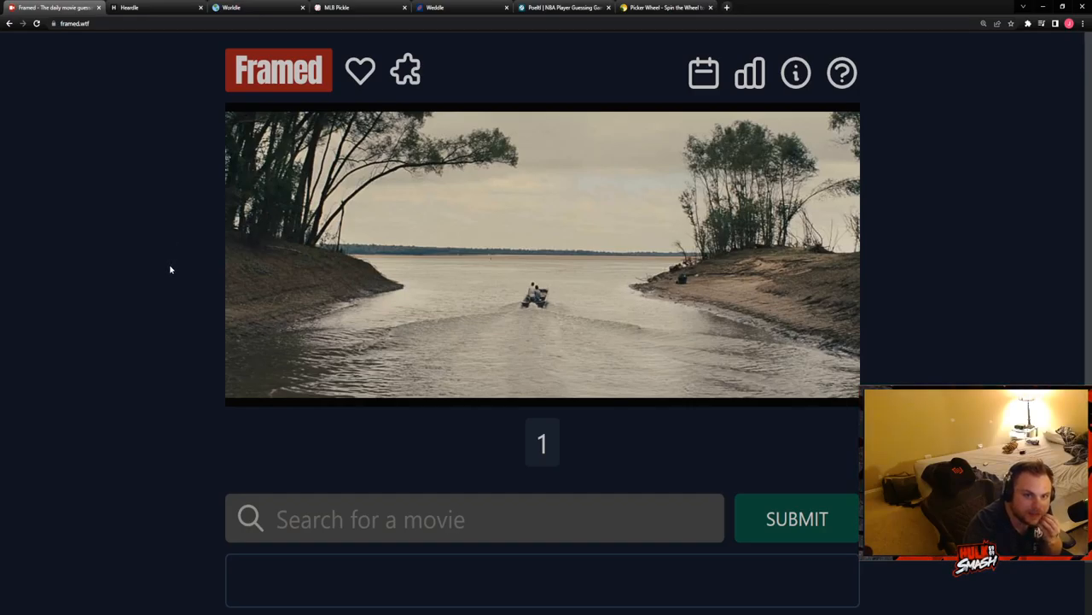
mouse_move(150, 273)
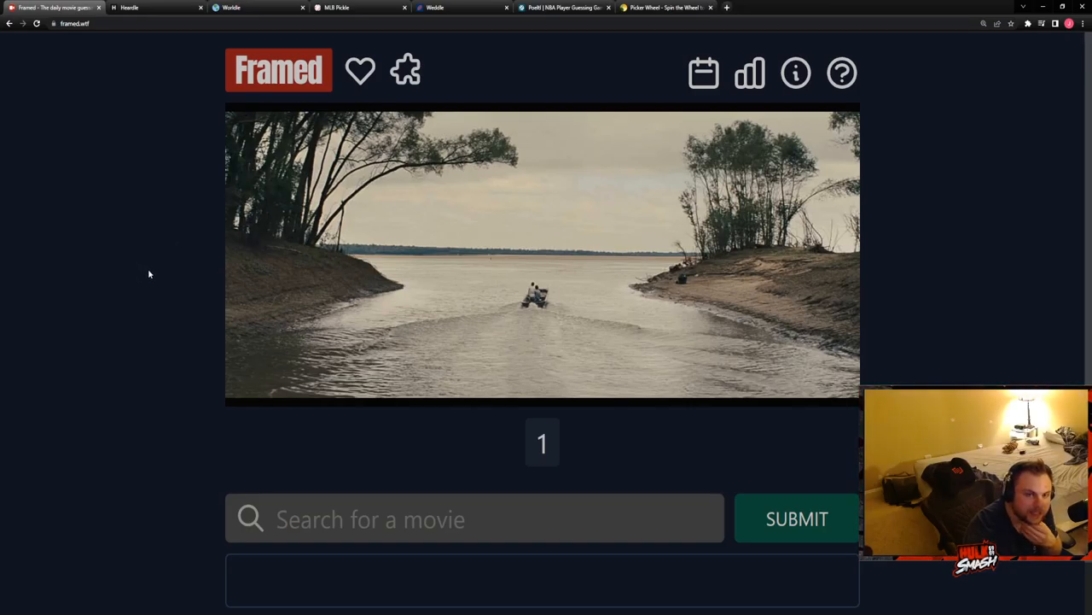
- Guess Mud as the Framed movie, solving it on the first frame
click(474, 519)
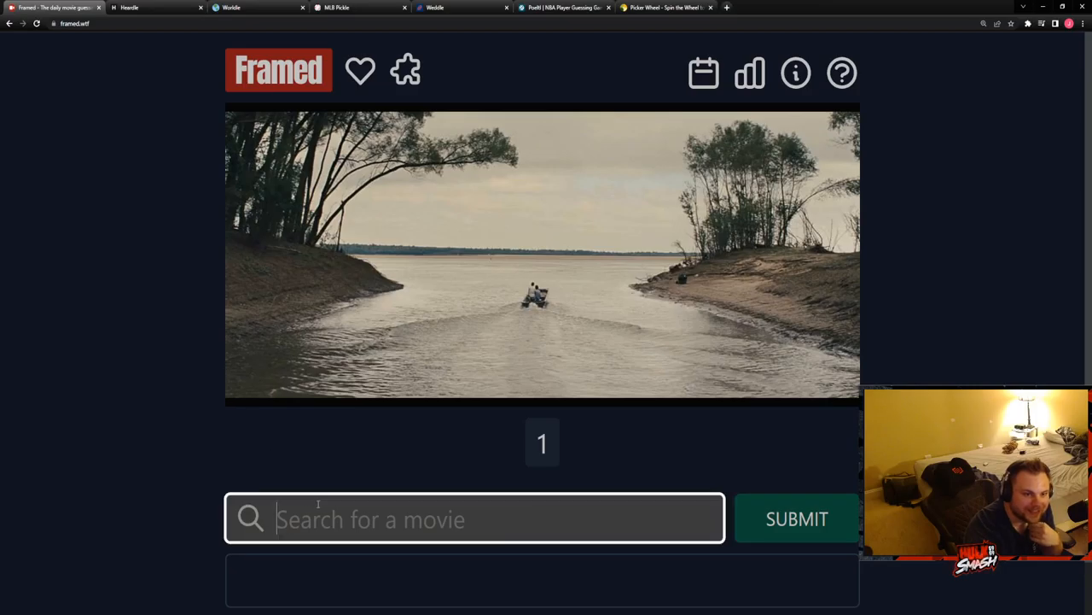
text(craw)
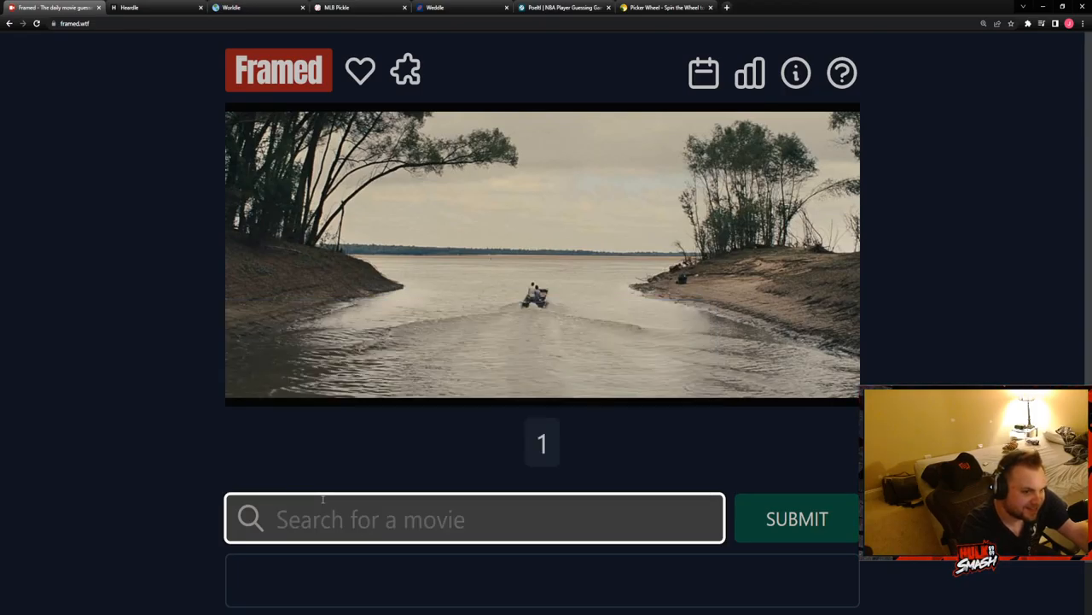
text(Mud)
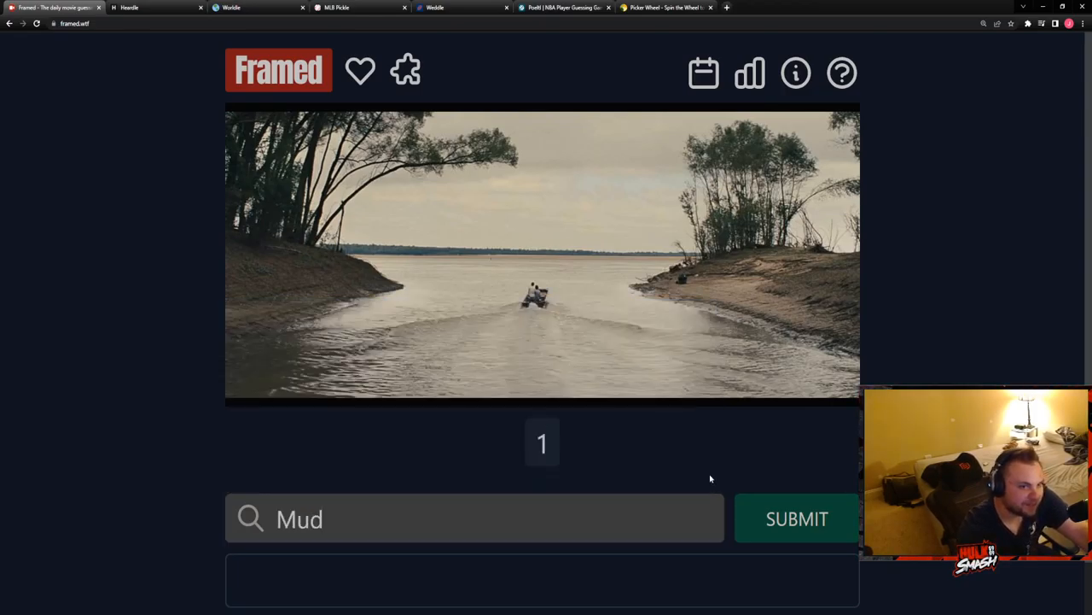
click(796, 519)
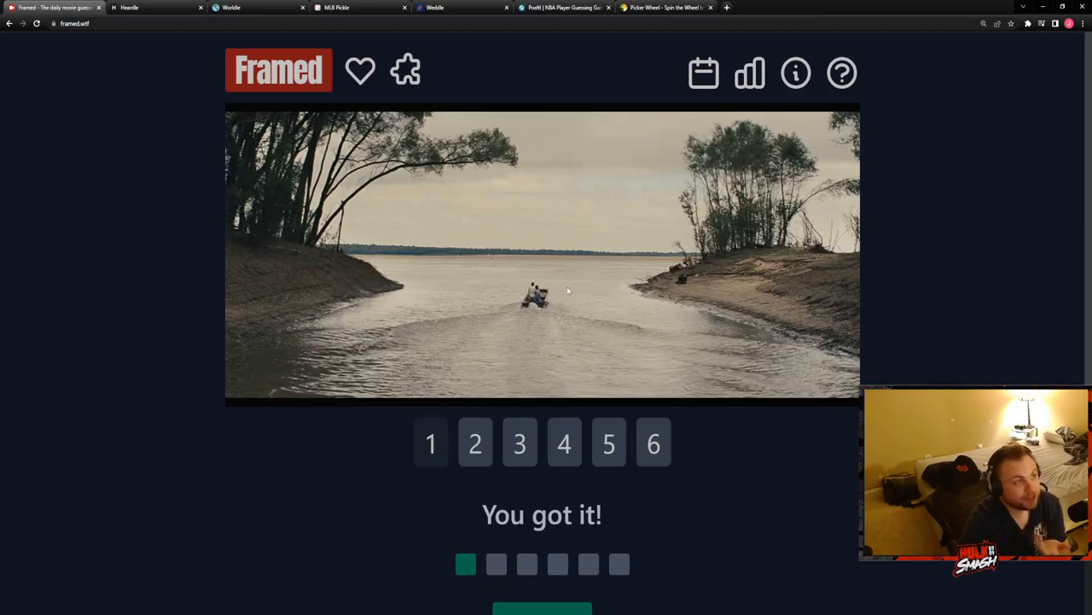
mouse_move(423, 512)
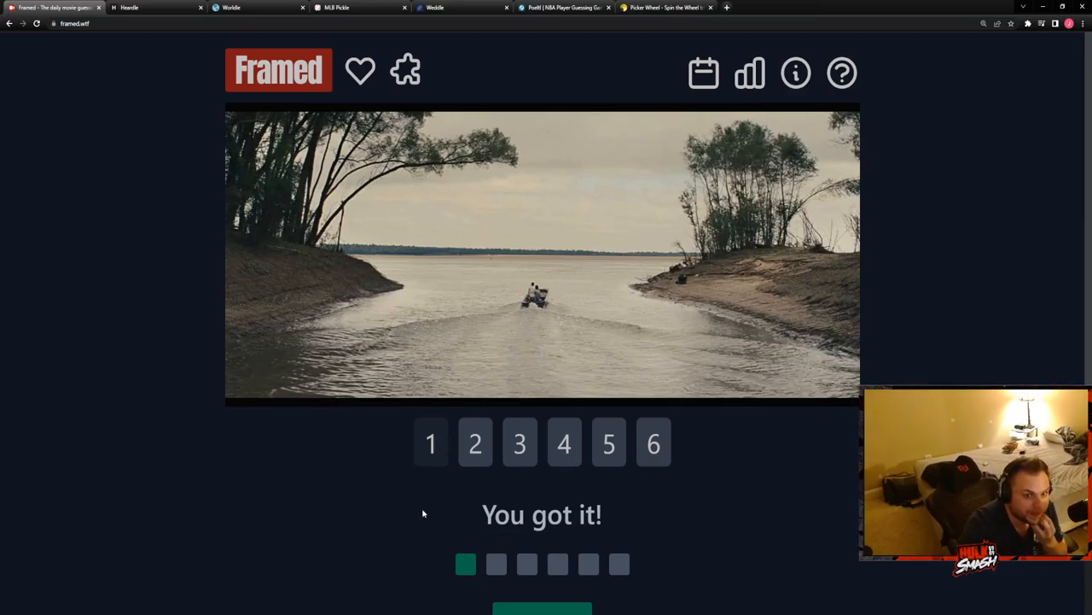
mouse_move(392, 508)
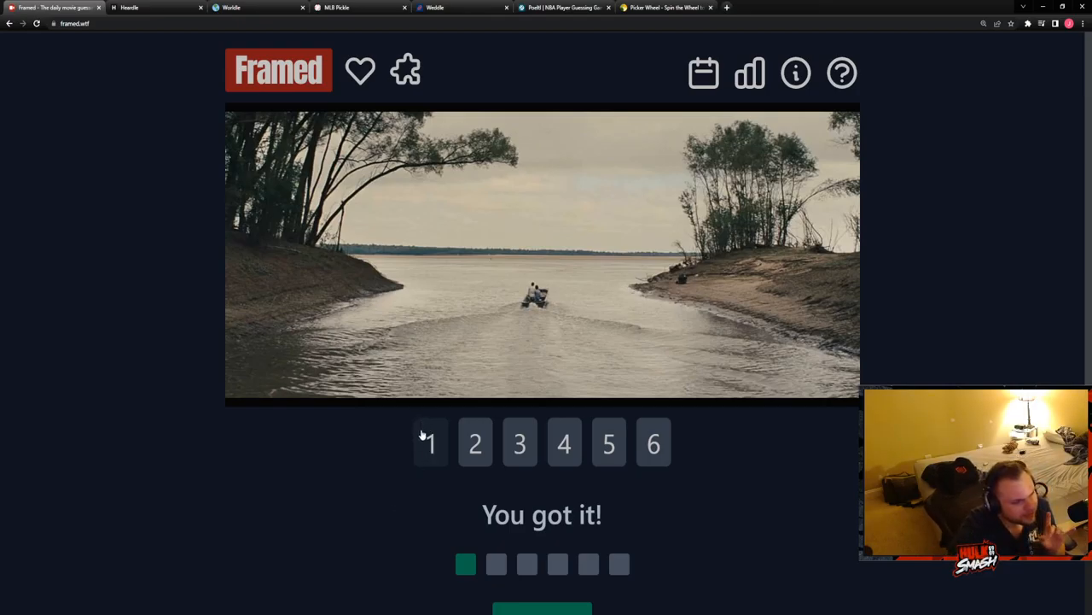
mouse_move(393, 470)
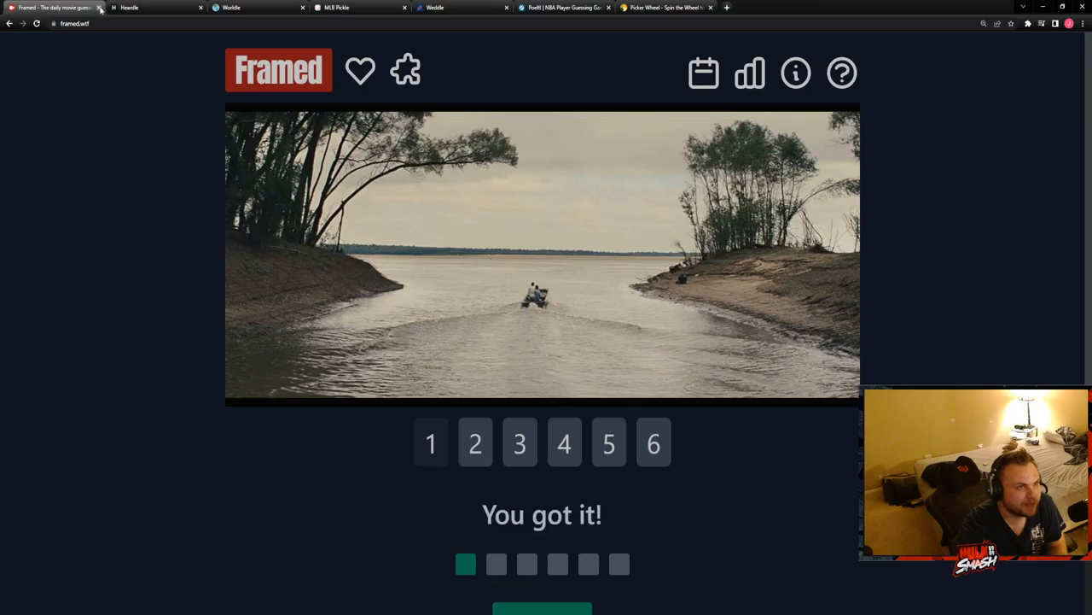
- Listen to the first Heardle clip, try searches 'cree', 'stone t', 'nirv', then skip
click(99, 6)
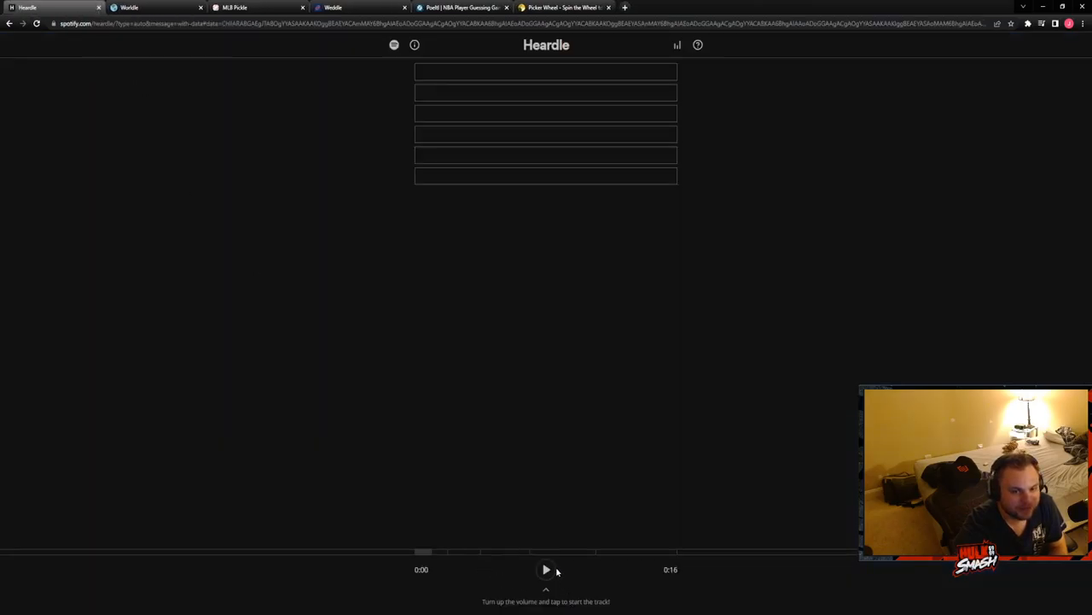
click(546, 570)
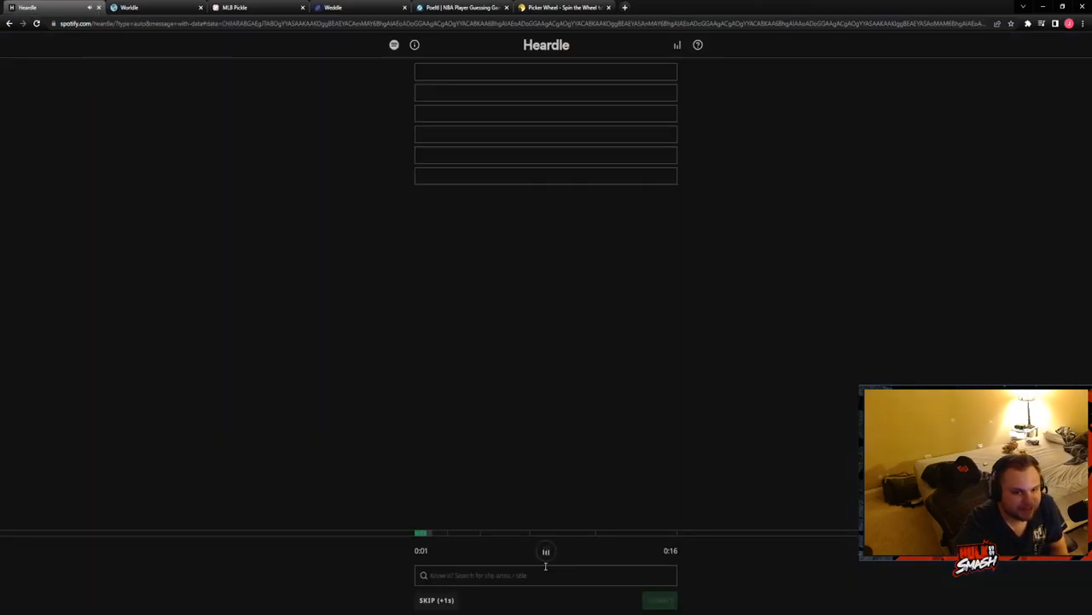
text(cree)
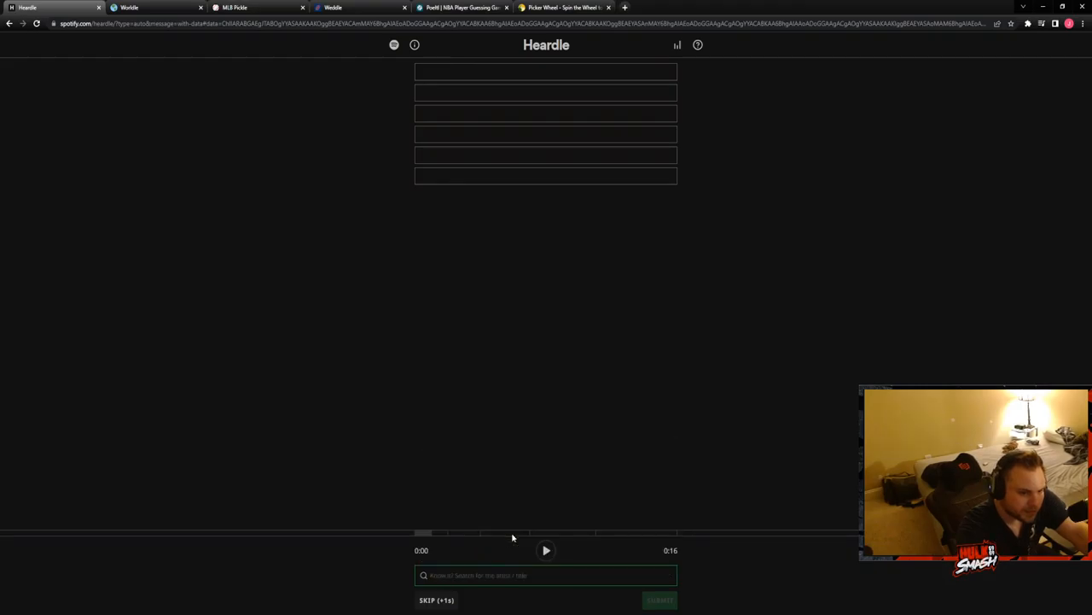
text(stone t)
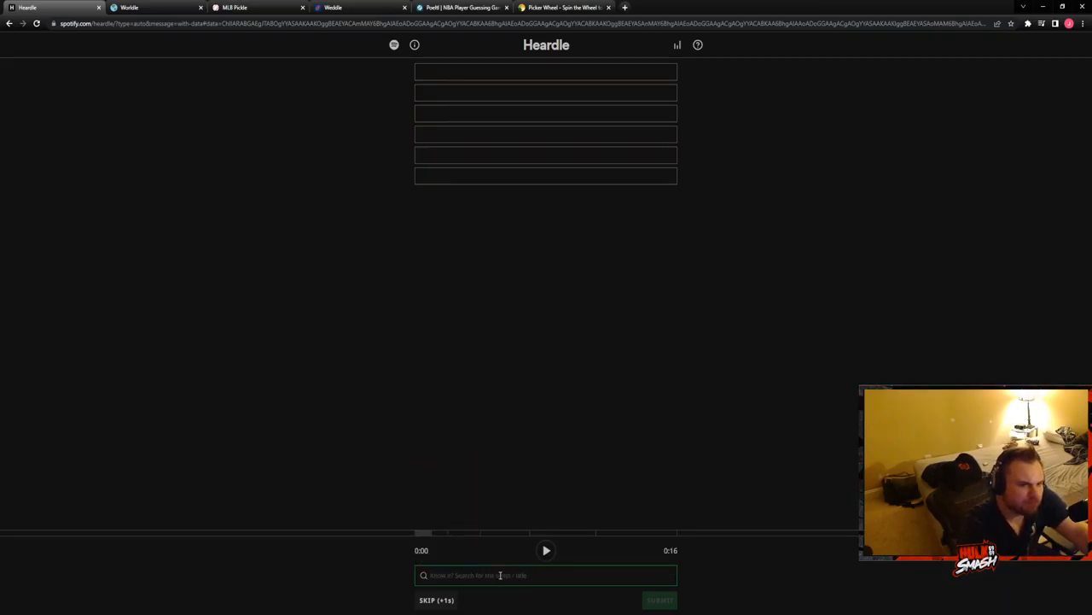
click(546, 550)
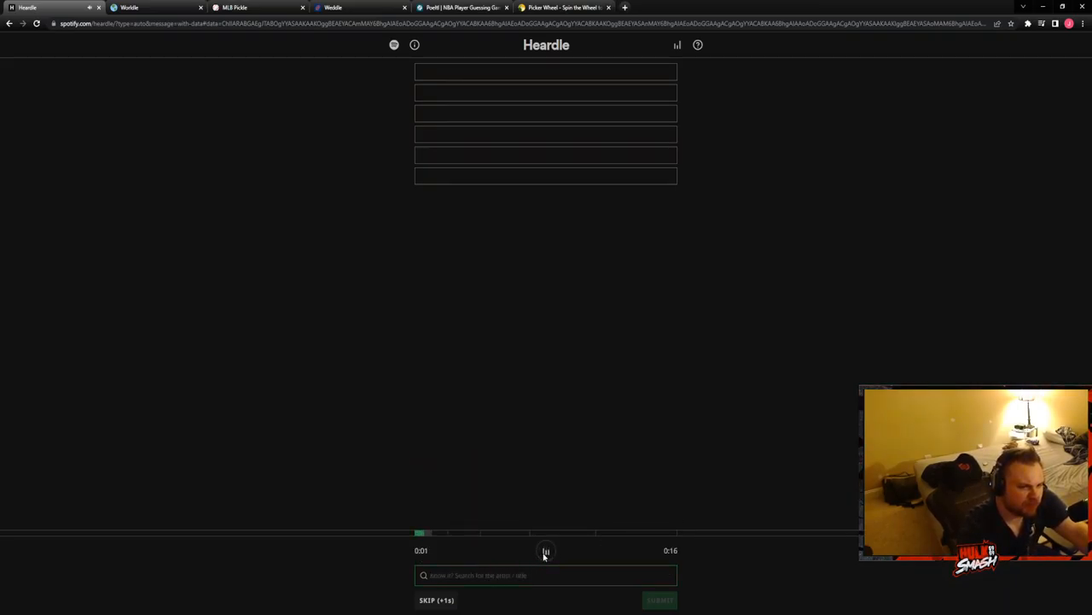
click(546, 549)
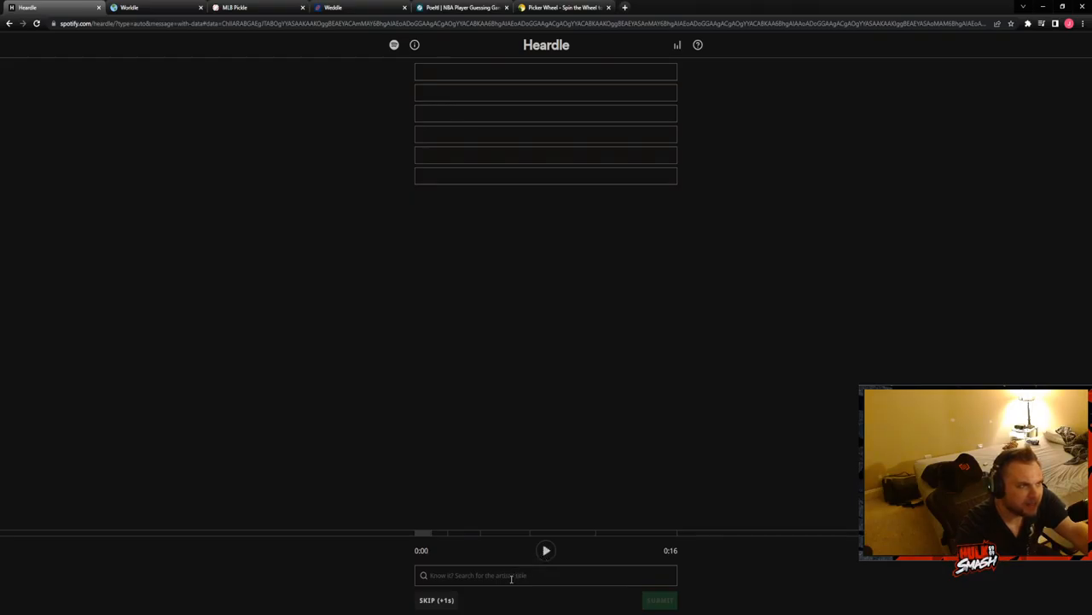
text(nirv)
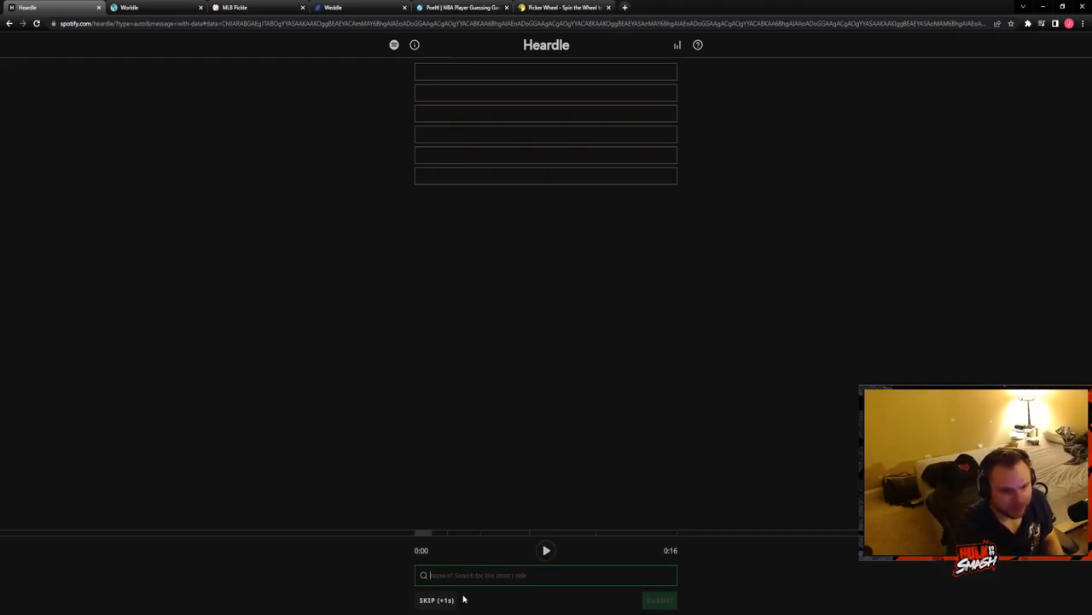
click(437, 600)
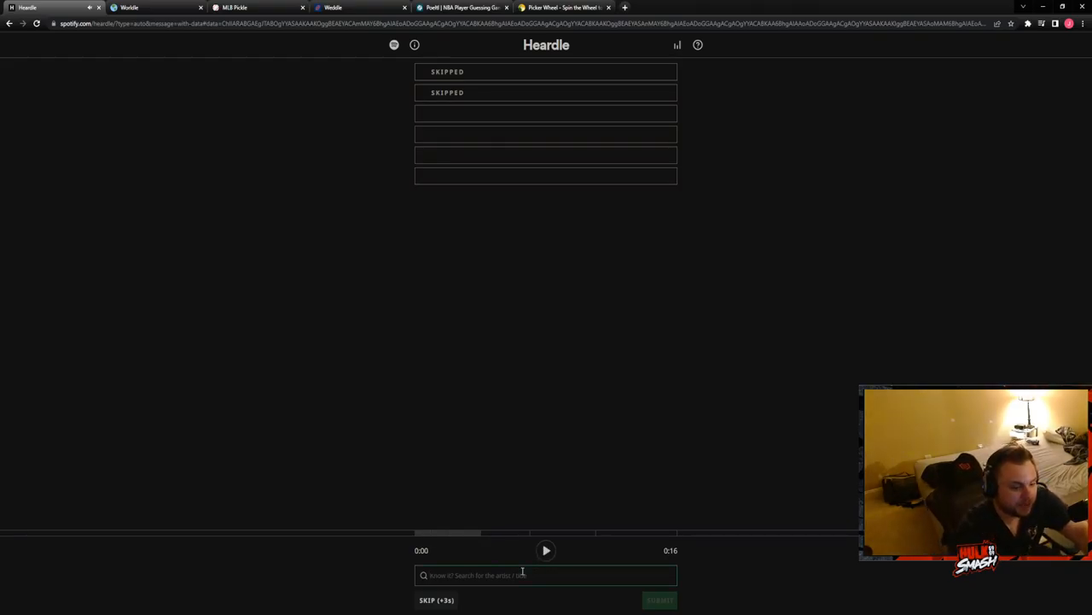
- Try 'black c' and 'she' searches, skipping twice more for longer clips
text(blaac)
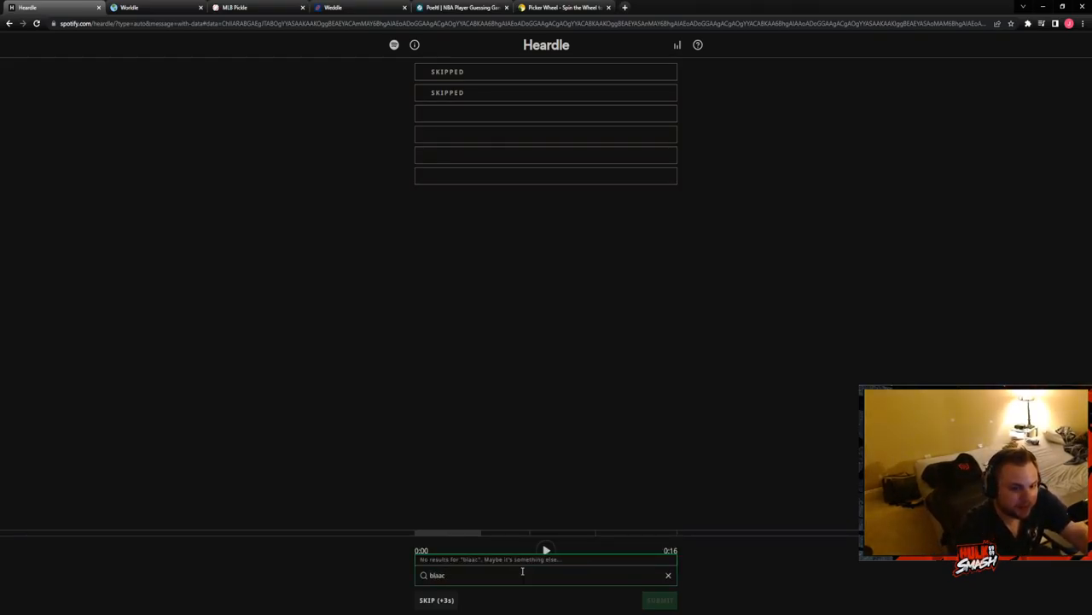
text(black c)
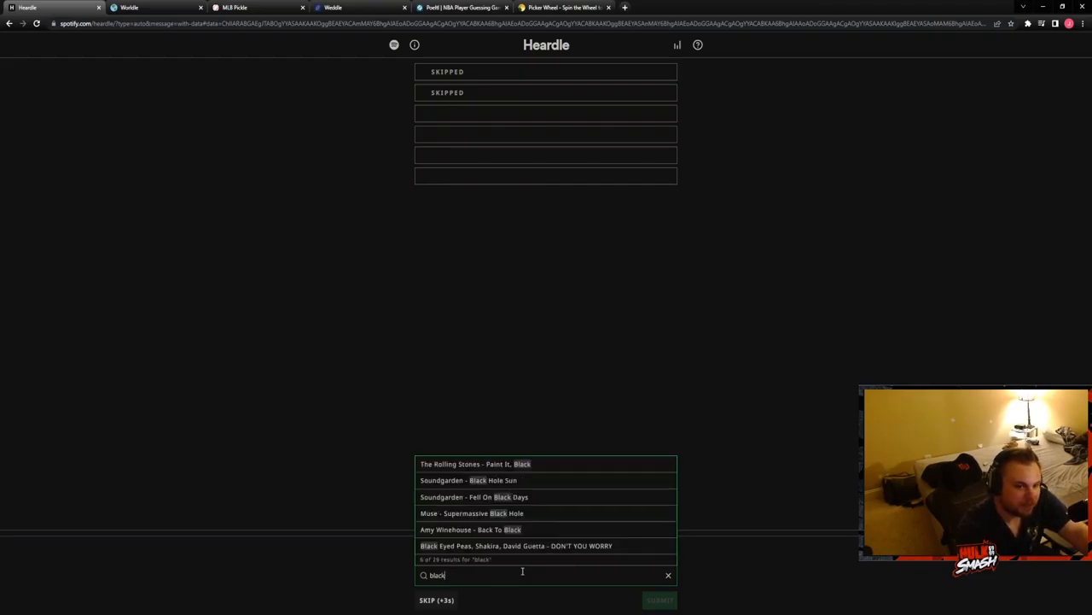
text(she t)
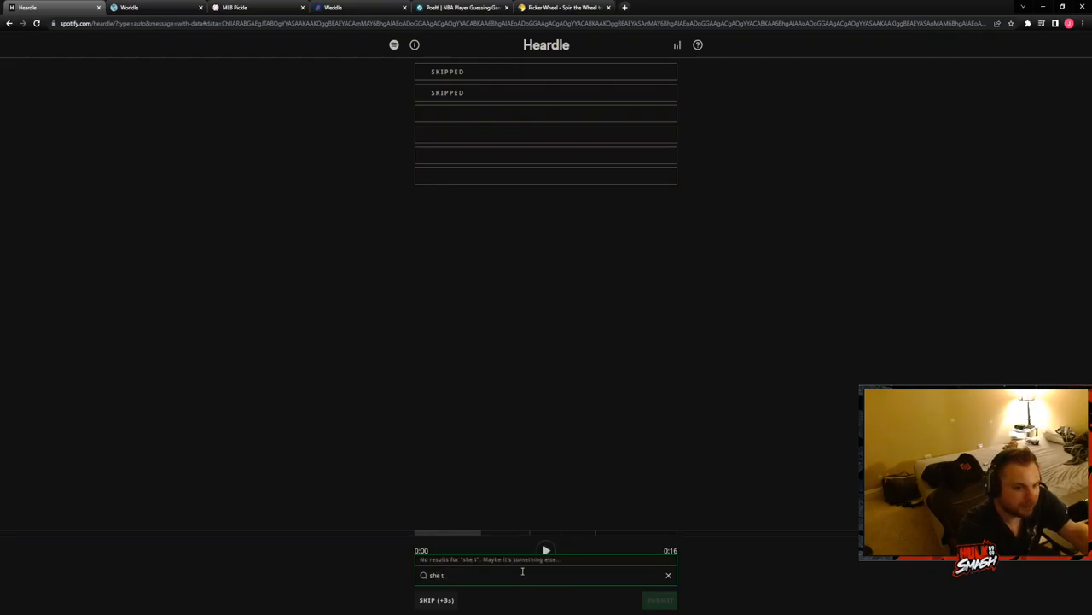
click(435, 599)
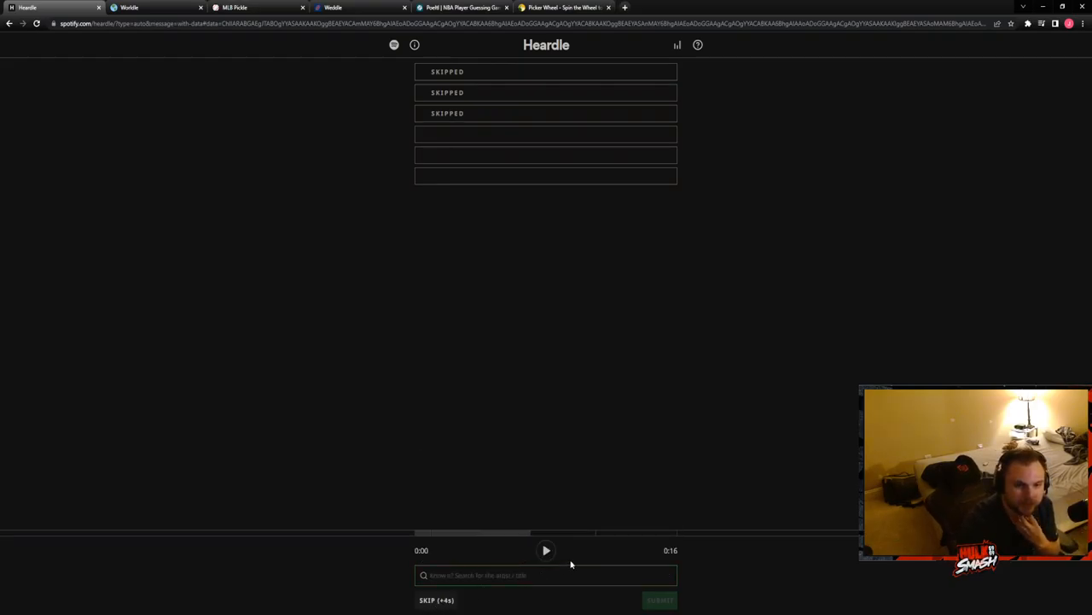
click(547, 550)
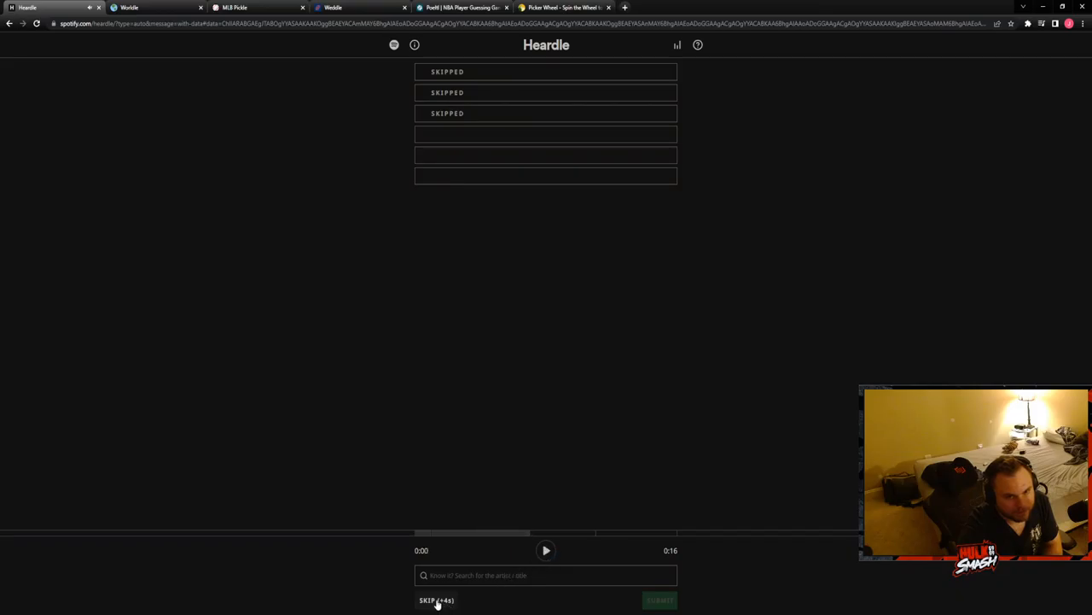
click(435, 599)
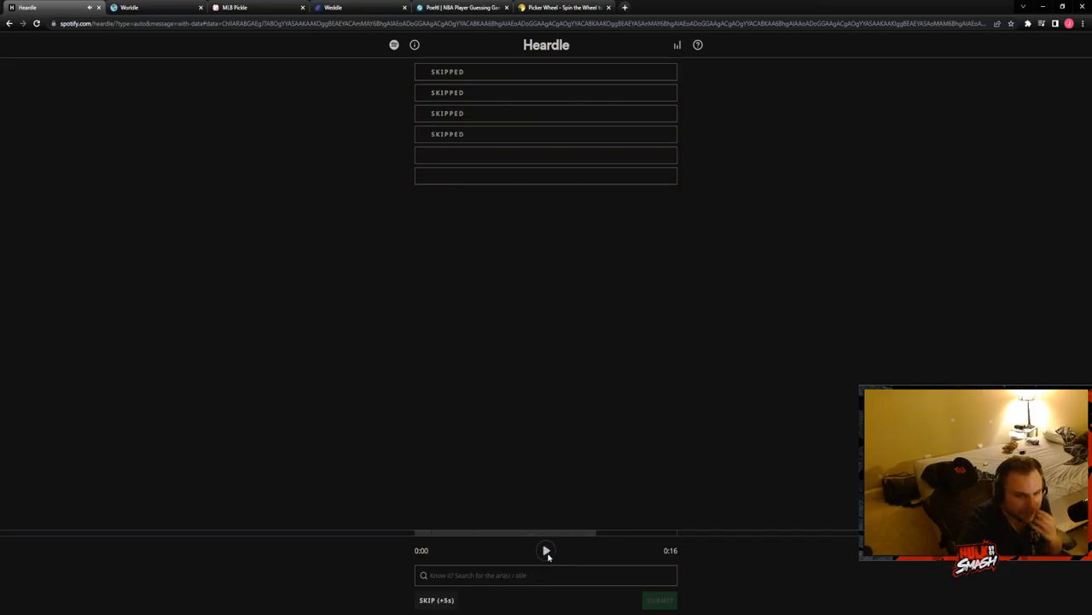
- Skip to the fifth clip and guess 'Laid' by James, solving Heardle
click(547, 549)
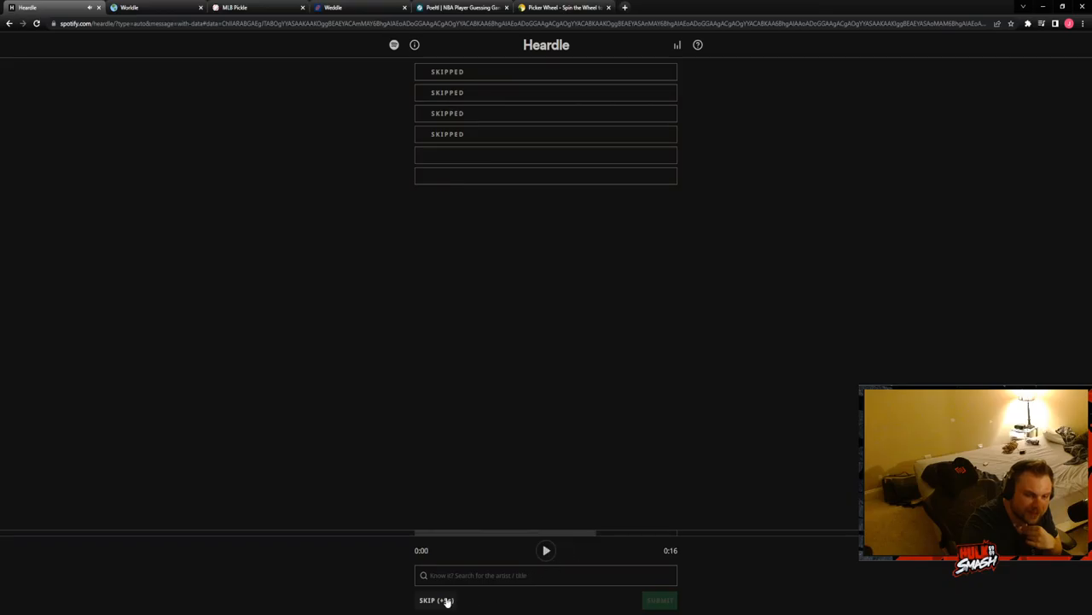
click(436, 600)
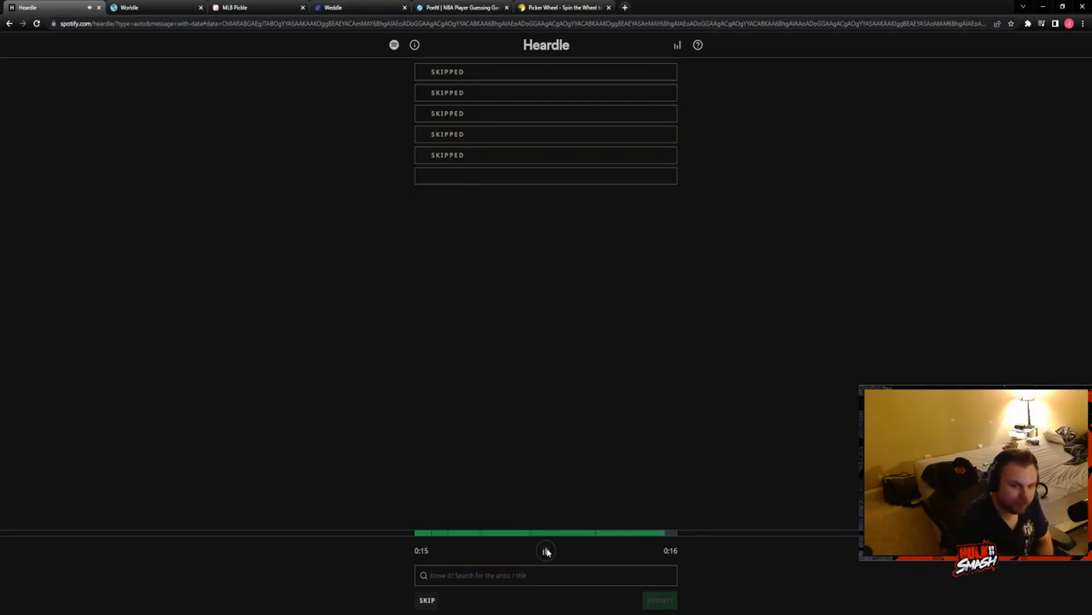
text(la)
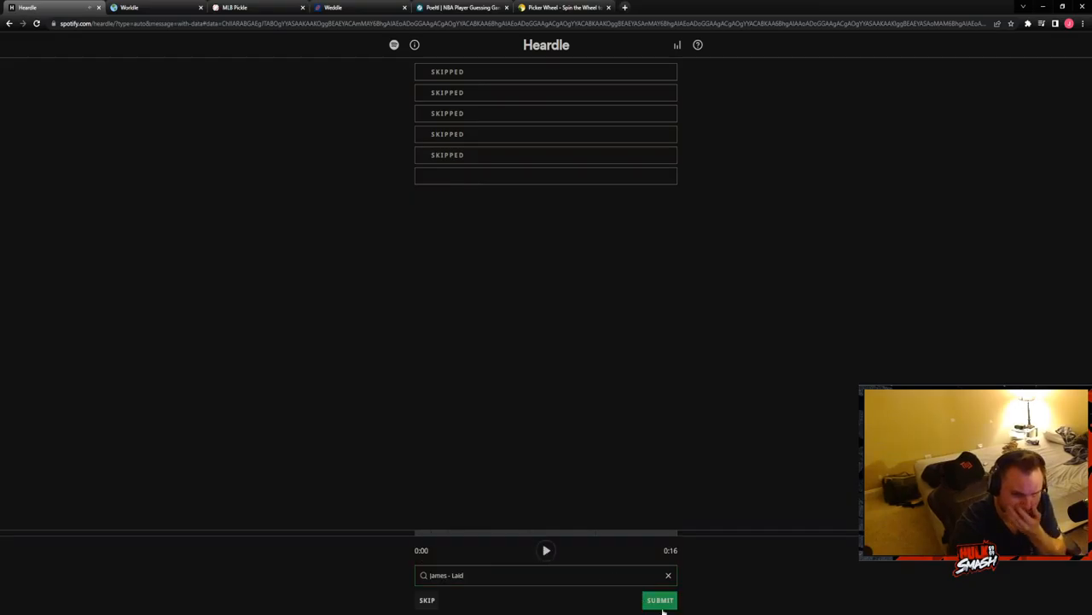
click(659, 601)
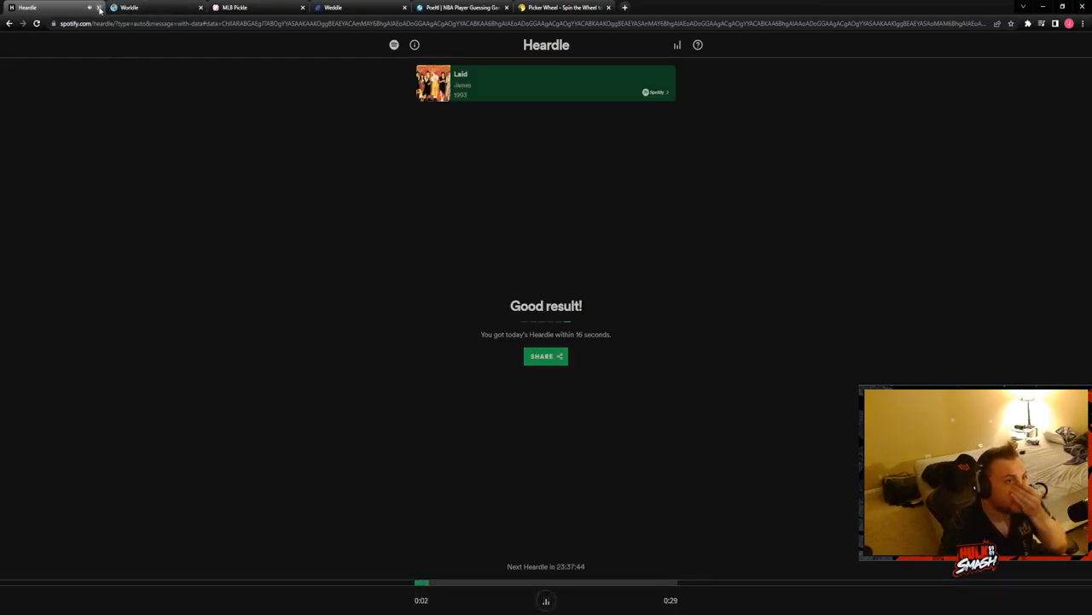
- Submit Aruba as the first Worldle guess, landing 7,333 km away at 63%
click(99, 7)
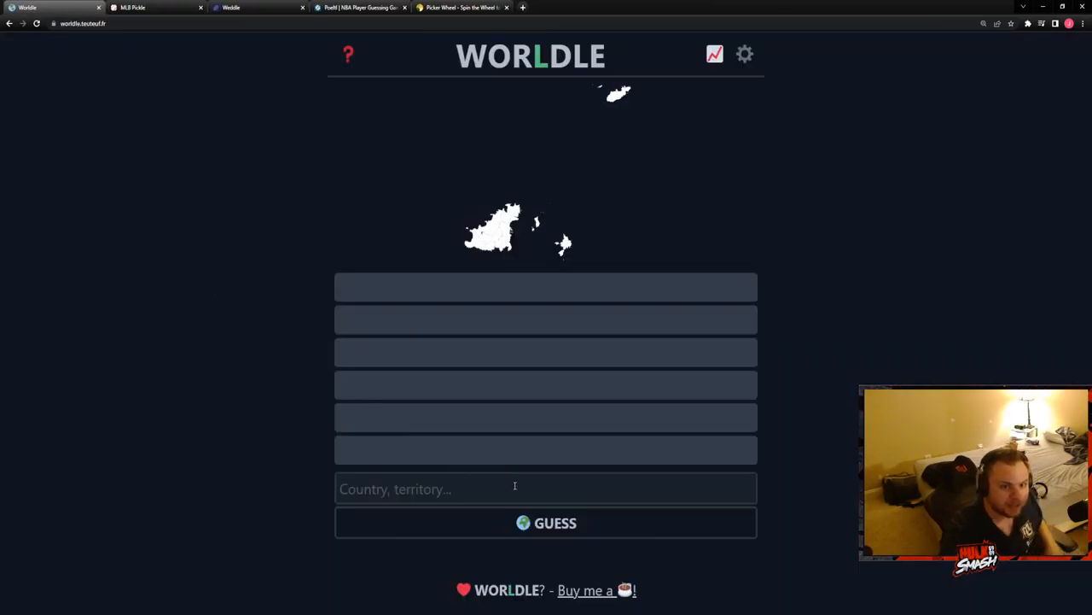
click(546, 488)
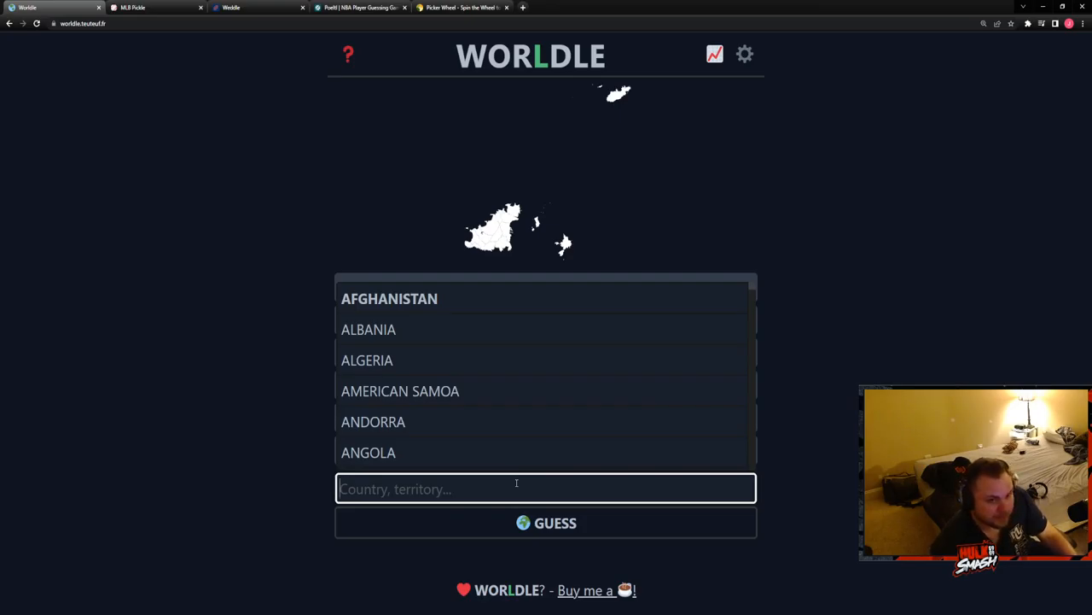
mouse_move(635, 218)
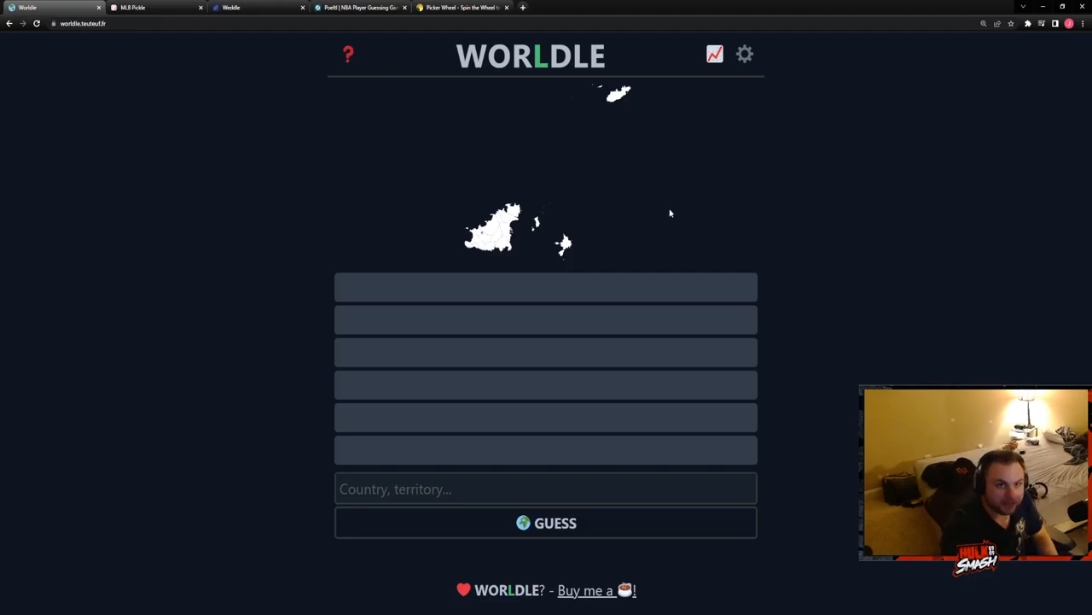
mouse_move(657, 225)
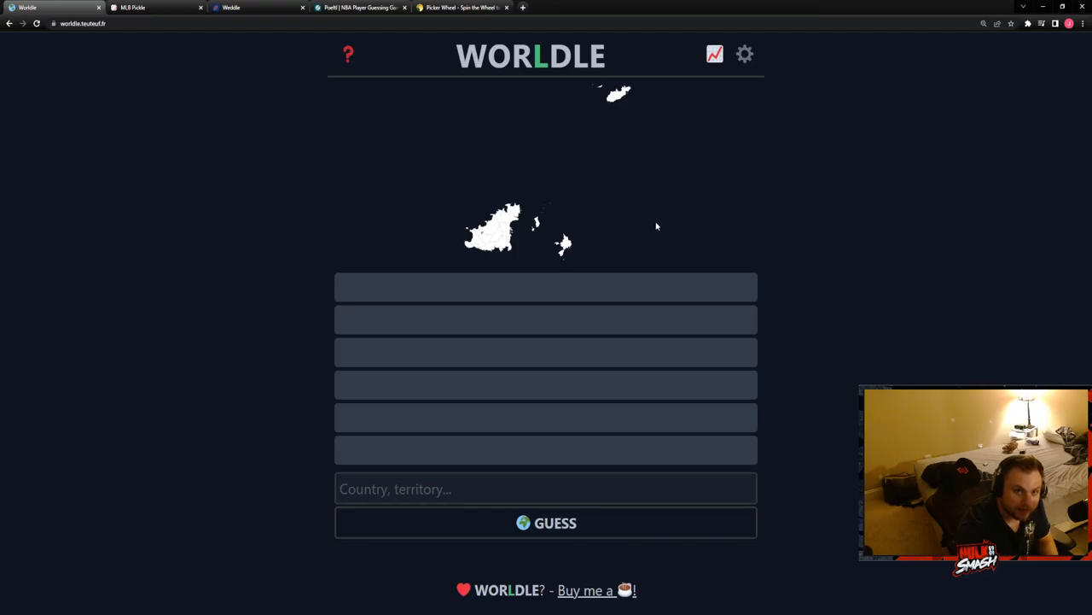
click(547, 489)
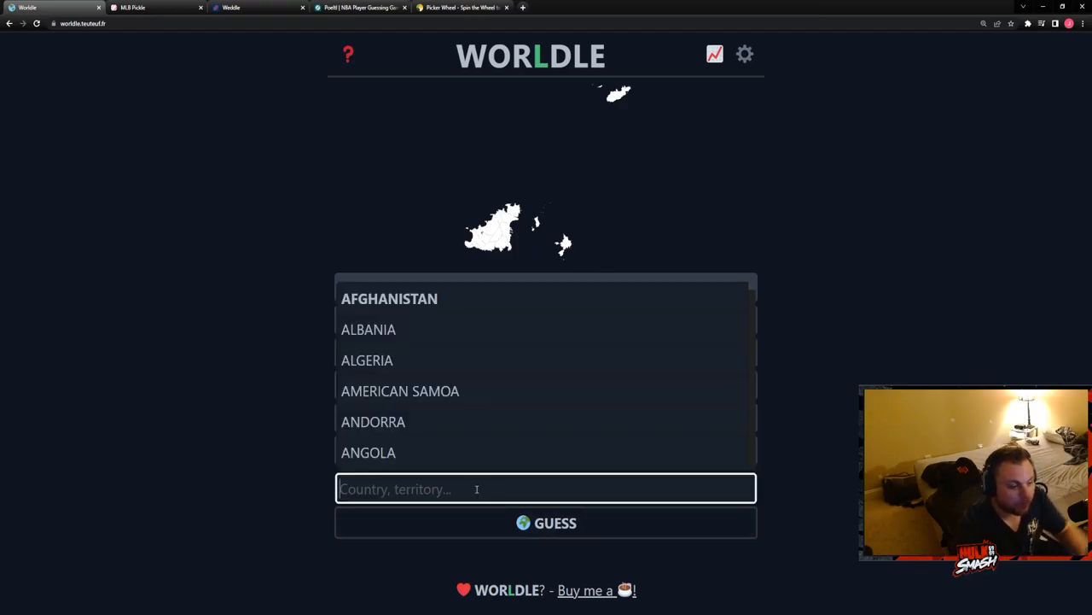
text(cu)
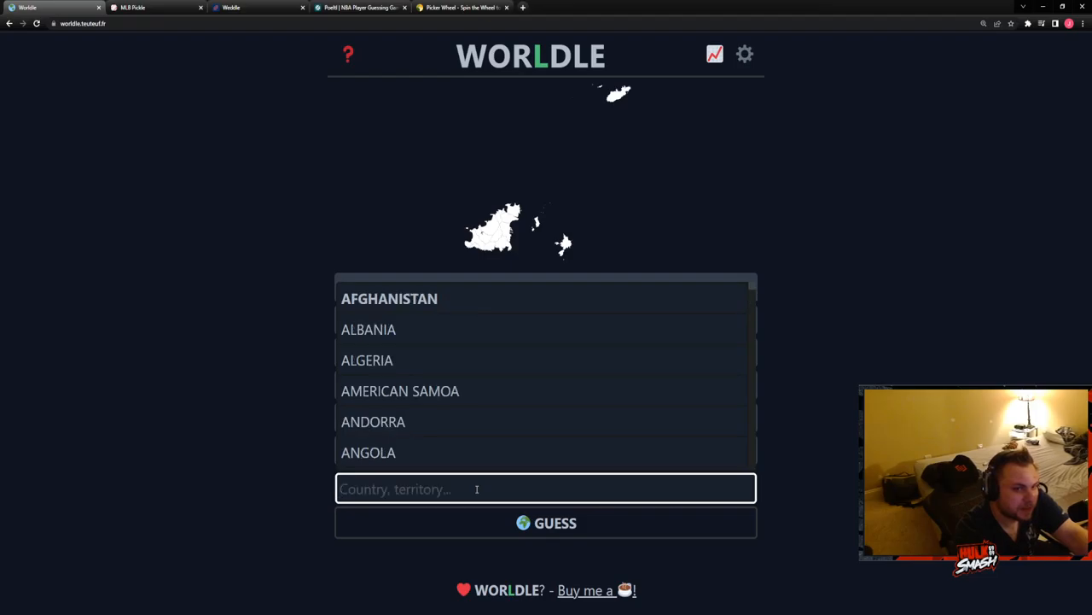
text(aruba)
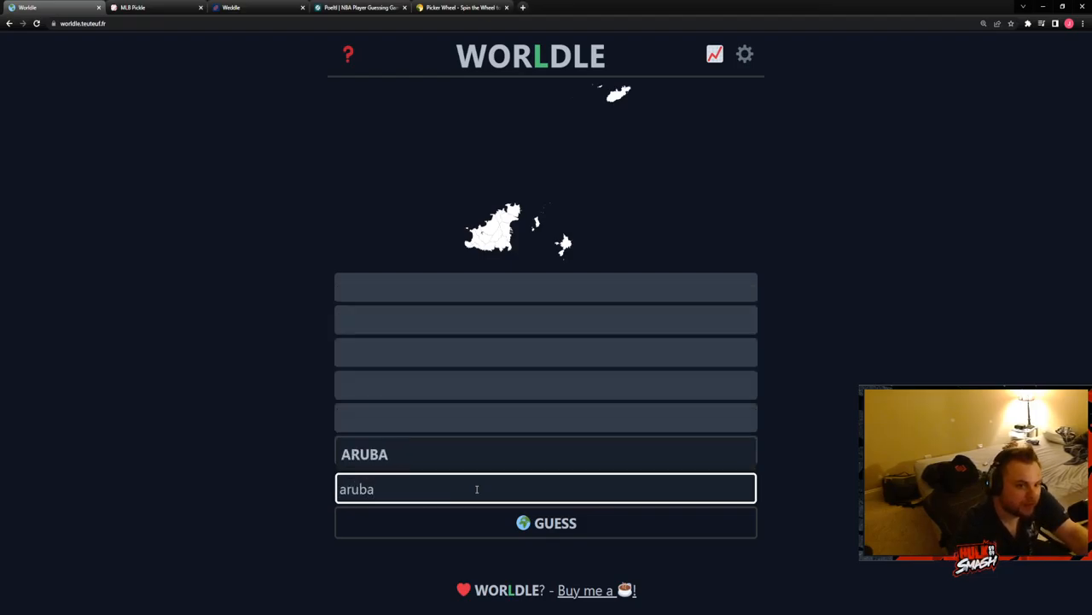
click(546, 522)
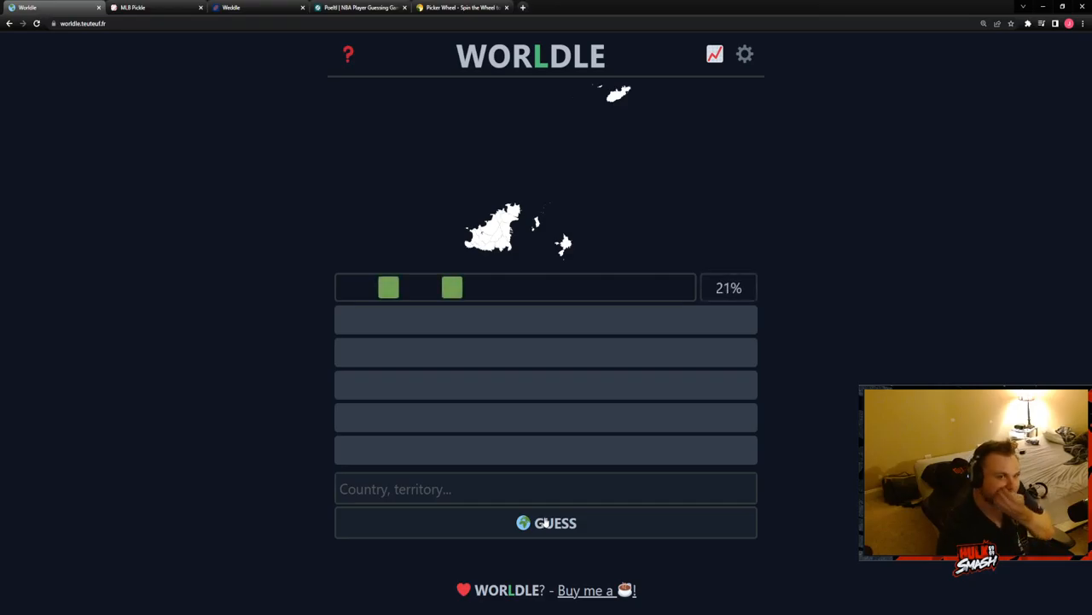
click(546, 523)
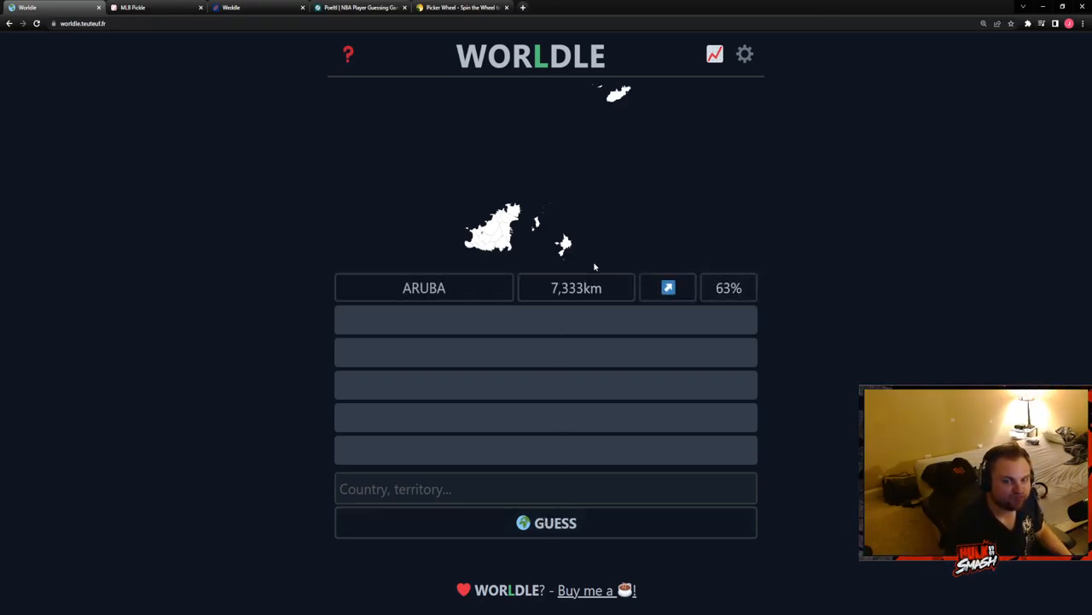
- Enter Isle of Man from the dropdown as the second country guess
click(546, 488)
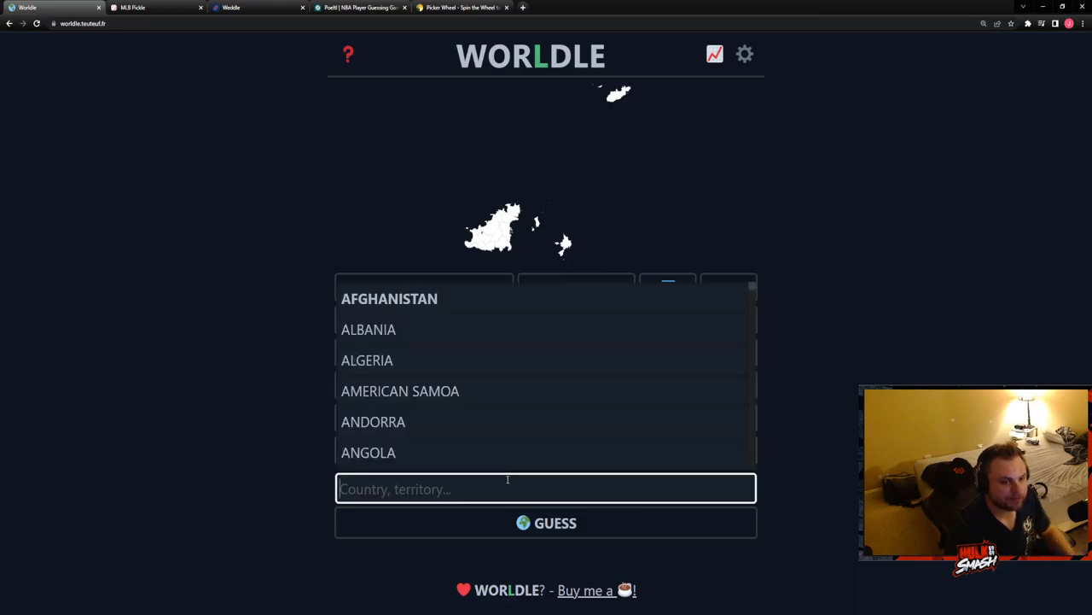
text(ca)
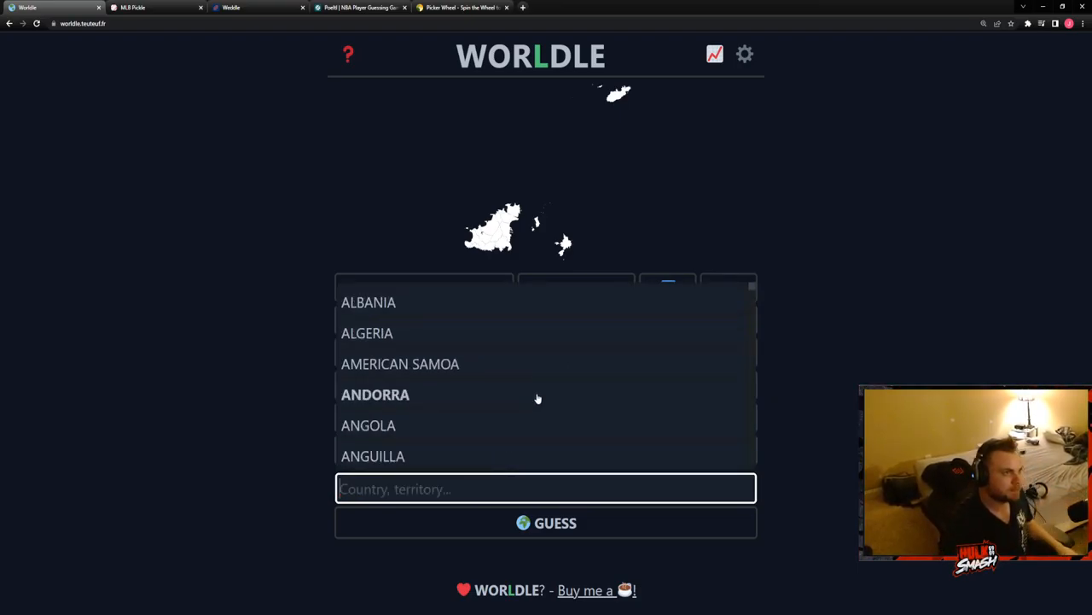
scroll(down, 3)
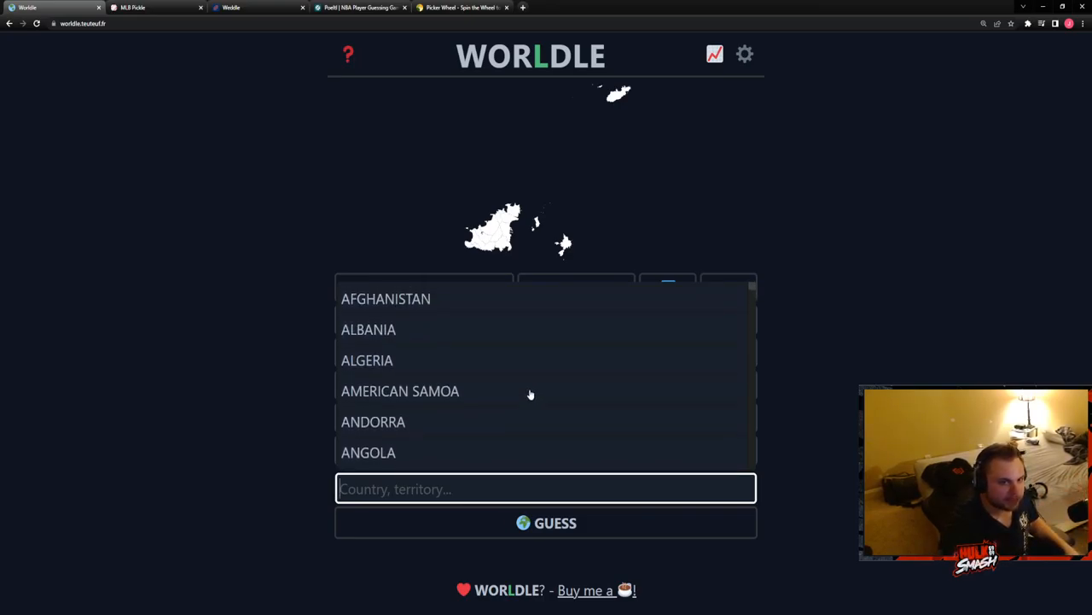
text(is)
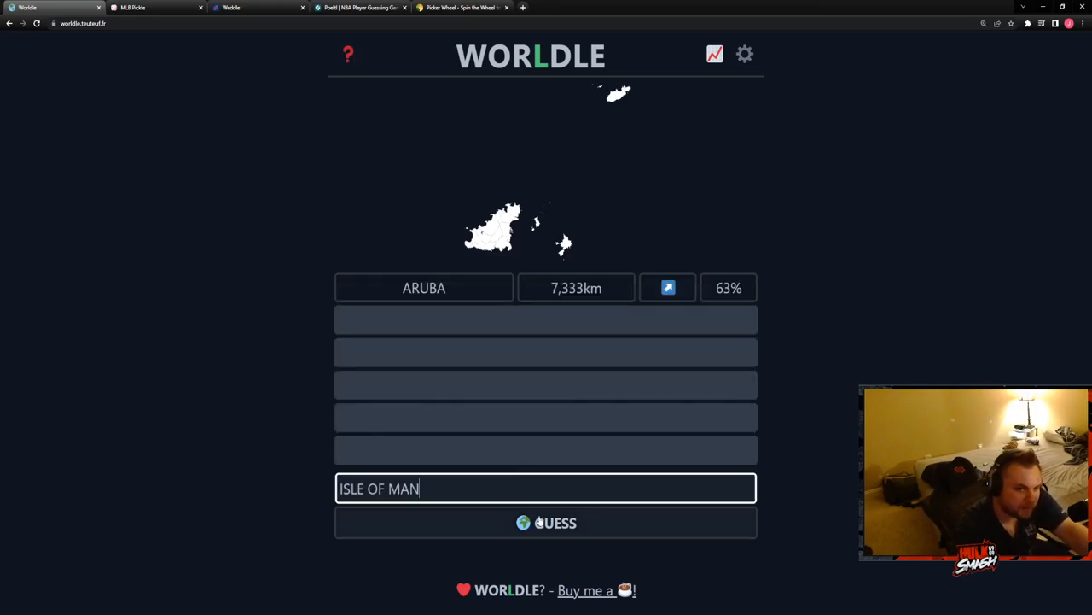
- Submit Isle of Man (548 km) and Faroe Islands (1,409 km) as second and third guesses
click(546, 522)
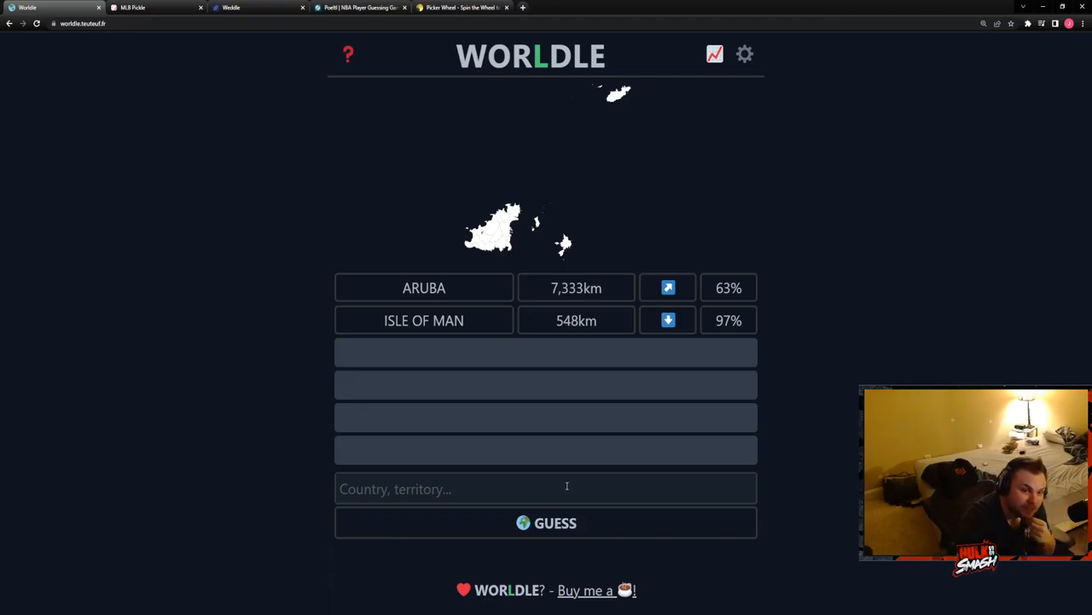
mouse_move(645, 132)
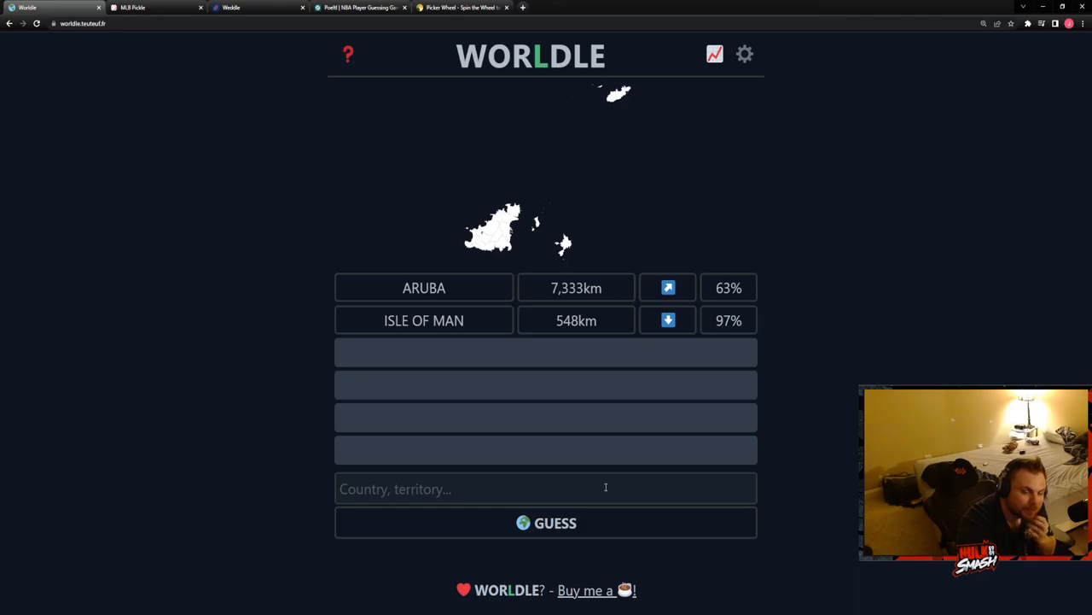
click(546, 489)
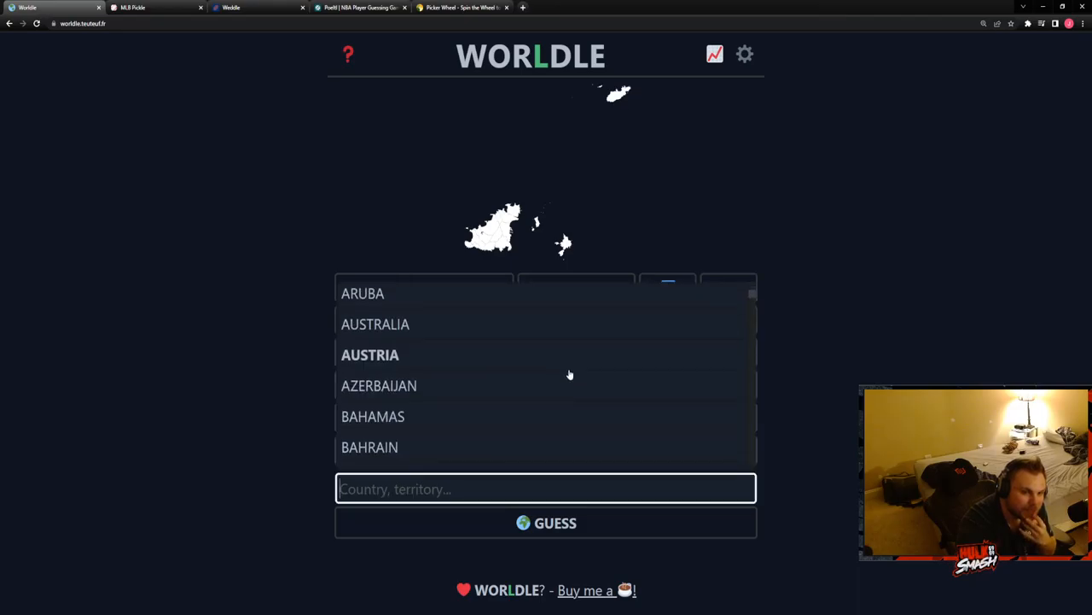
scroll(down, 3)
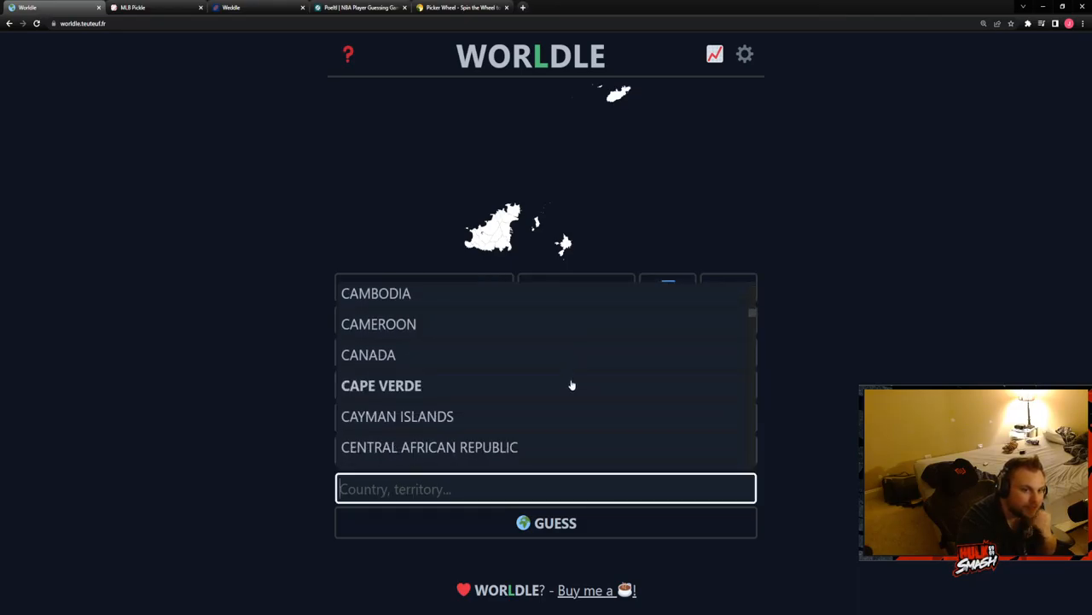
scroll(down, 3)
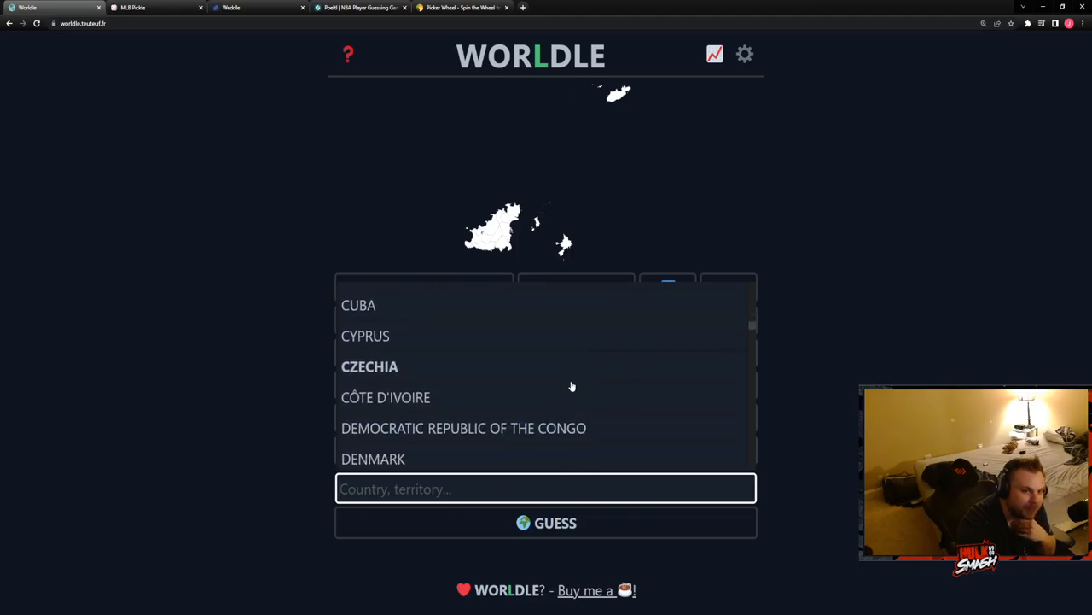
scroll(down, 3)
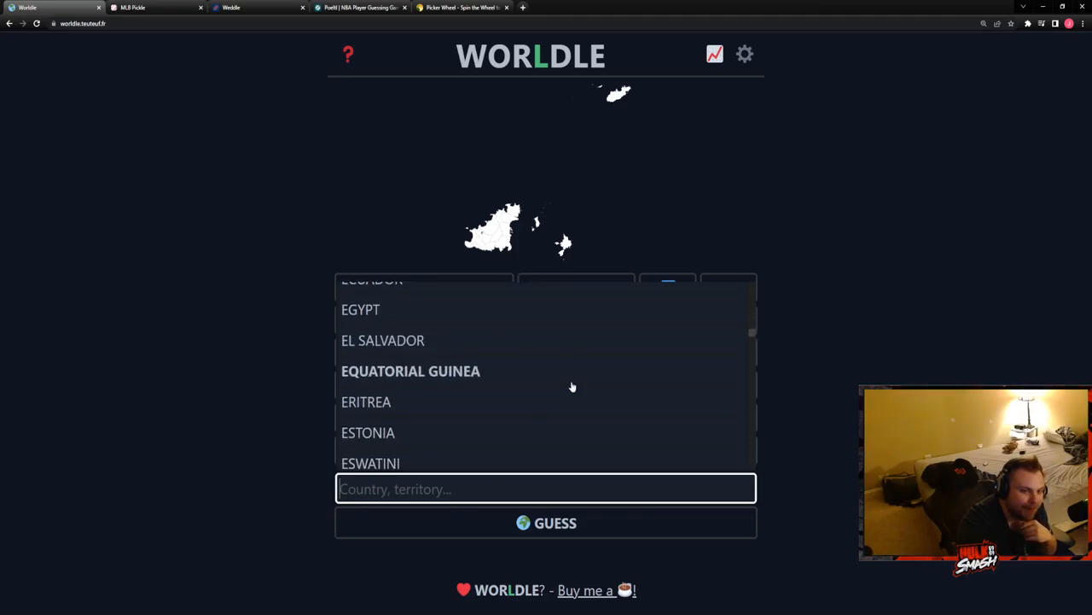
scroll(down, 3)
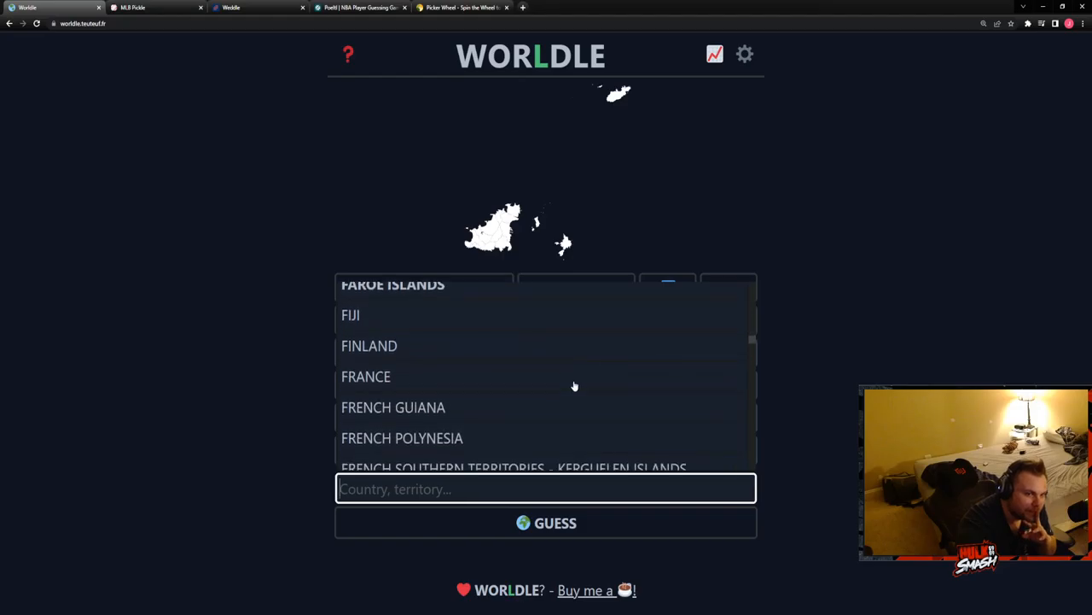
click(546, 522)
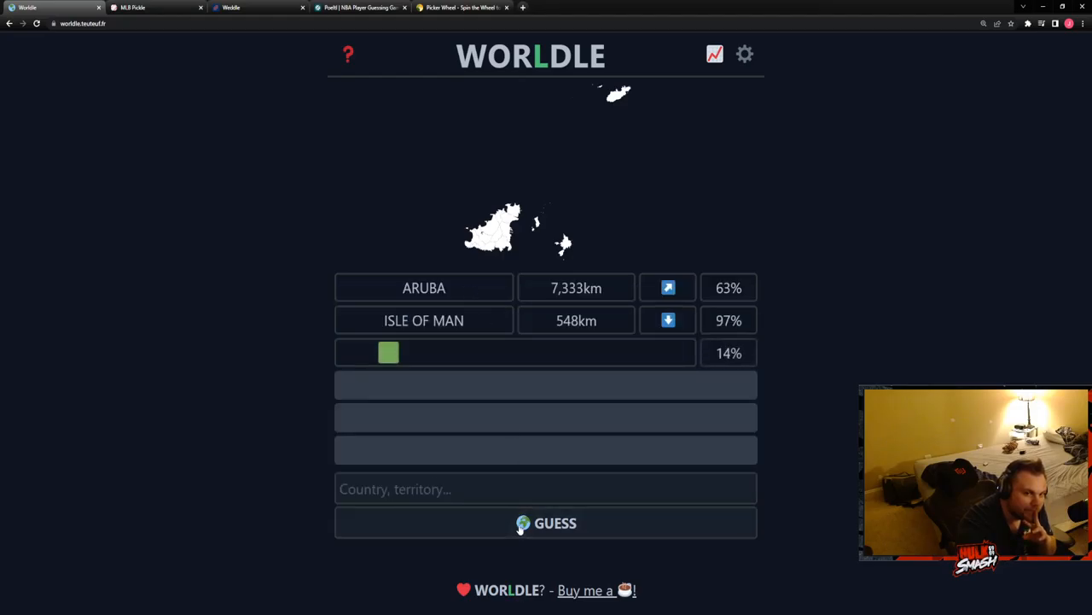
click(546, 522)
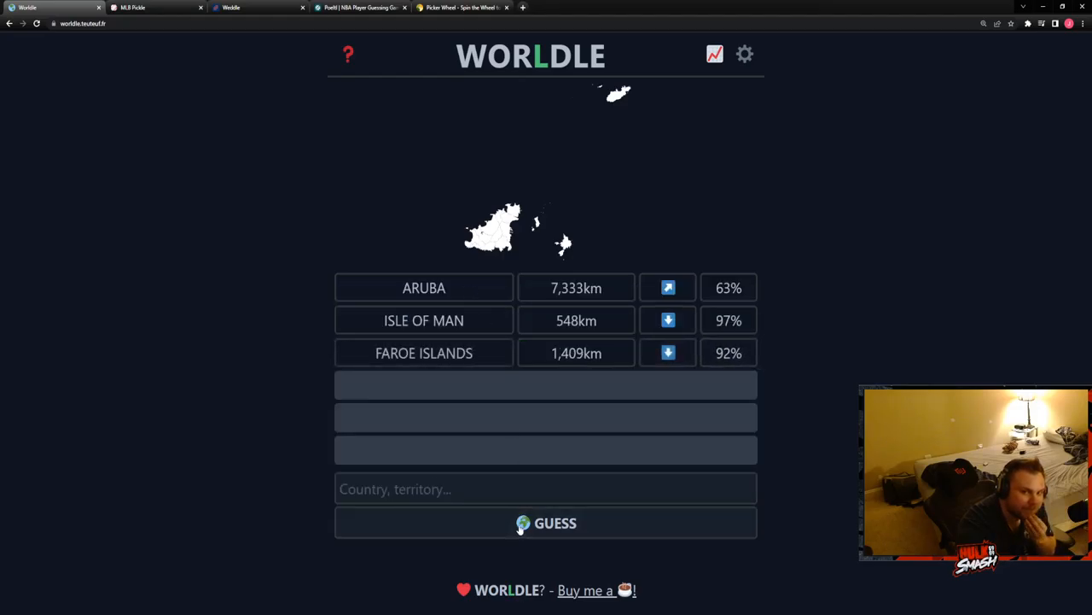
- Choose Mayotte from the country dropdown as the fourth guess
click(546, 488)
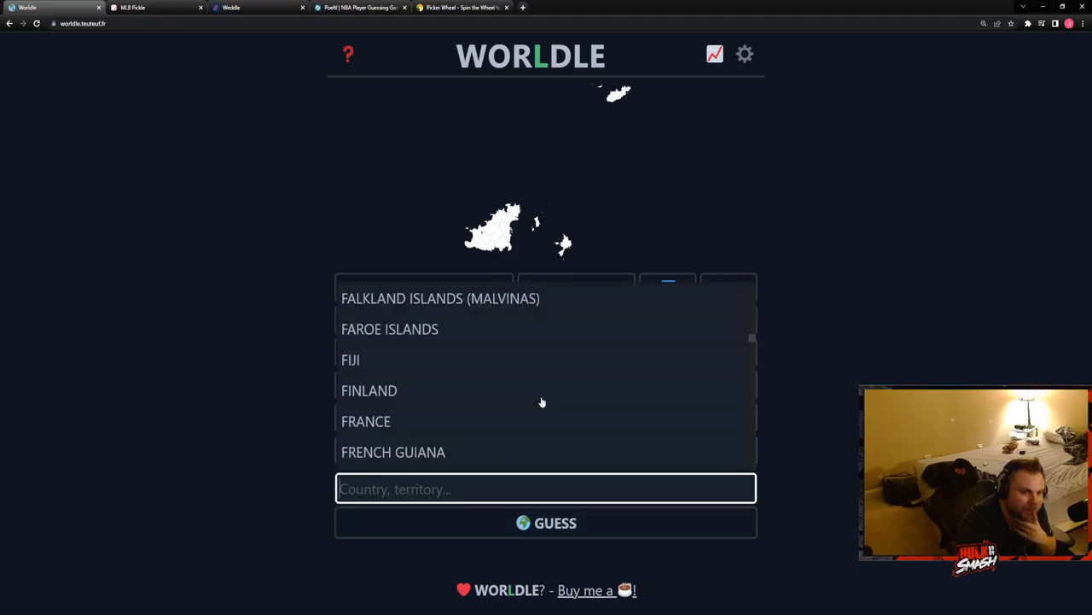
scroll(down, 3)
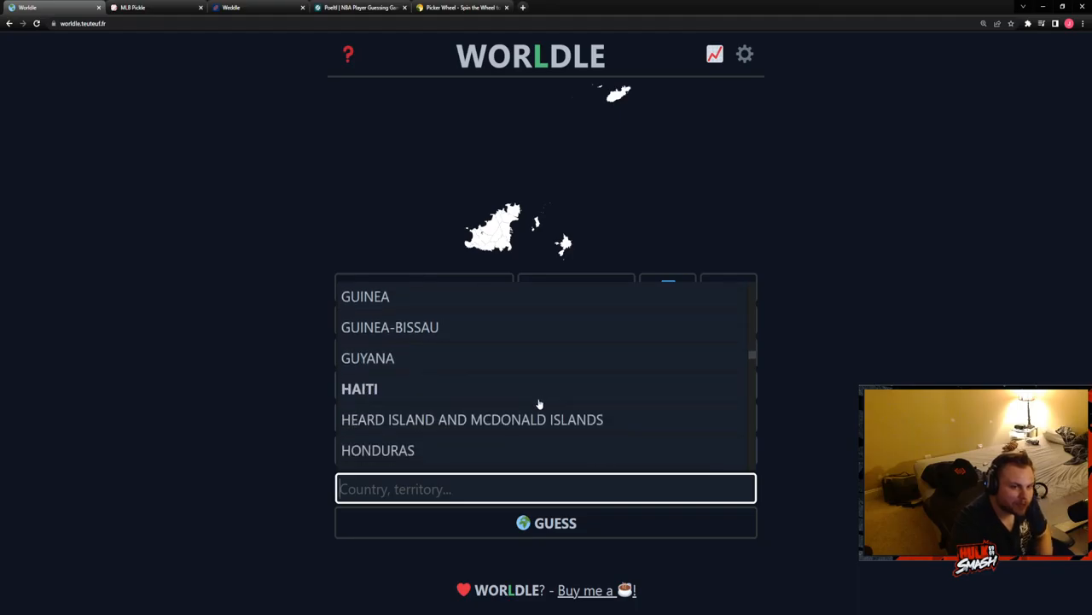
scroll(down, 3)
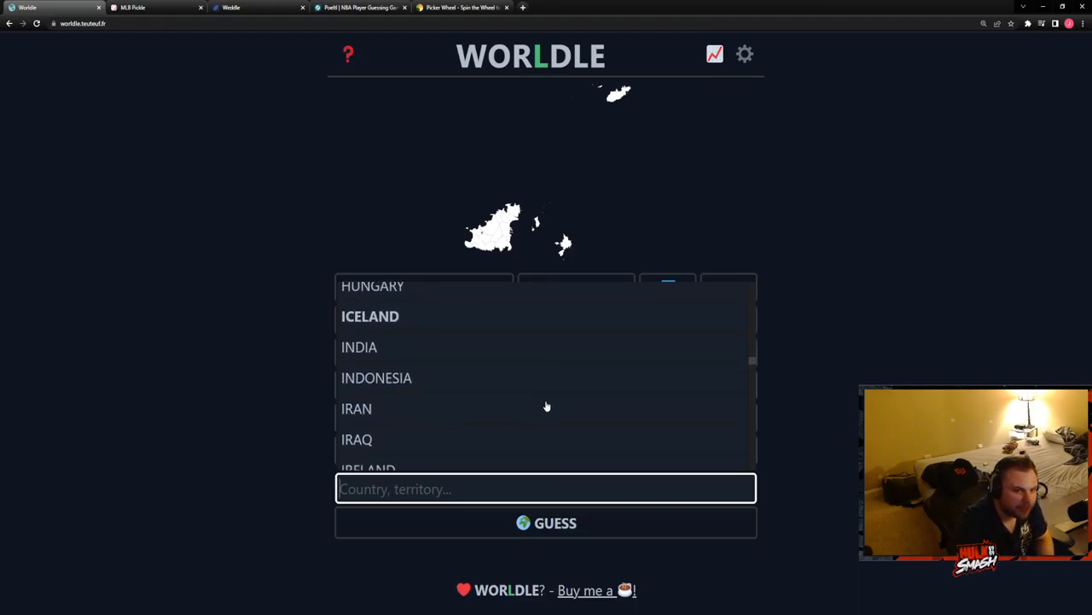
scroll(down, 3)
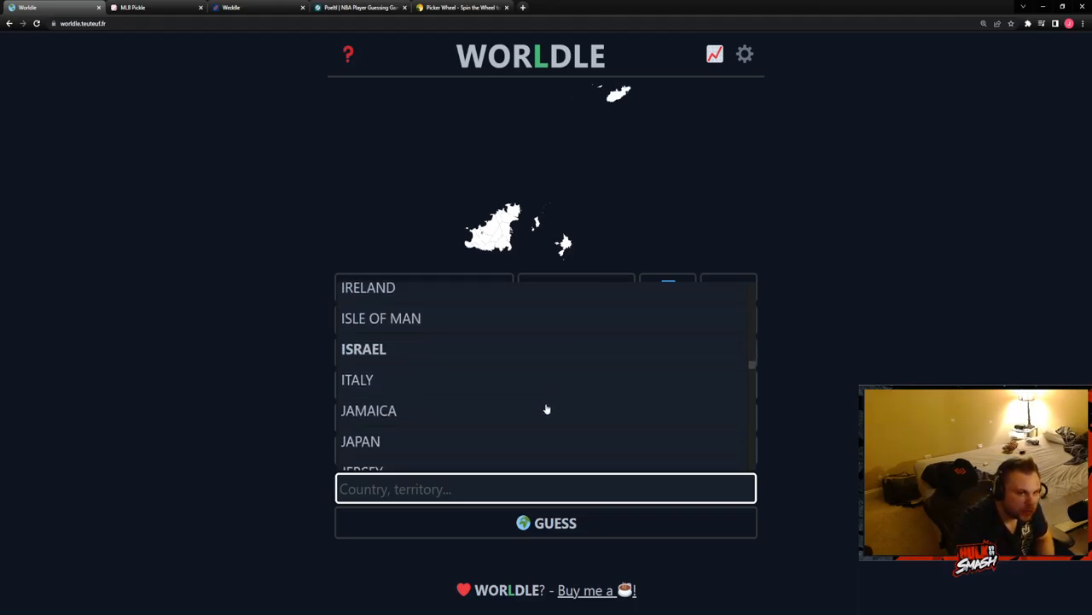
scroll(down, 3)
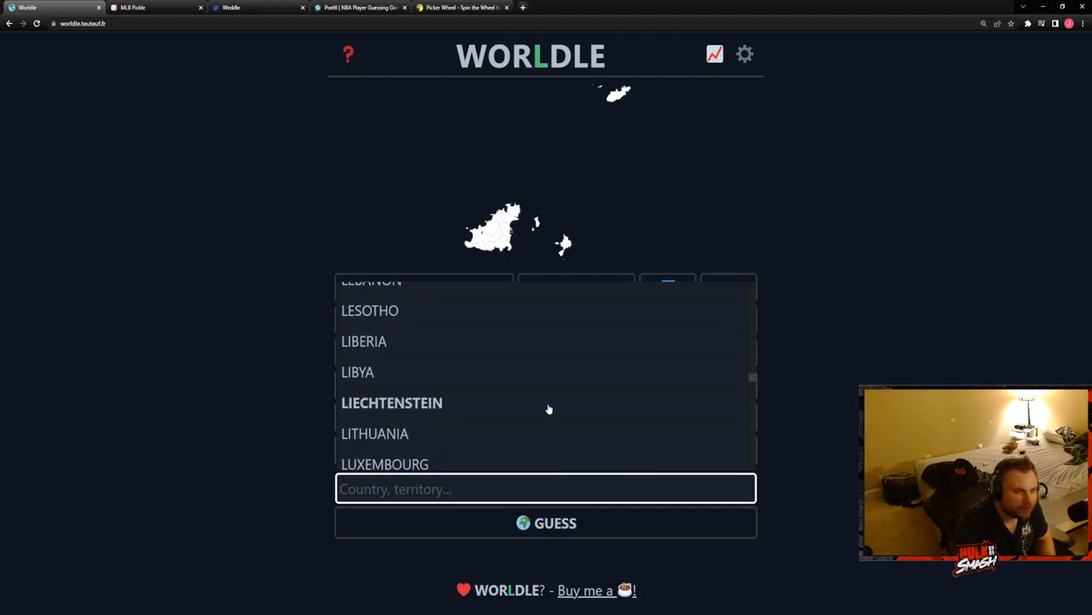
scroll(down, 3)
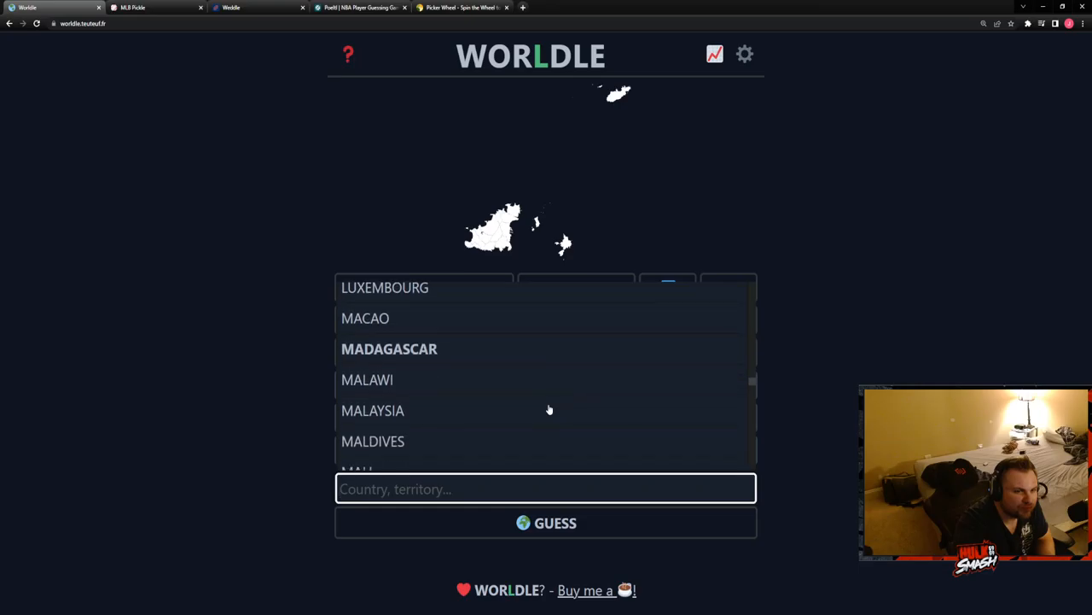
scroll(down, 3)
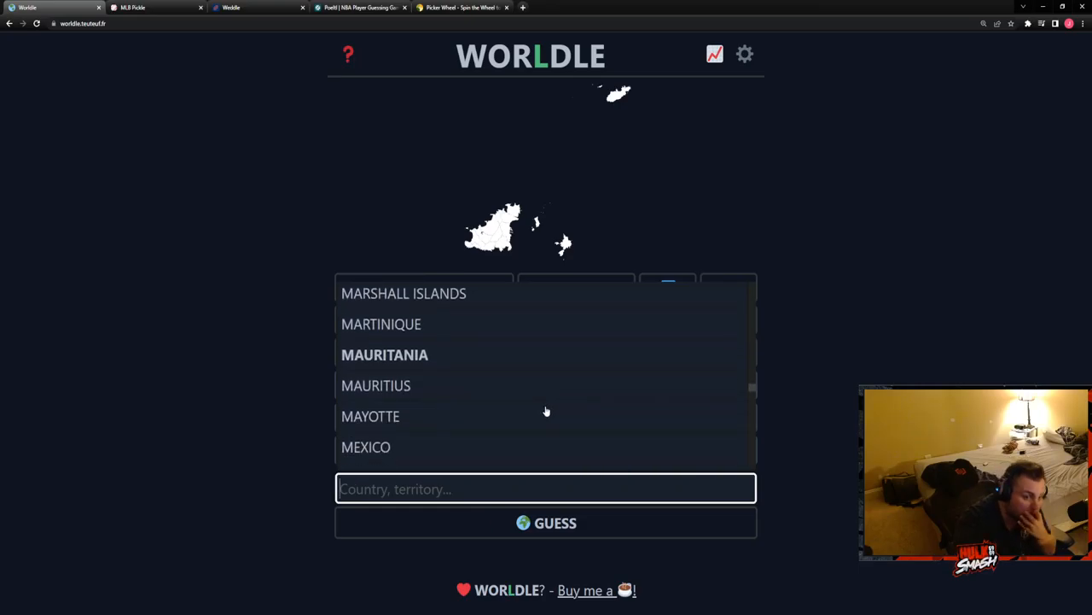
click(371, 417)
text(xc)
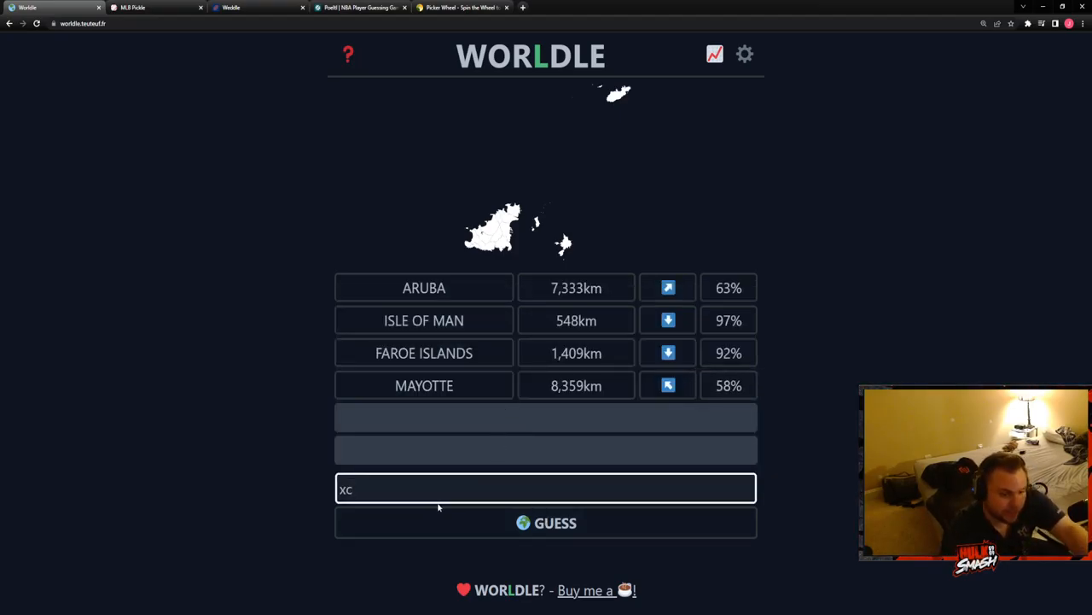
- Submit Mexico and Angola as the last guesses and dismiss the Guernsey answer banner
click(546, 522)
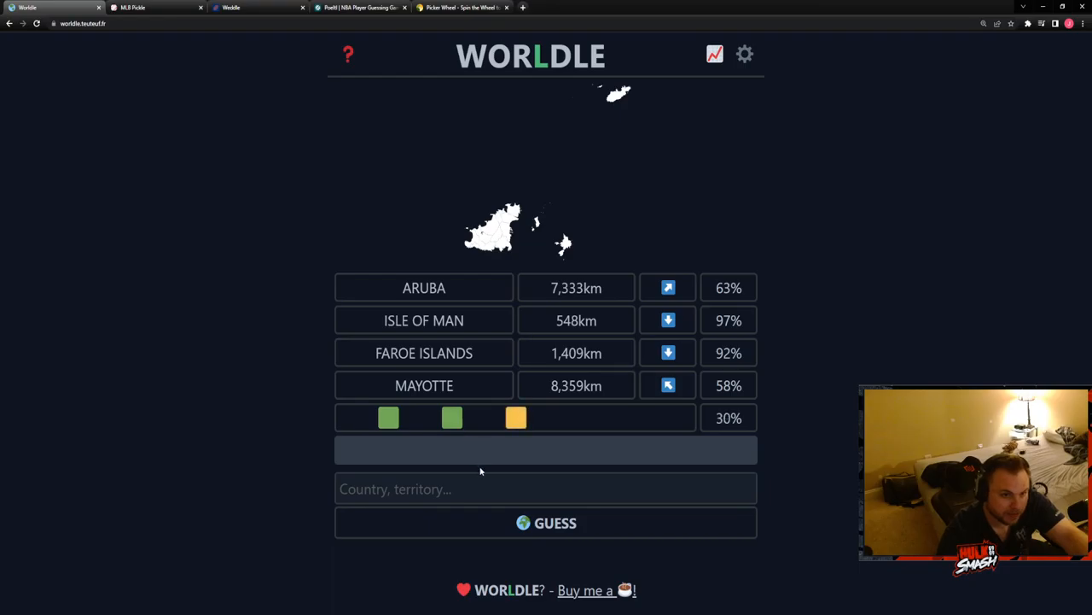
click(546, 522)
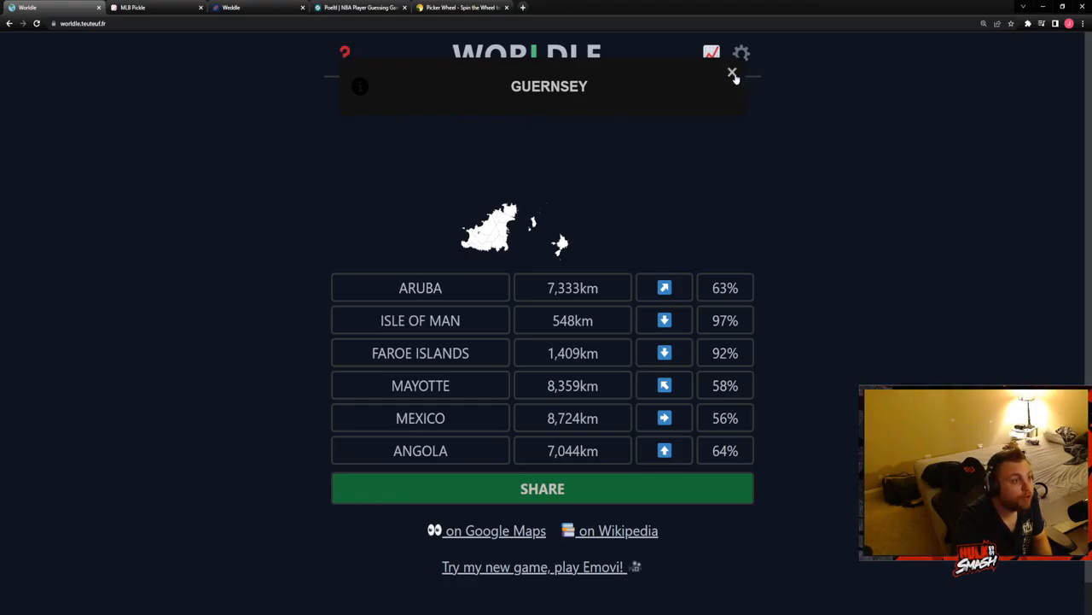
click(731, 73)
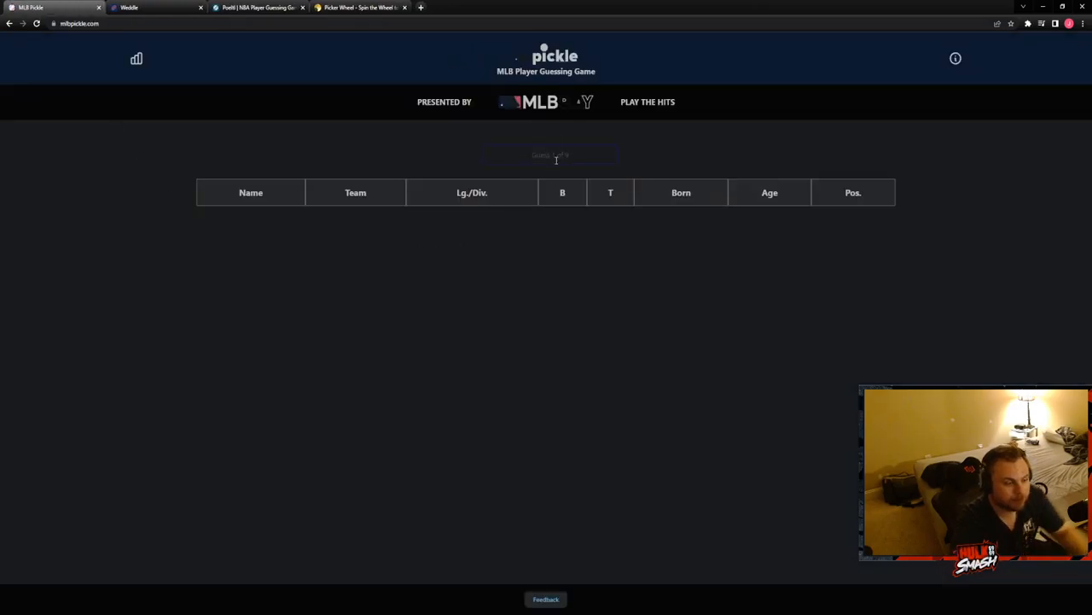
- Guess Brandon Woodruff and Shohei Ohtani as the first two MLB Pickle players
text(woodr)
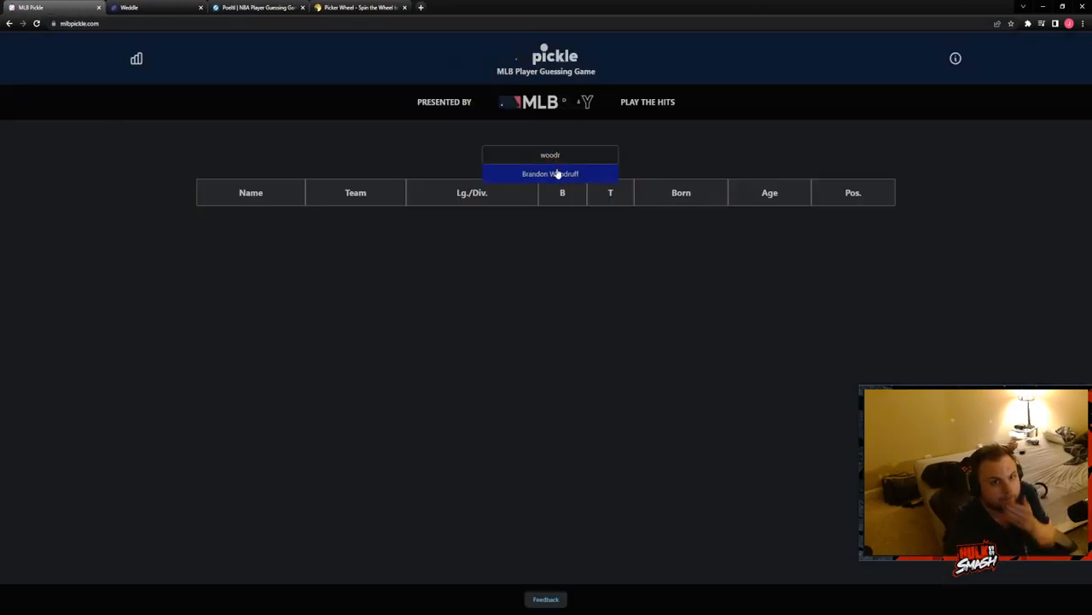
click(550, 174)
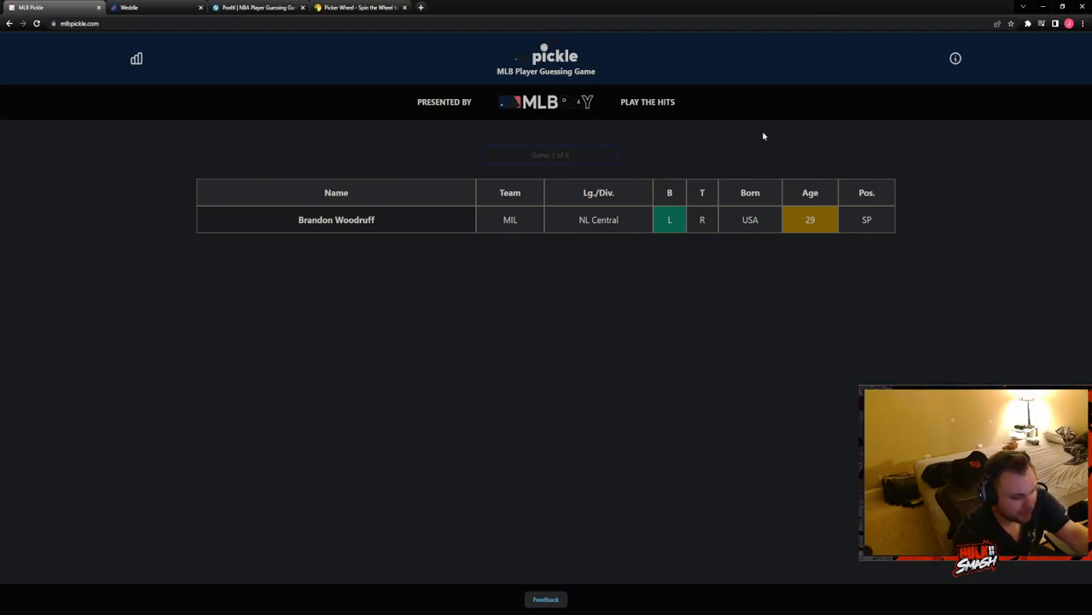
text(oht)
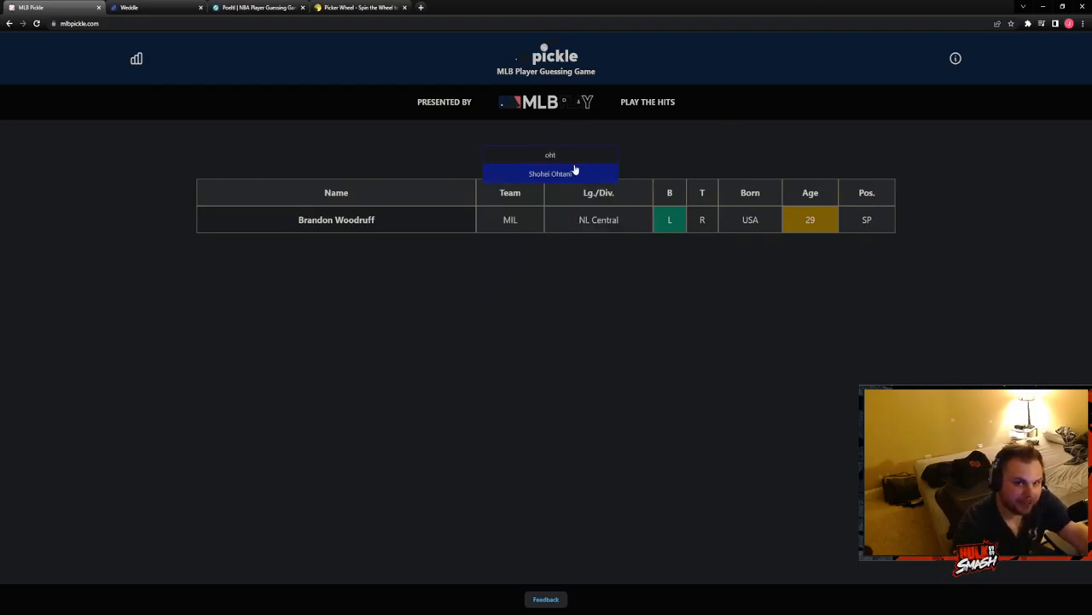
click(550, 174)
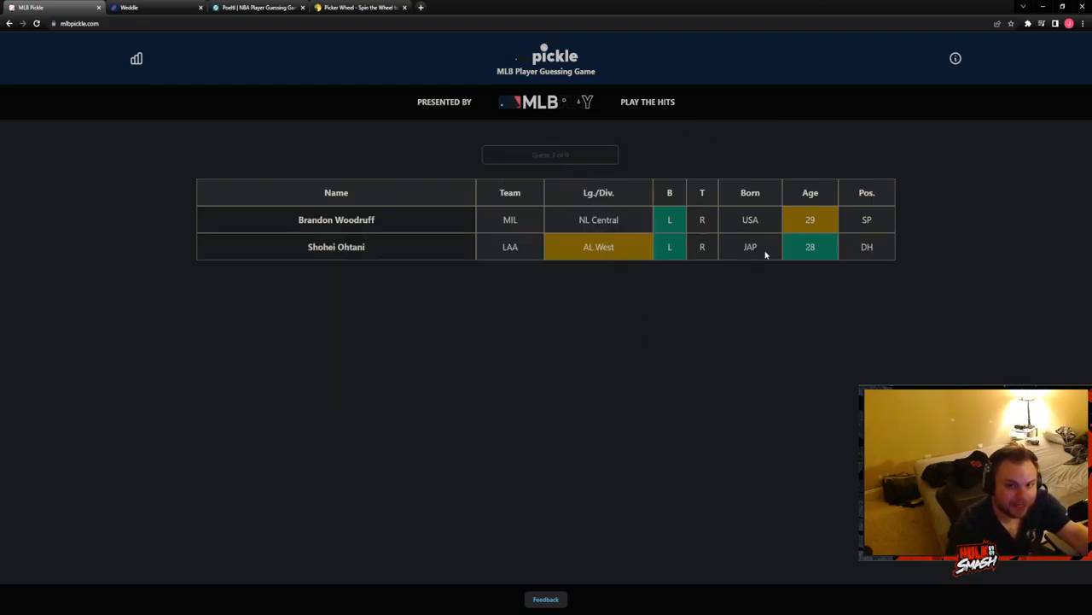
click(549, 154)
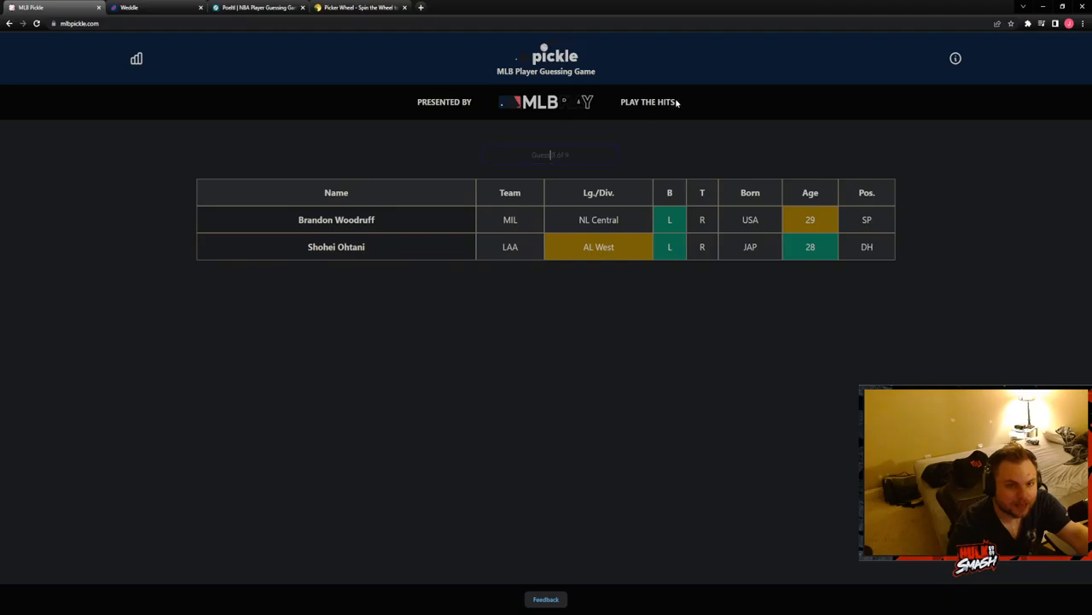
- Guess Jose Ramirez and Rafael Devers from the player search
click(549, 153)
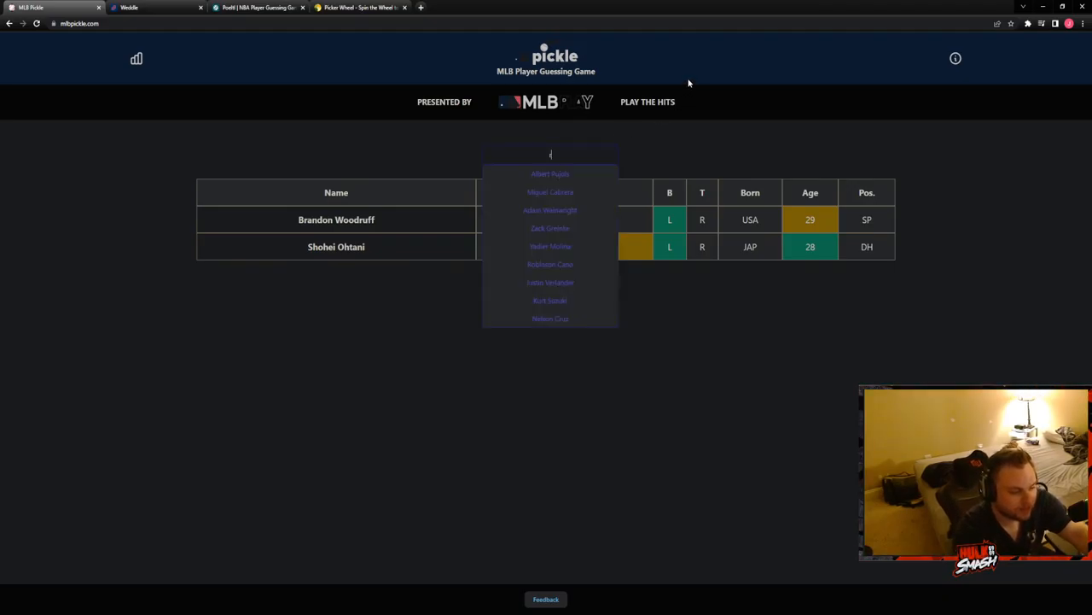
text(ram)
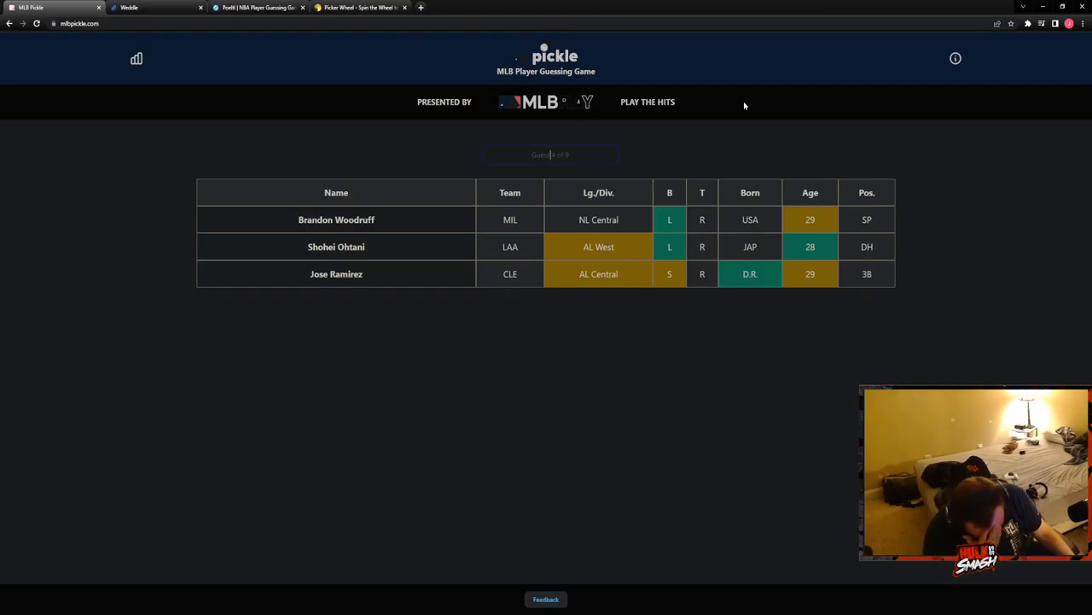
text(deven)
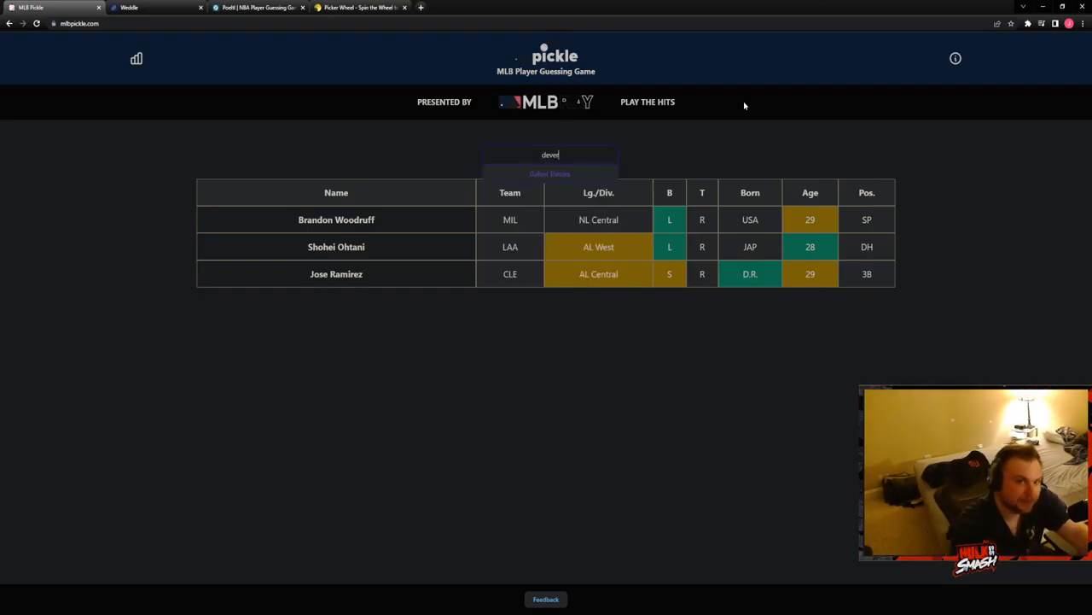
click(549, 175)
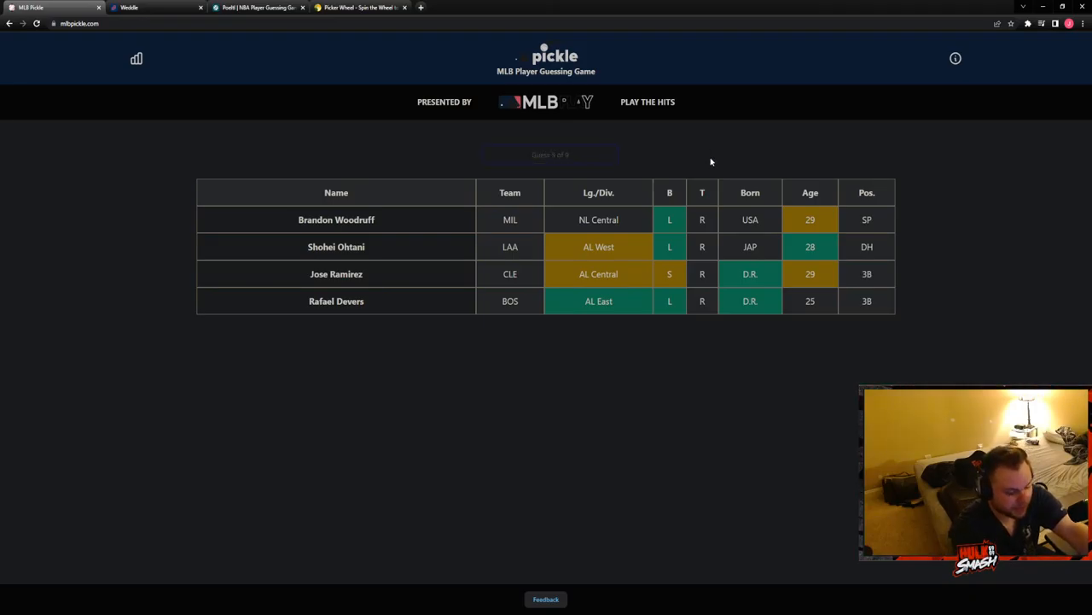
- Guess Jorge Mateo and Yandy Diaz as further MLB Pickle players
text(mateo)
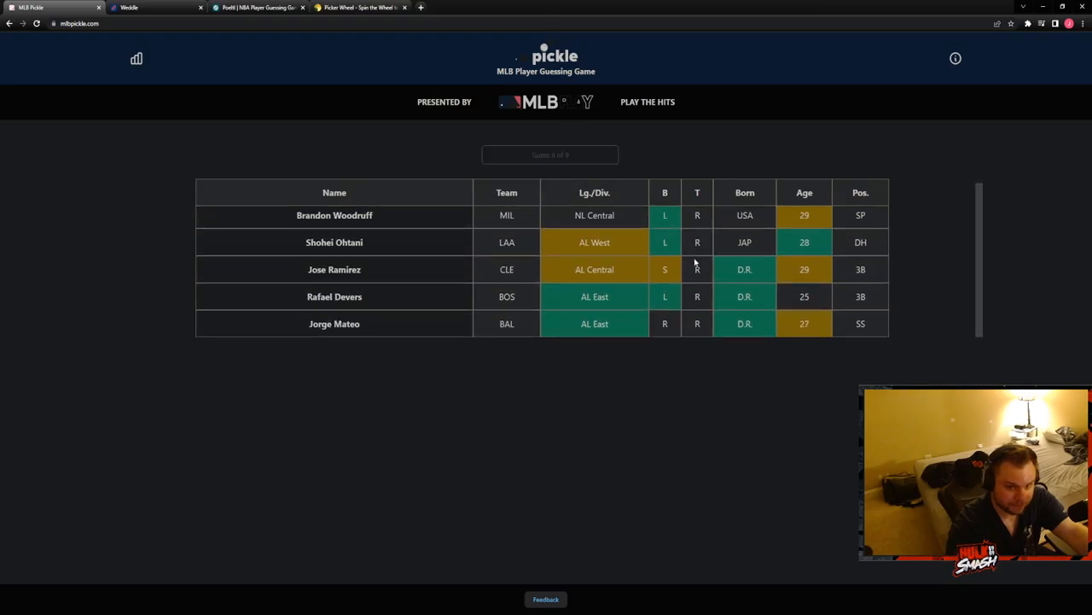
mouse_move(729, 323)
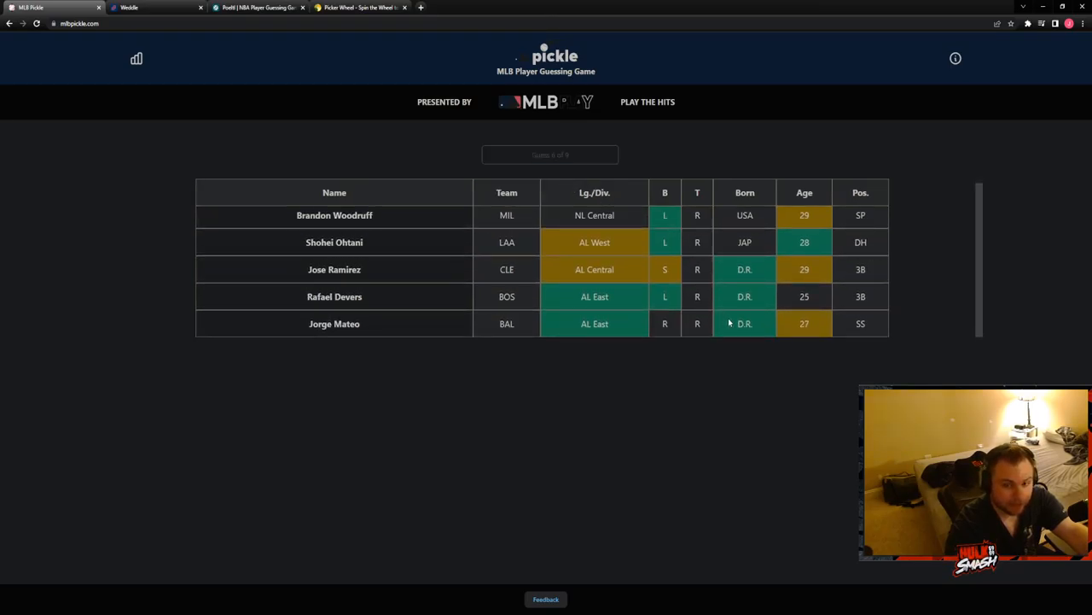
click(550, 153)
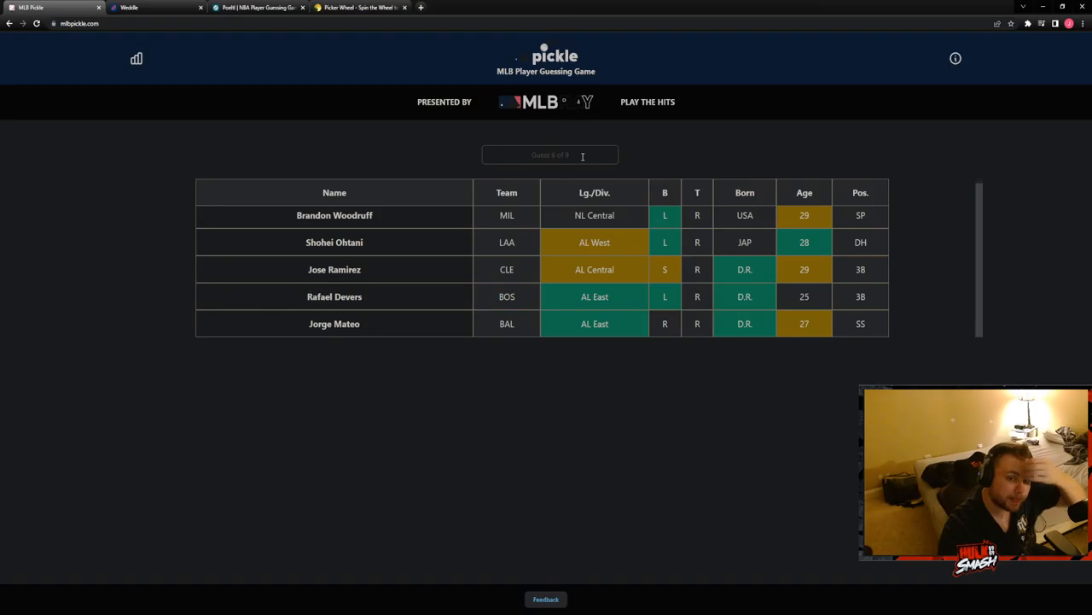
click(550, 154)
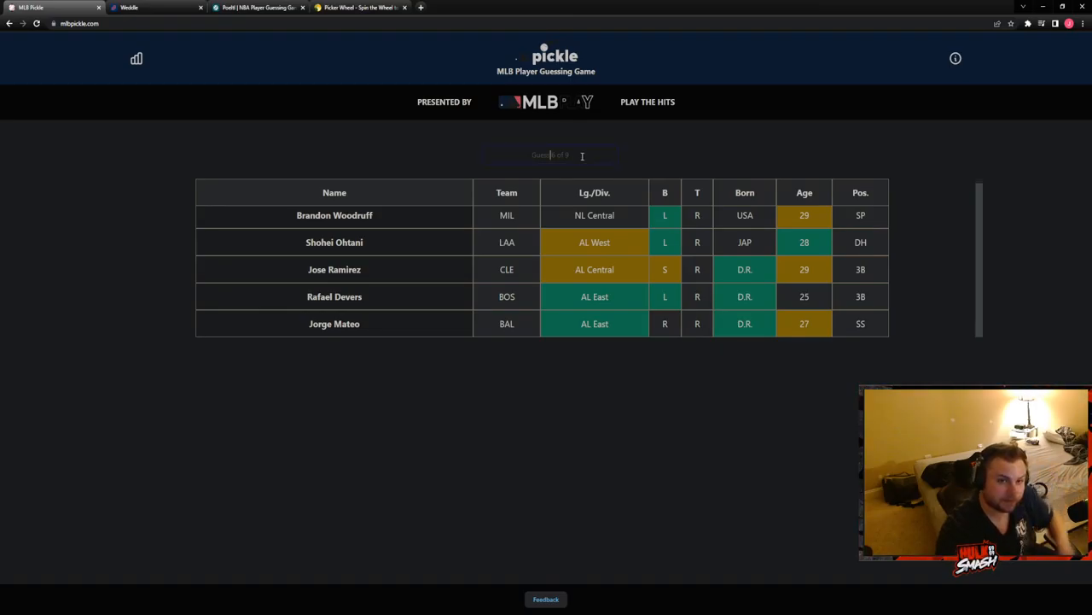
text(torr)
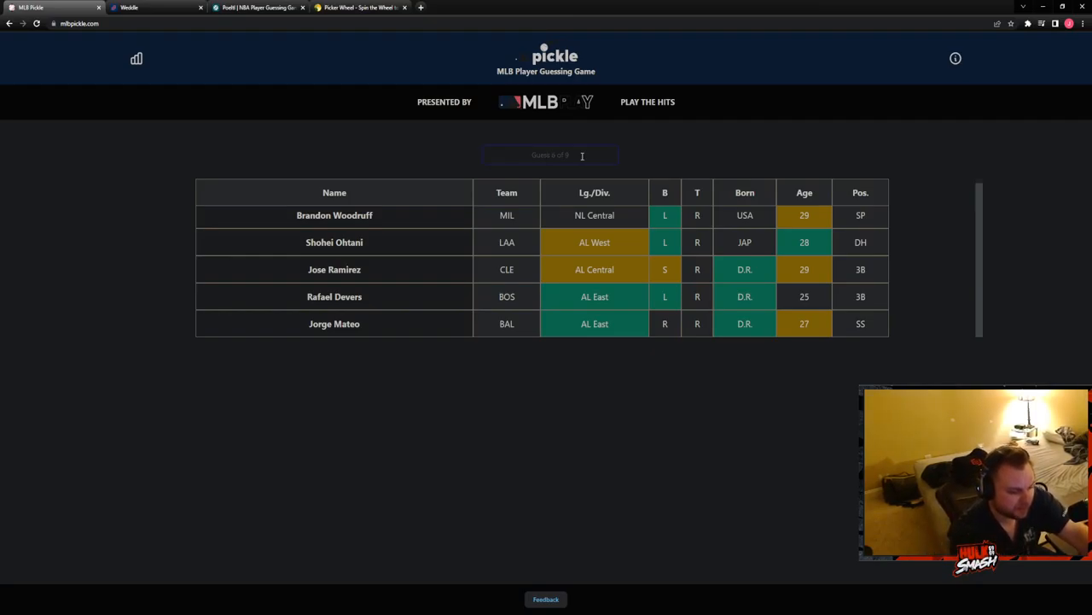
text(yandy)
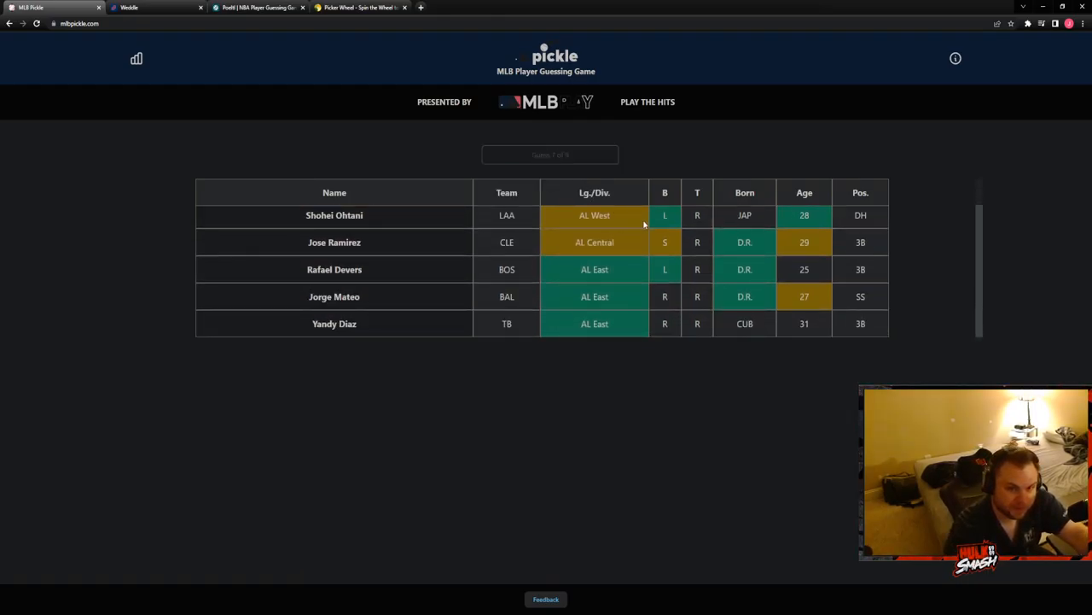
- Guess Raimel Tapia, solving MLB Pickle, and close its tab
click(550, 154)
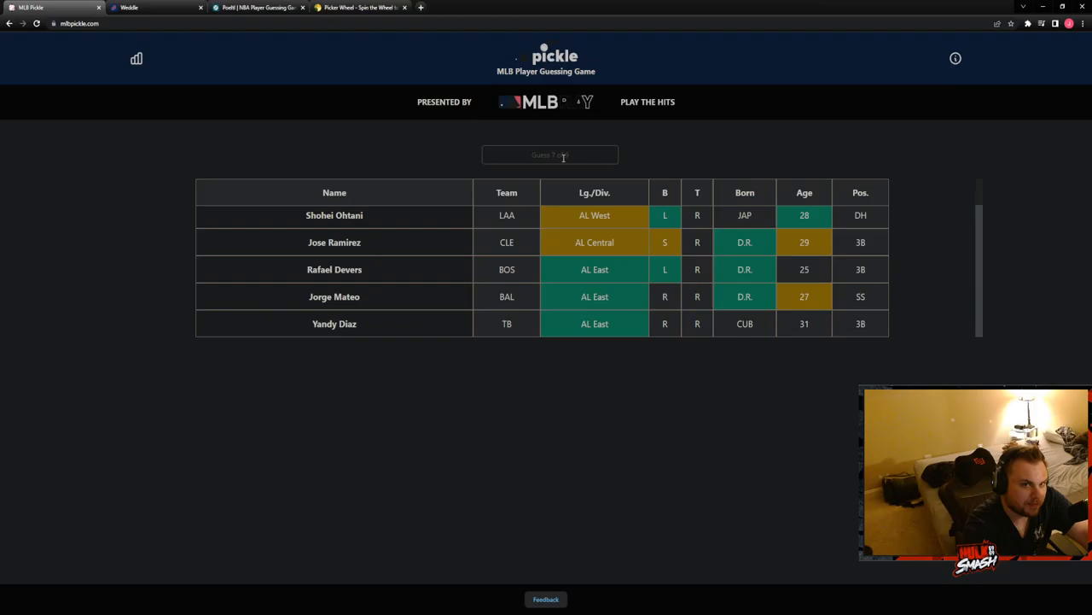
text(tapi)
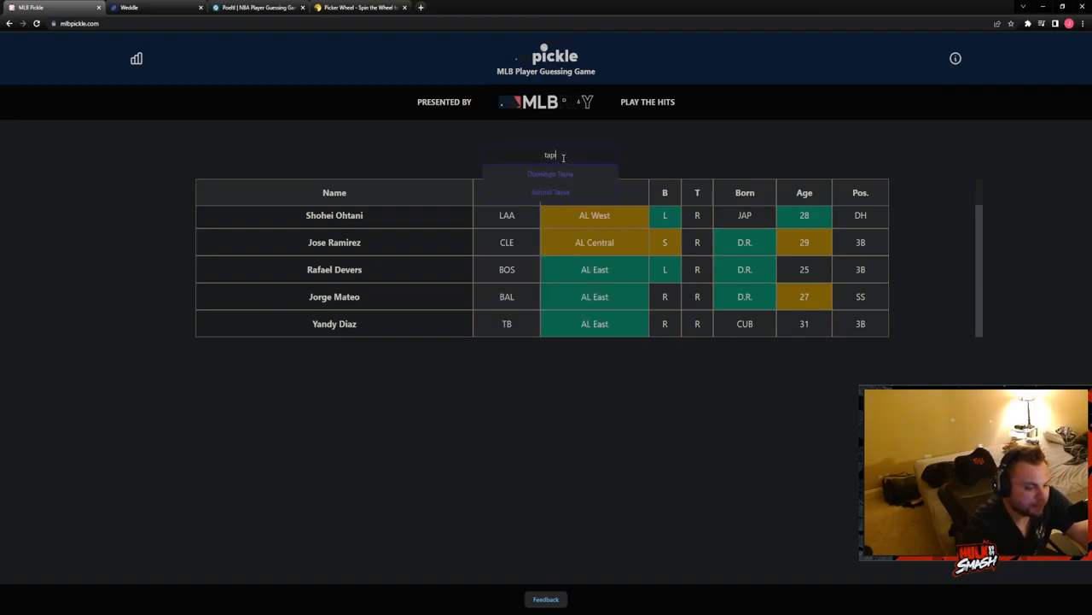
key(enter)
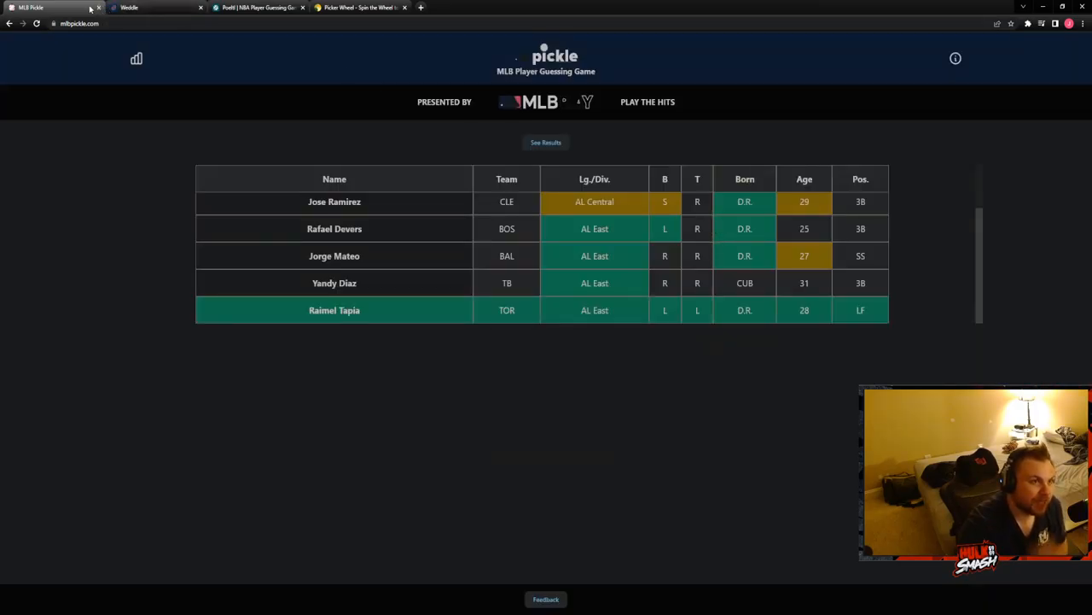
click(128, 6)
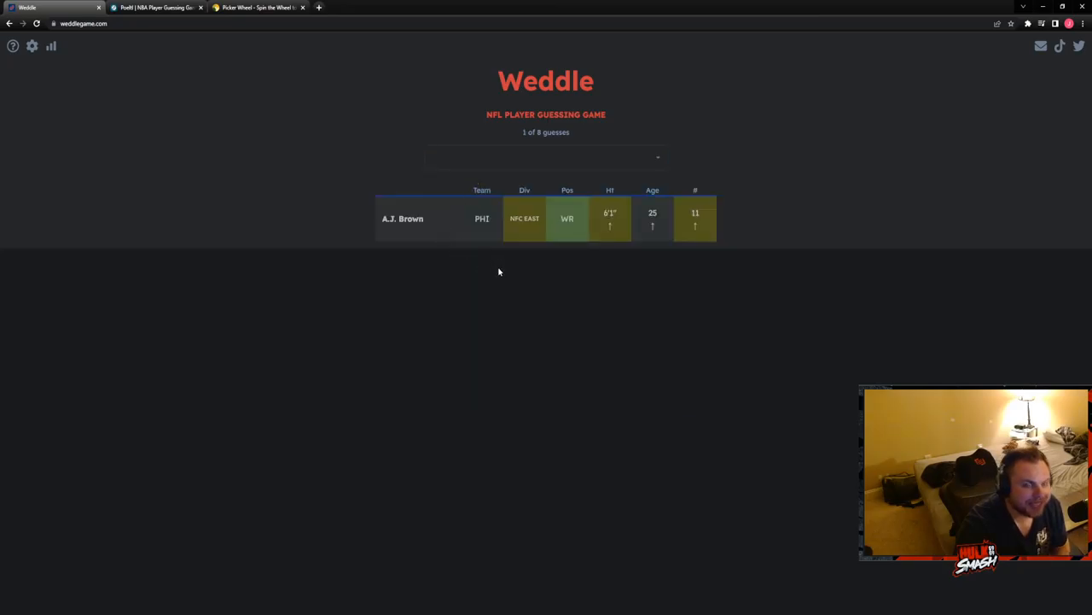
mouse_move(454, 218)
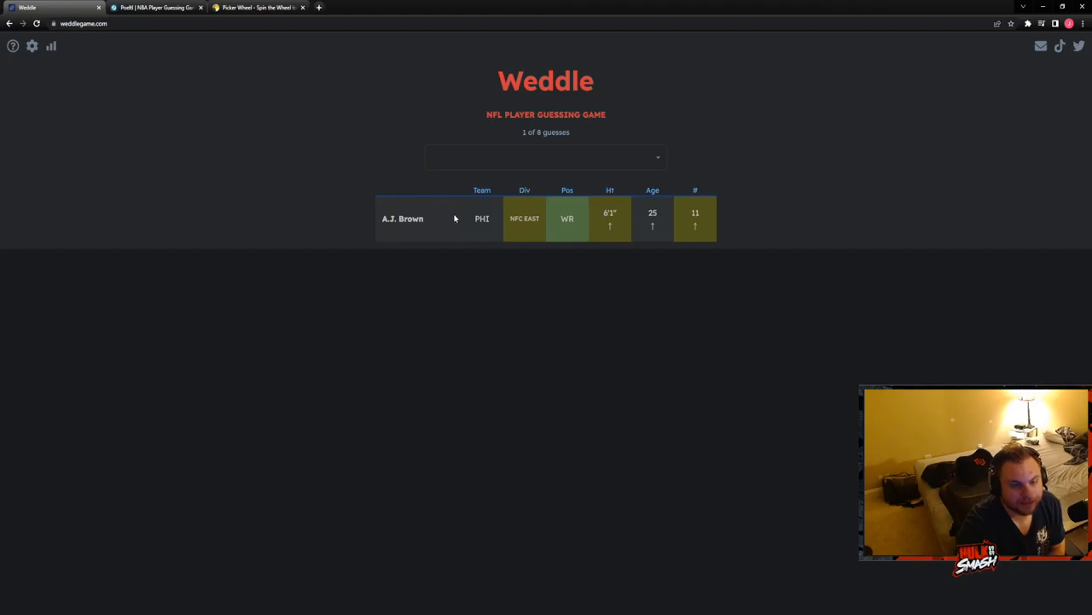
- Guess Allen Robinson II and then Mike Evans as the third and fourth Weddle players
click(546, 157)
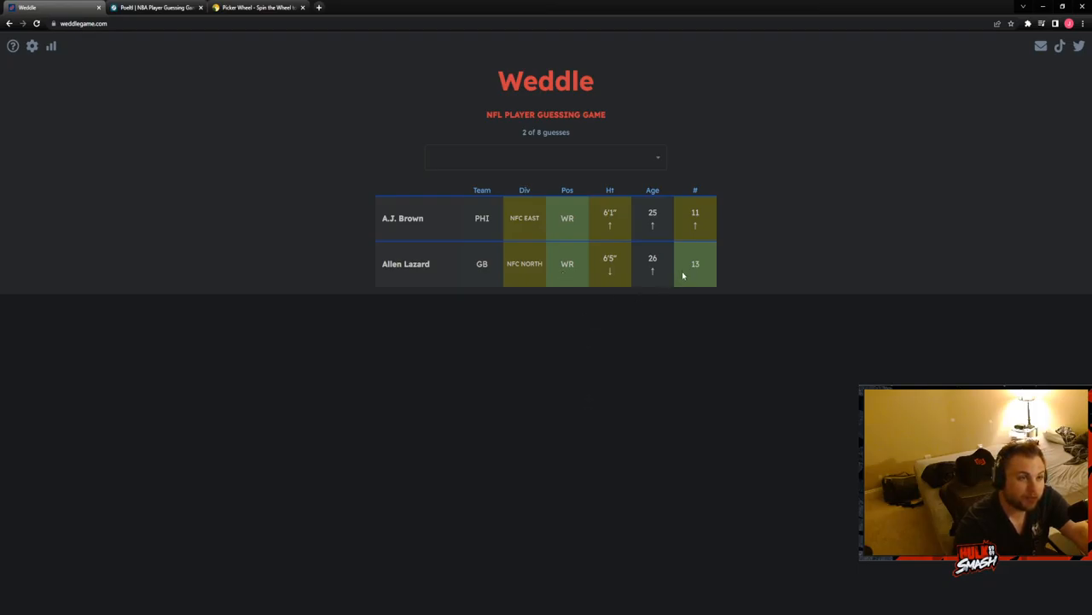
click(546, 157)
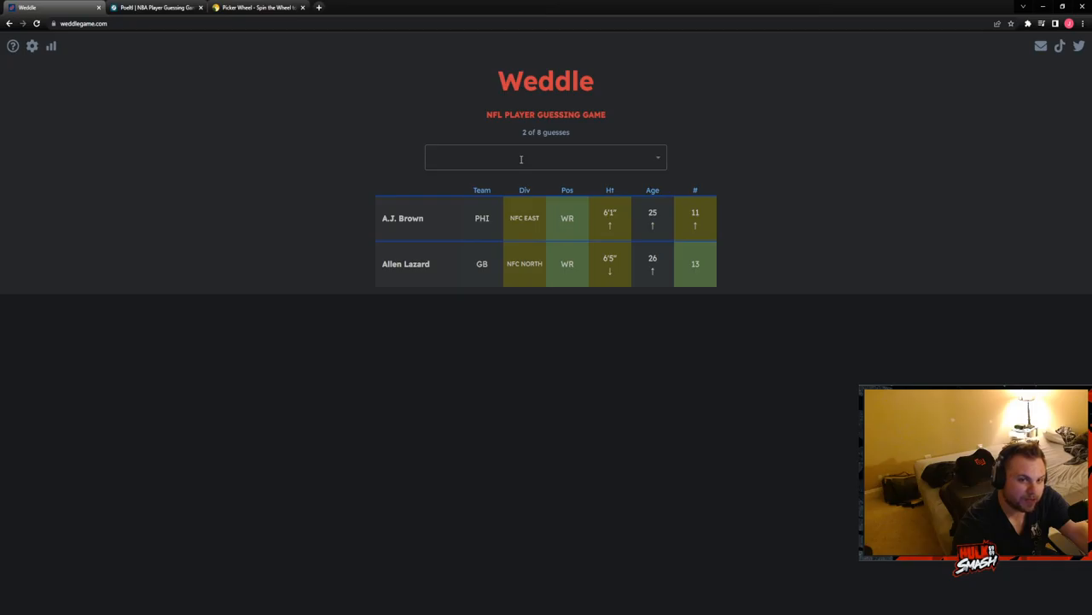
click(546, 158)
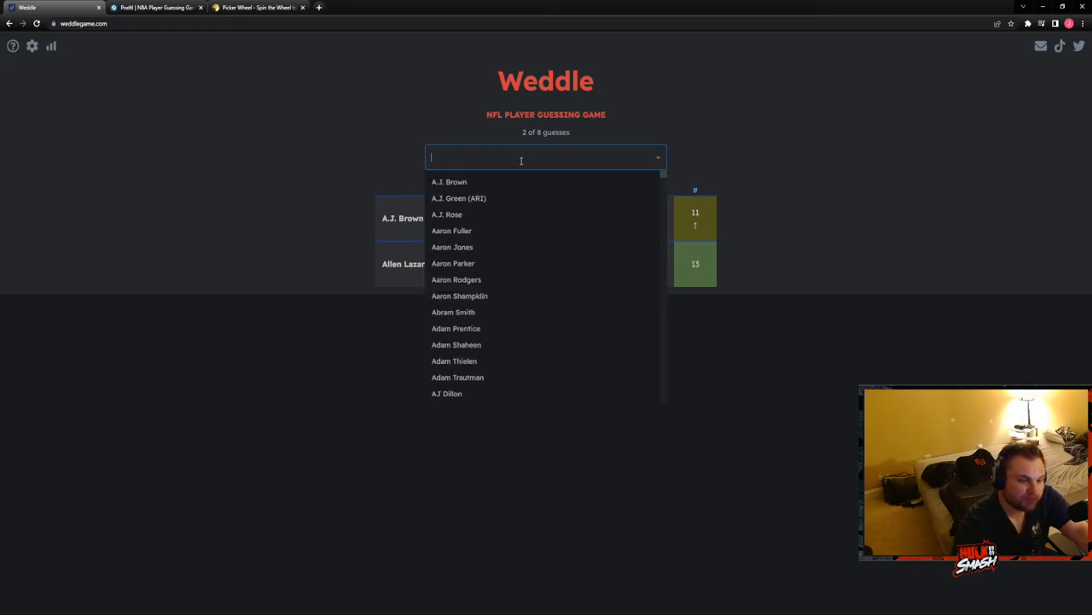
text(robi)
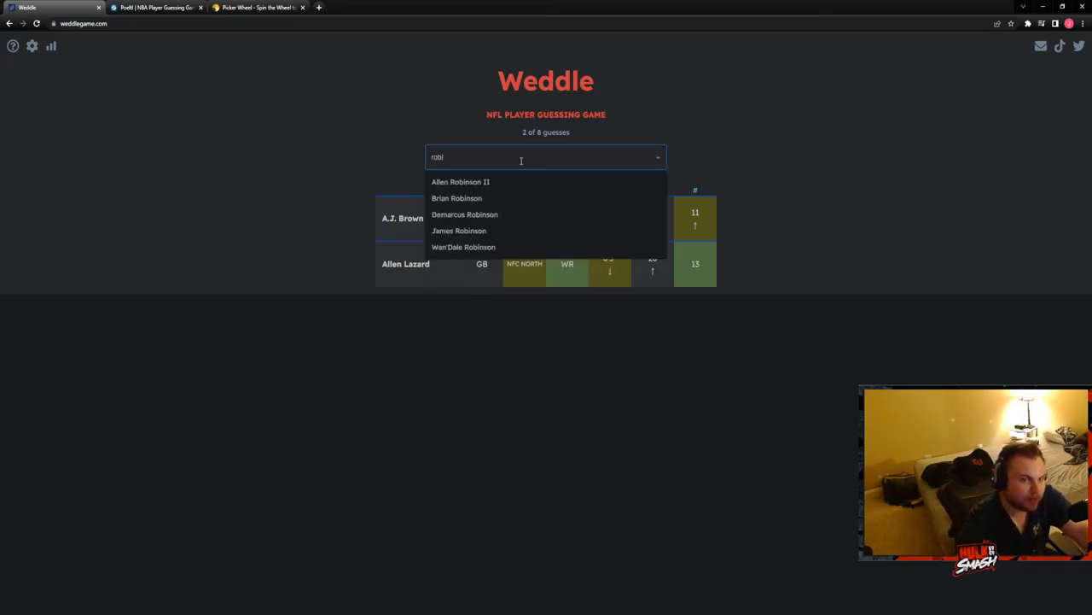
click(461, 181)
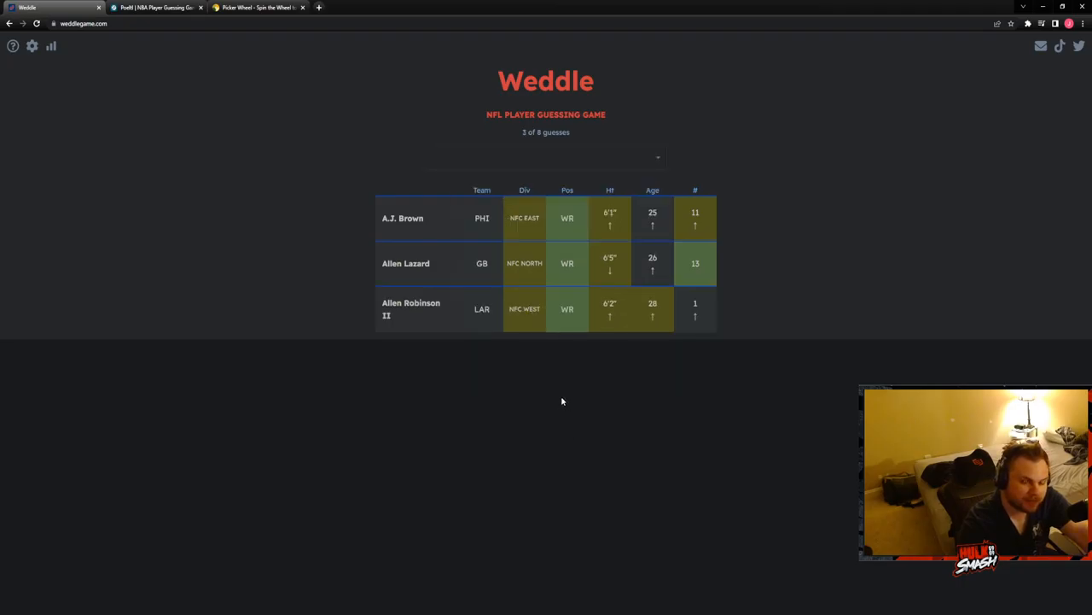
mouse_move(605, 229)
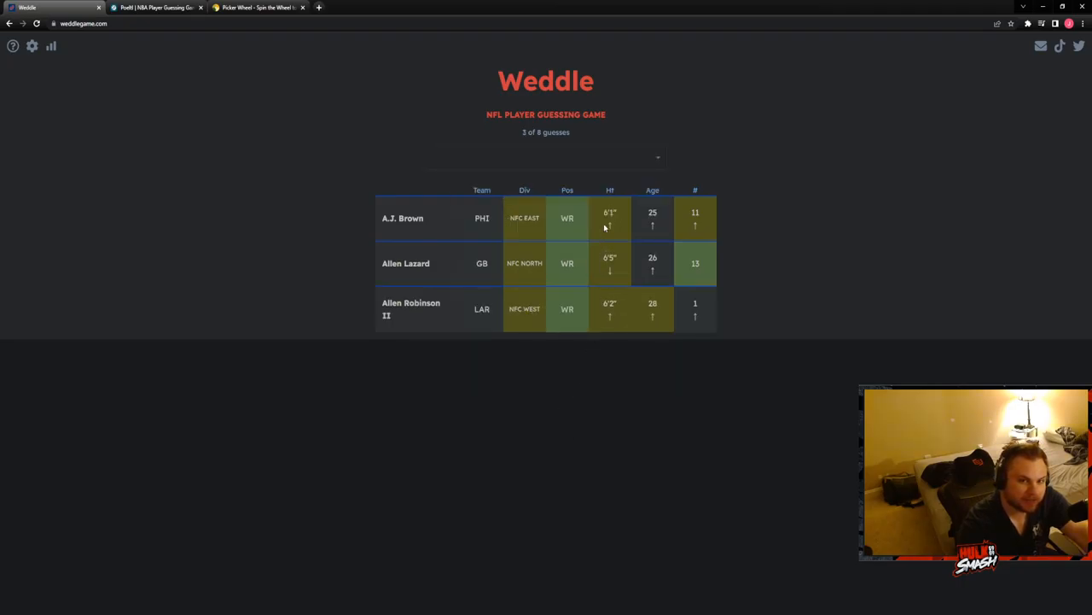
click(546, 157)
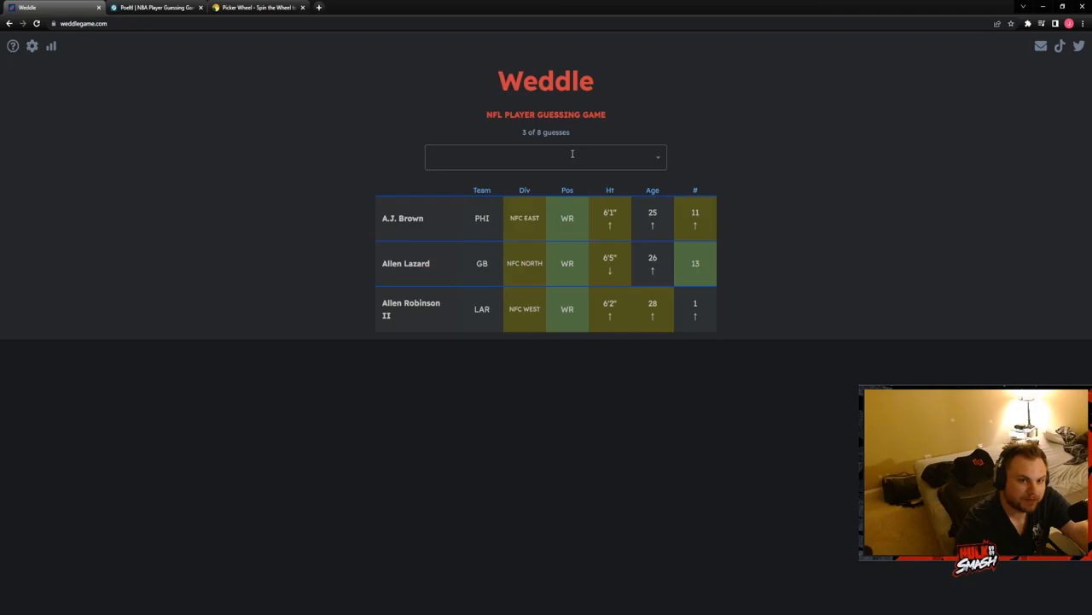
click(546, 157)
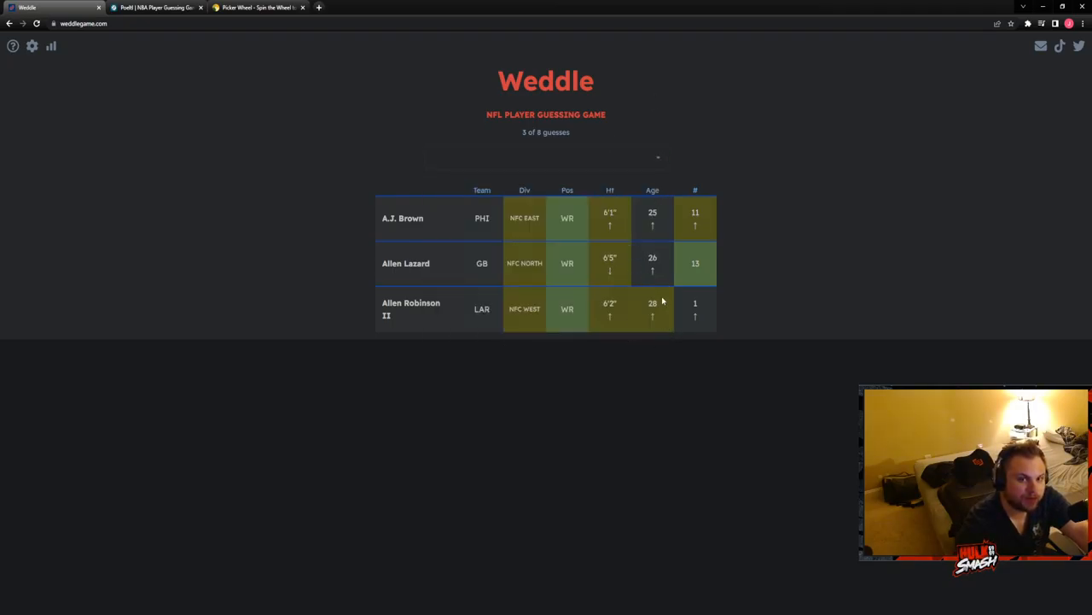
click(546, 157)
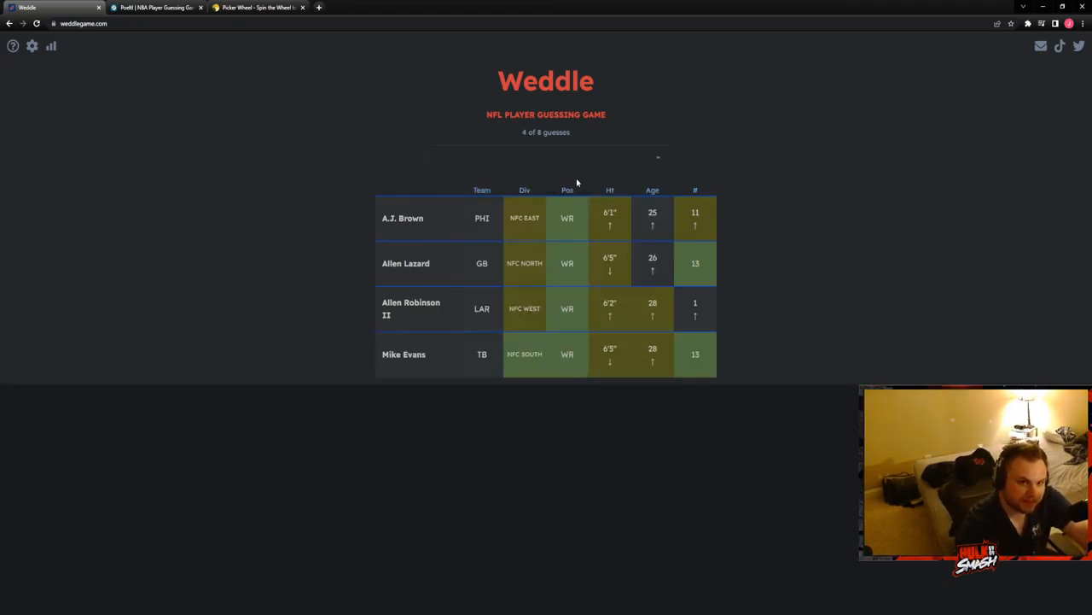
- Guess Chris Godwin and then Robbie Anderson in Weddle
click(541, 157)
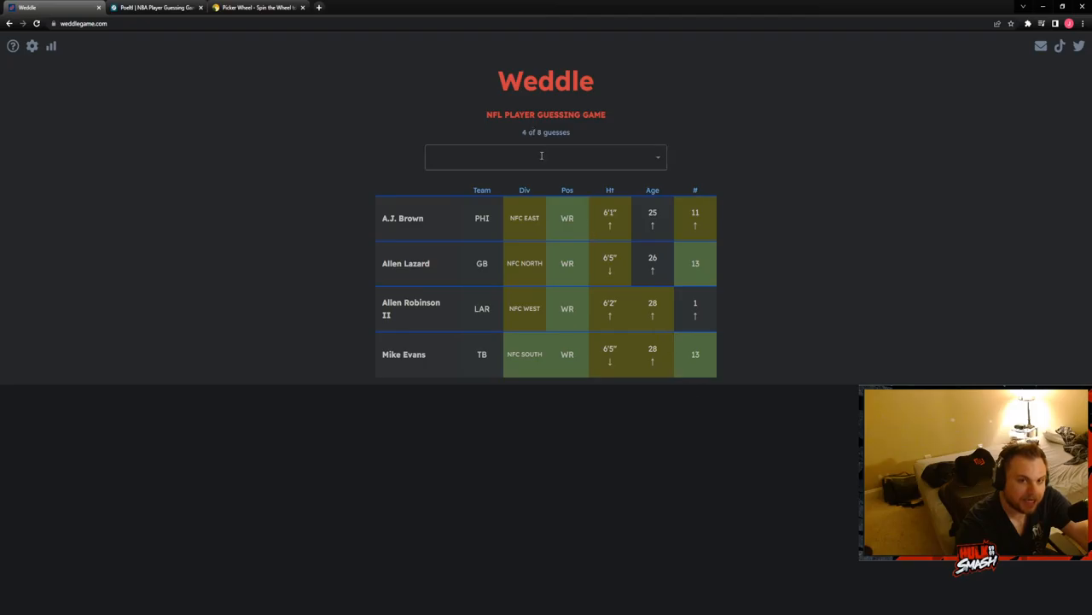
text(godw)
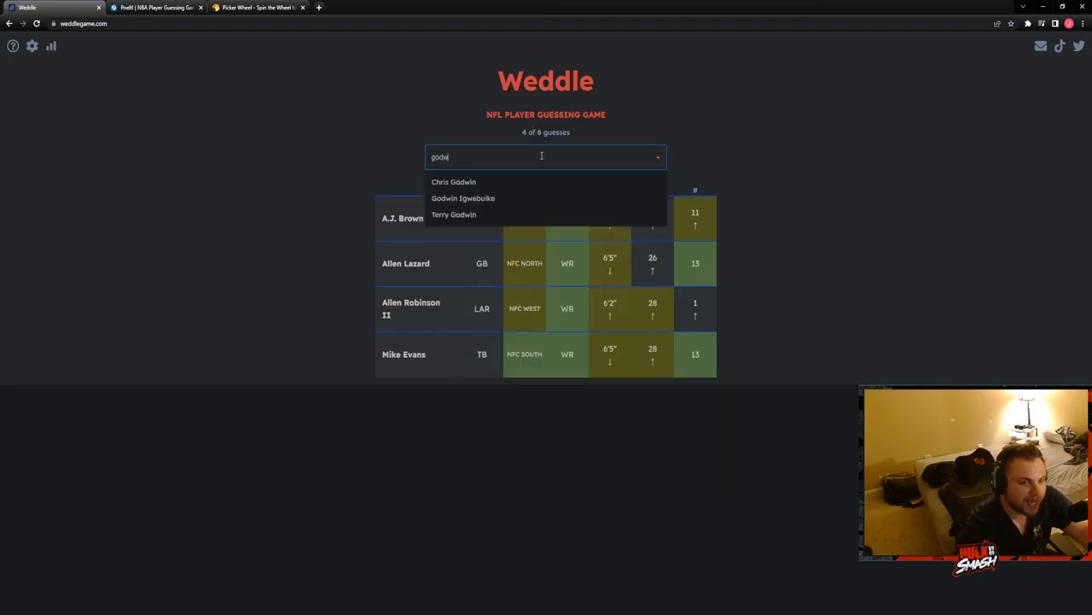
click(454, 181)
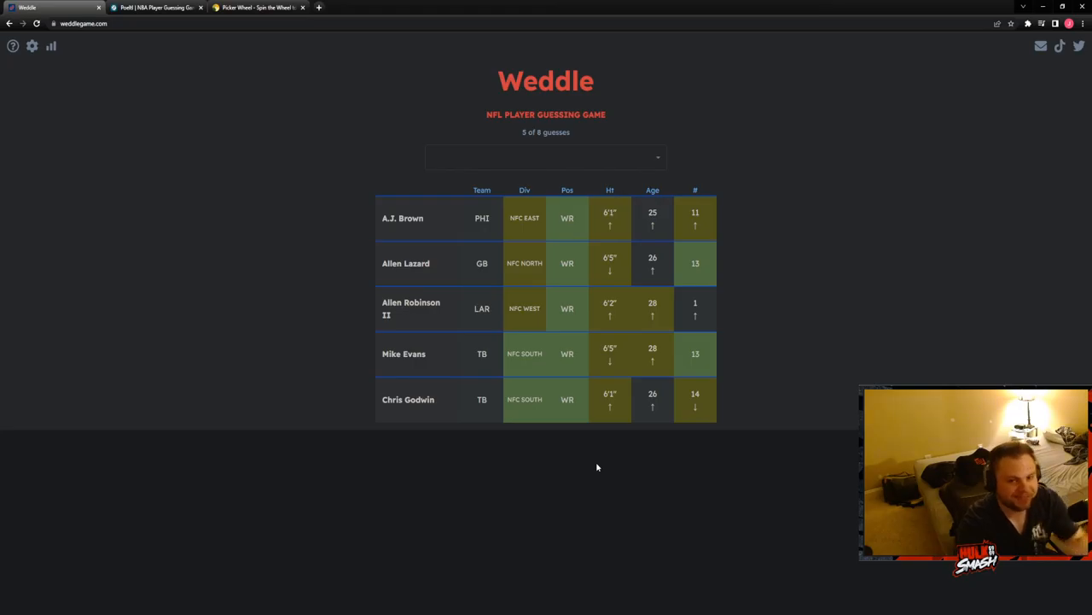
click(546, 157)
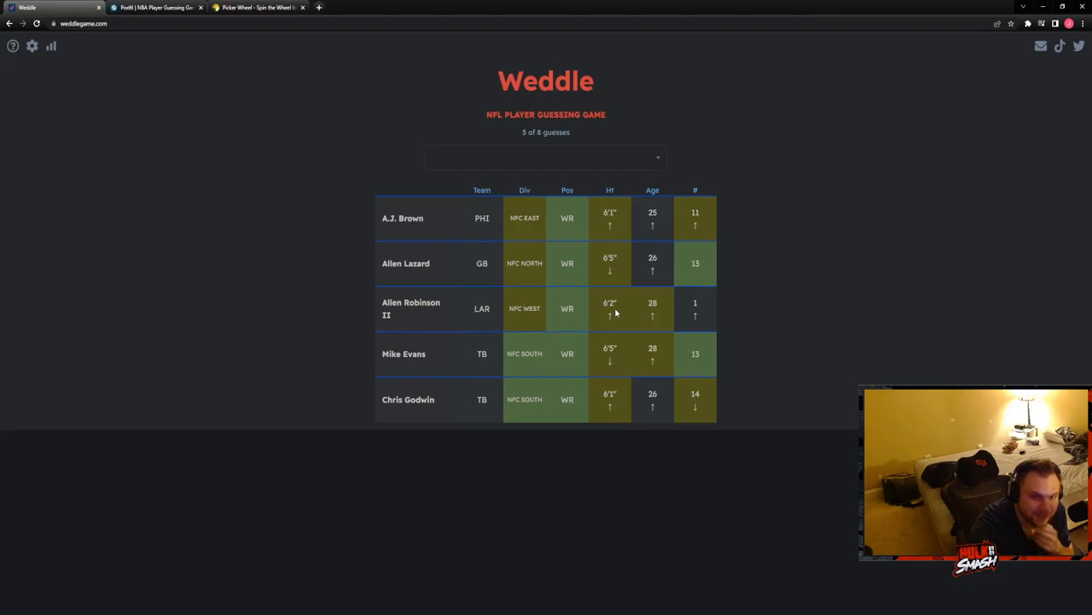
click(546, 157)
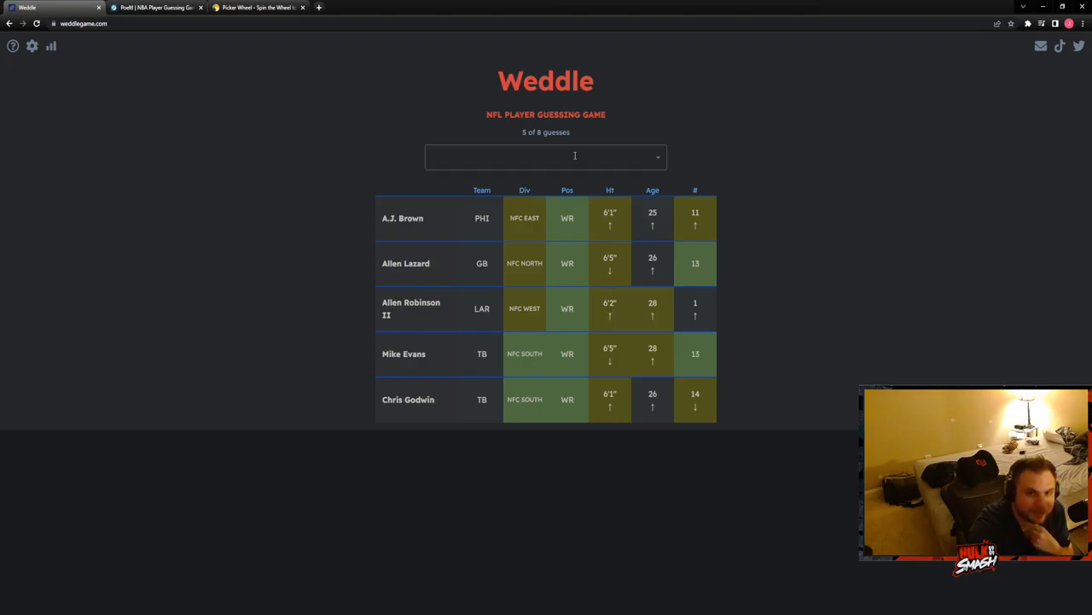
text(rob)
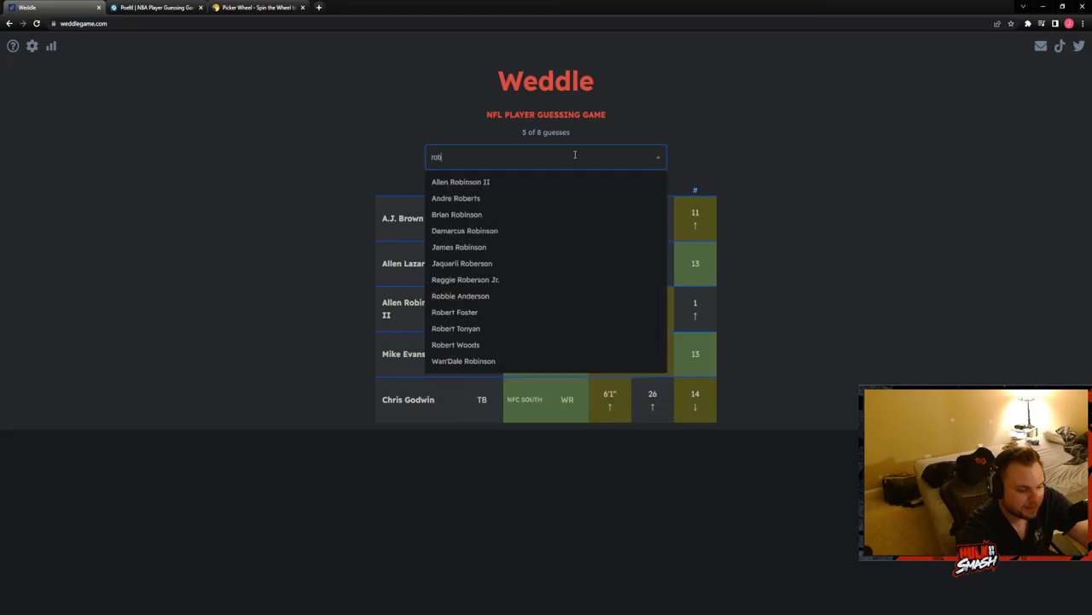
click(461, 295)
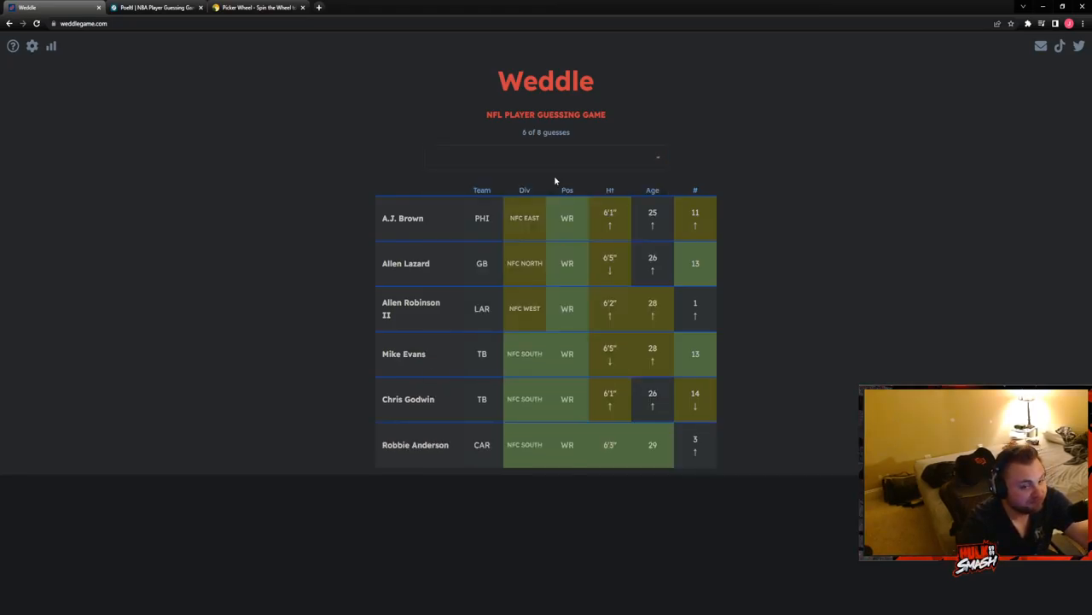
click(546, 157)
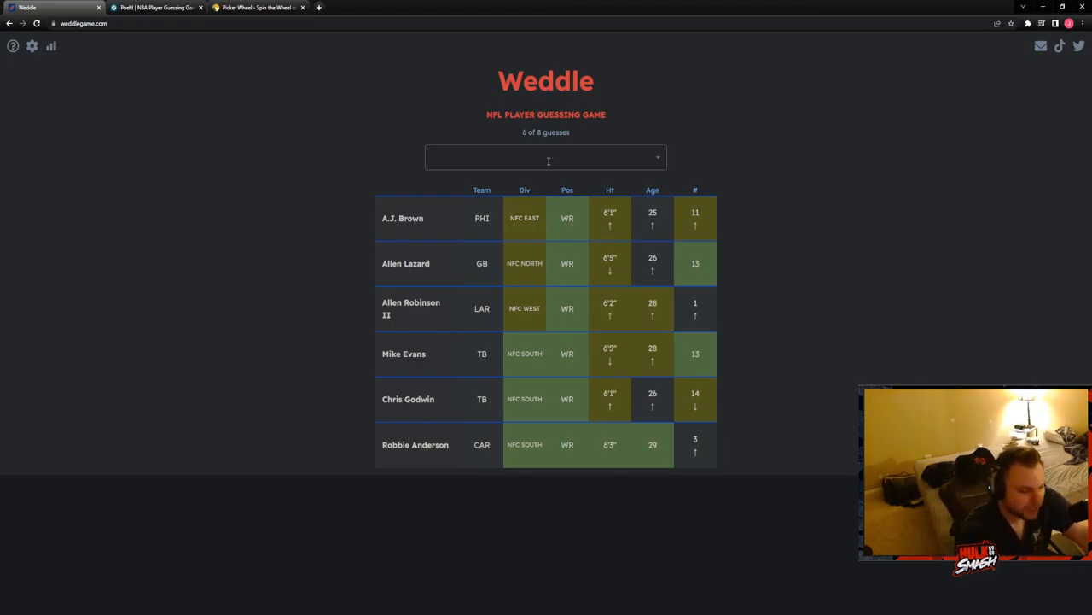
- Guess Michael Thomas (NO), solving the Weddle puzzle on the seventh guess
click(546, 157)
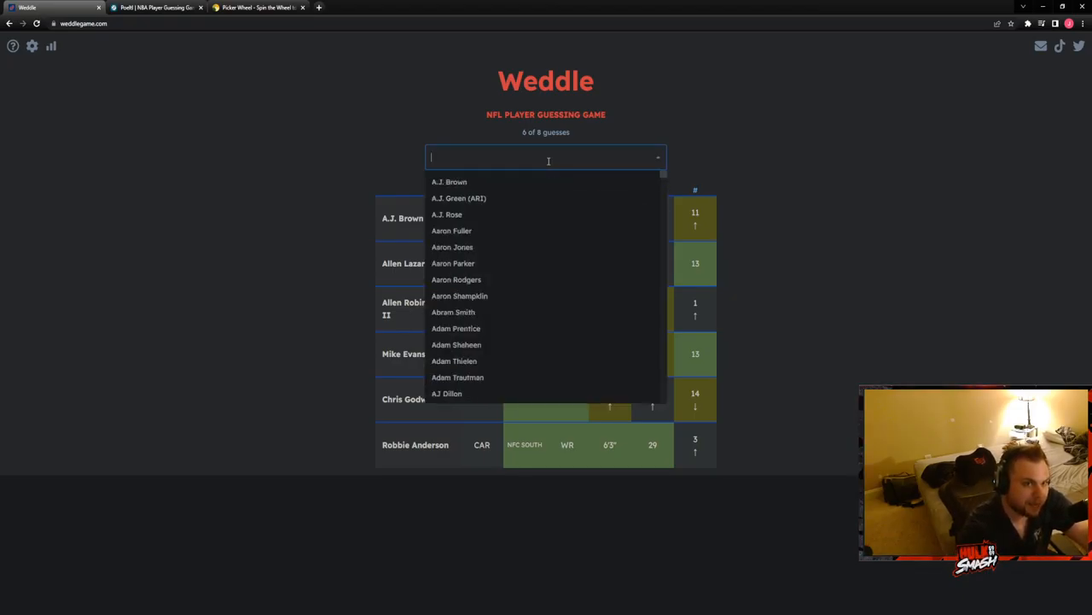
text(thomas)
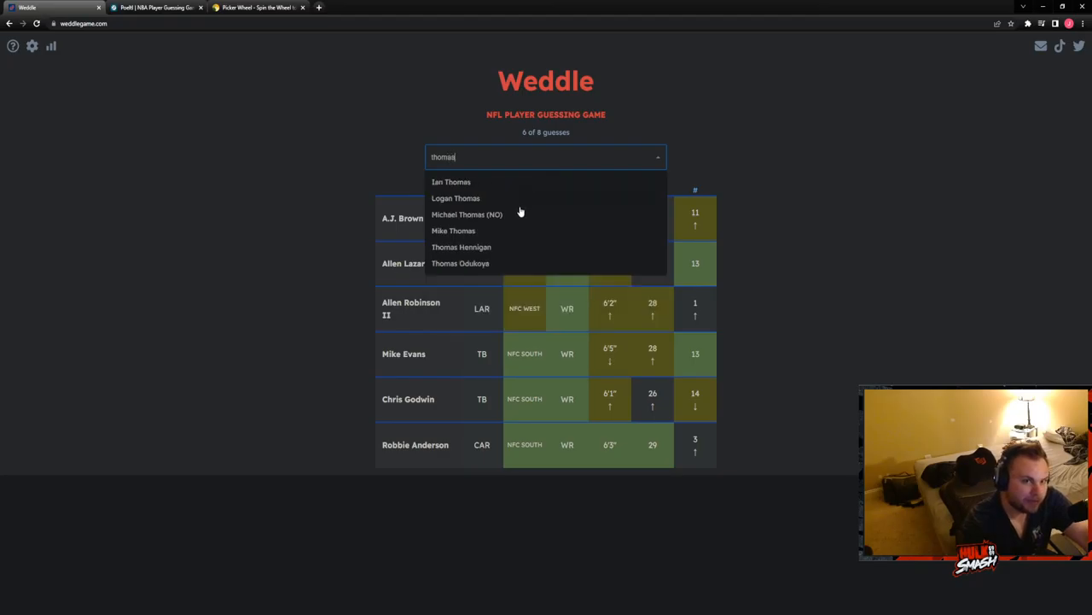
click(467, 215)
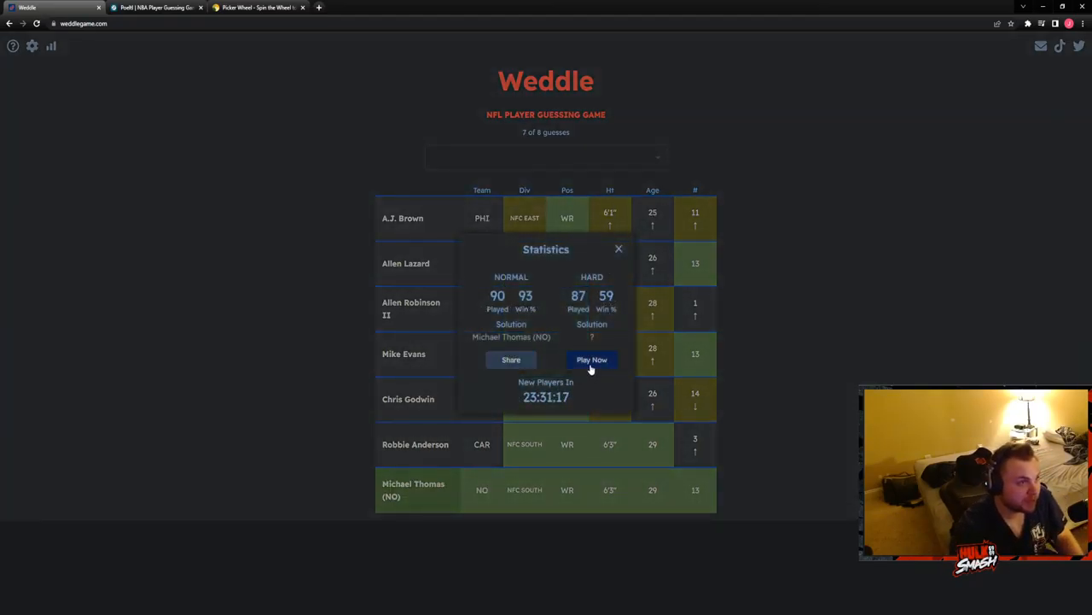
- Start a Weddle hard-mode game from the Statistics popup via Play Now
click(590, 359)
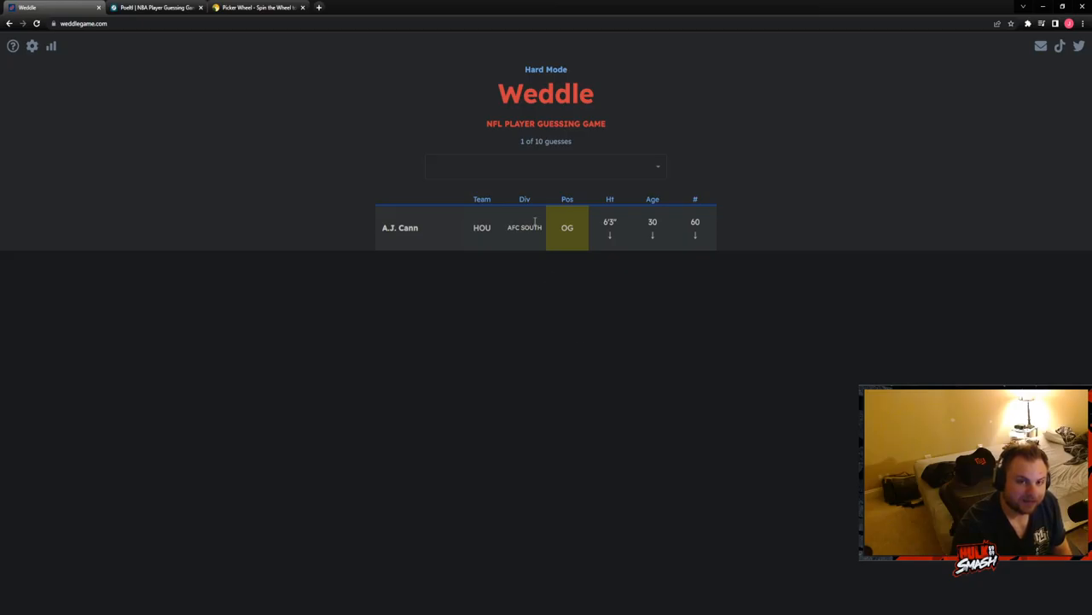
- Guess AJ Dillon, Cam Akers and Tony Pollard in the hard-mode game
click(546, 166)
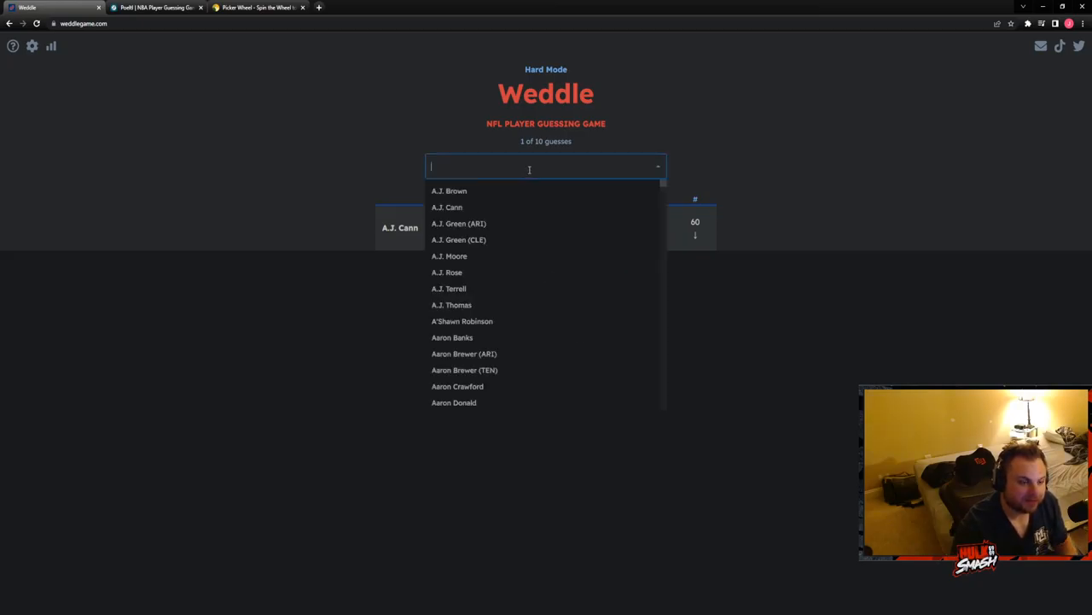
text(aj)
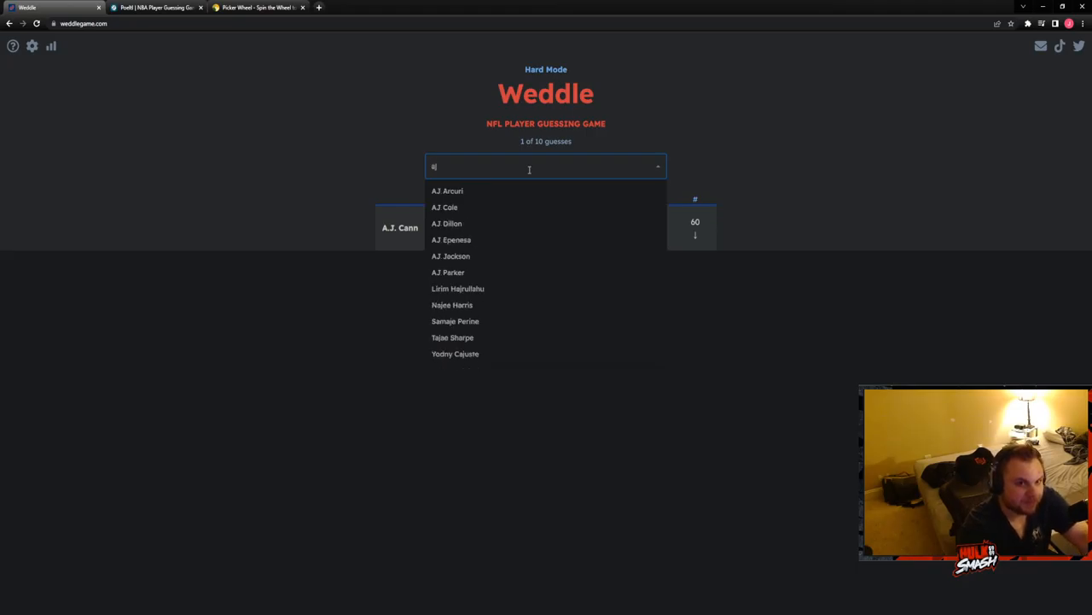
click(447, 222)
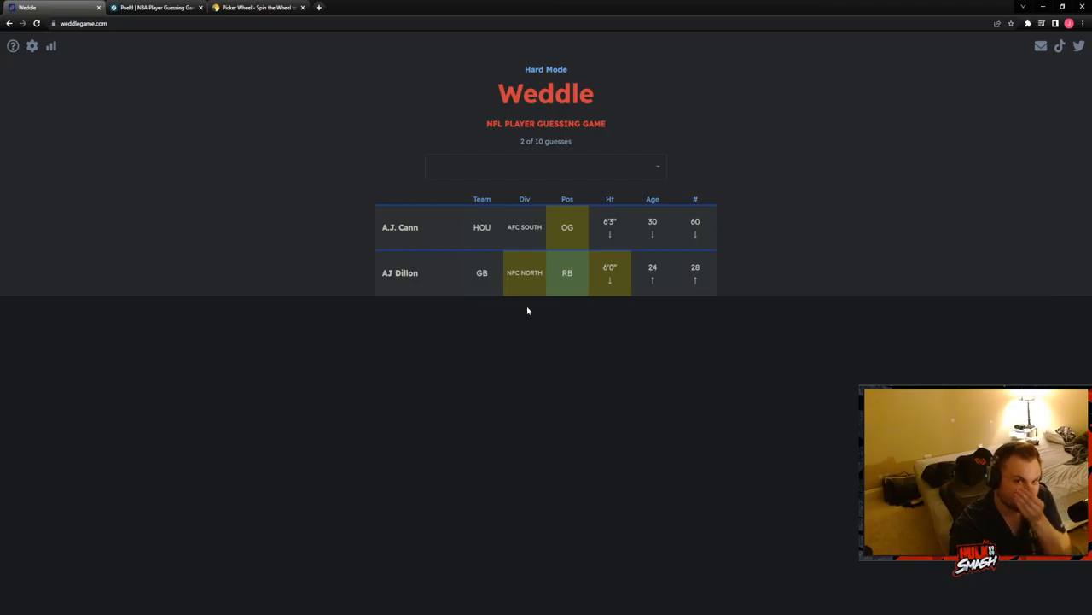
mouse_move(549, 324)
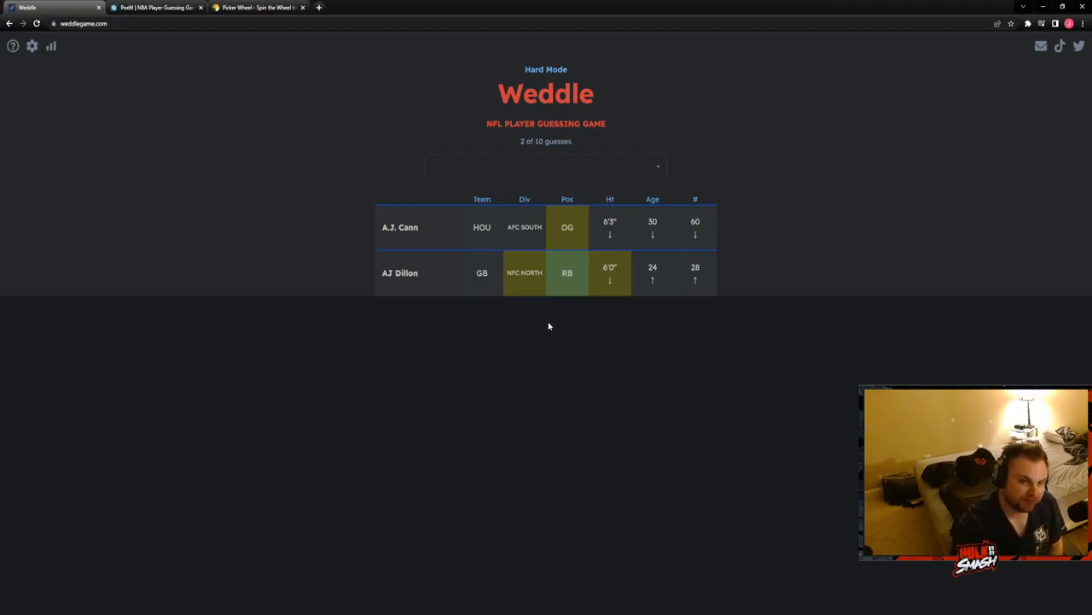
click(546, 166)
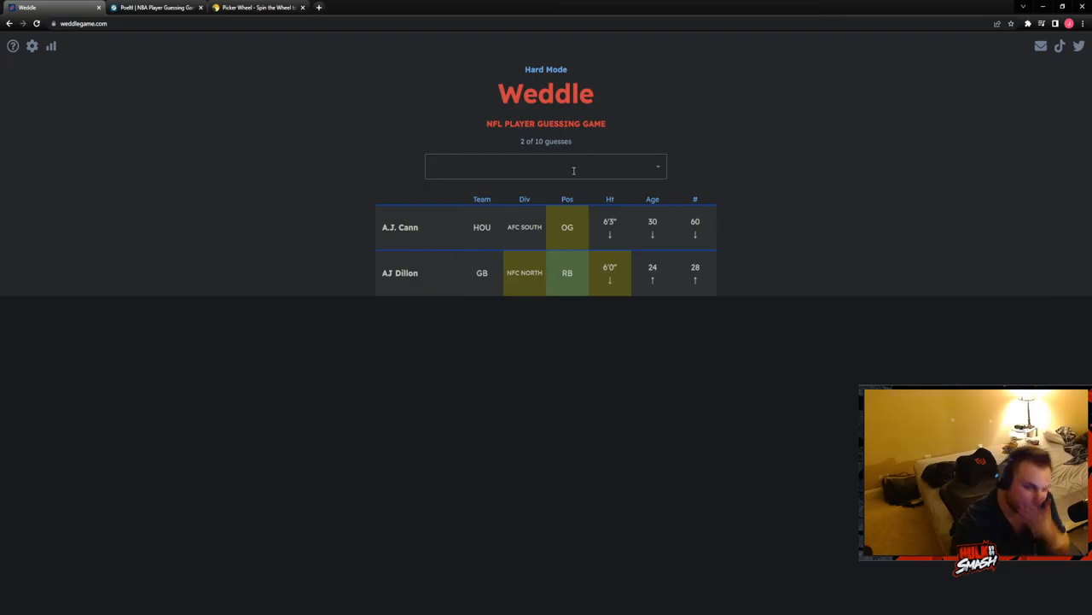
click(547, 166)
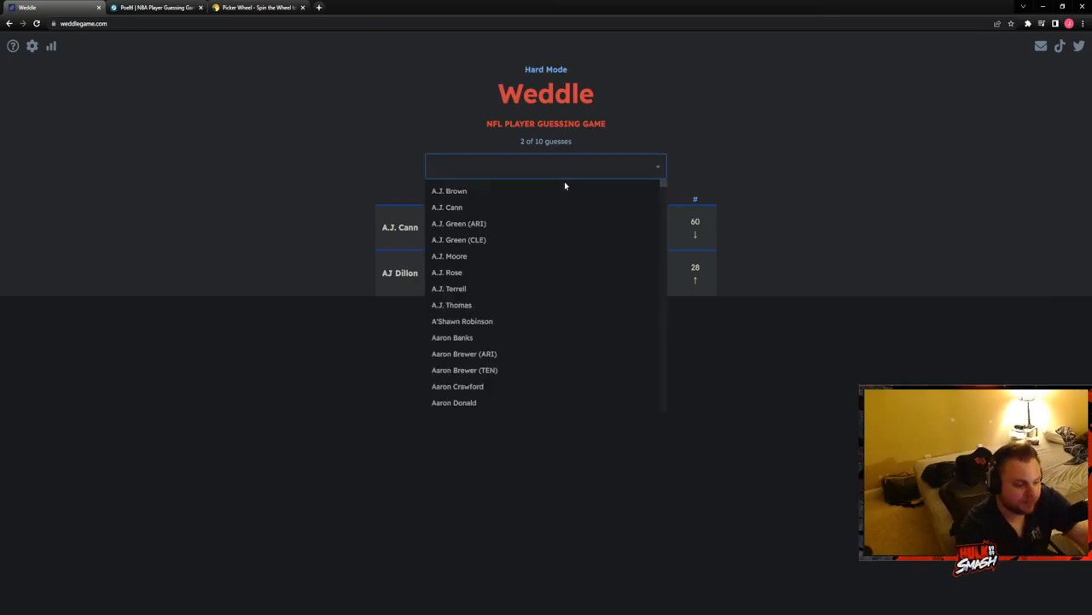
text(cam)
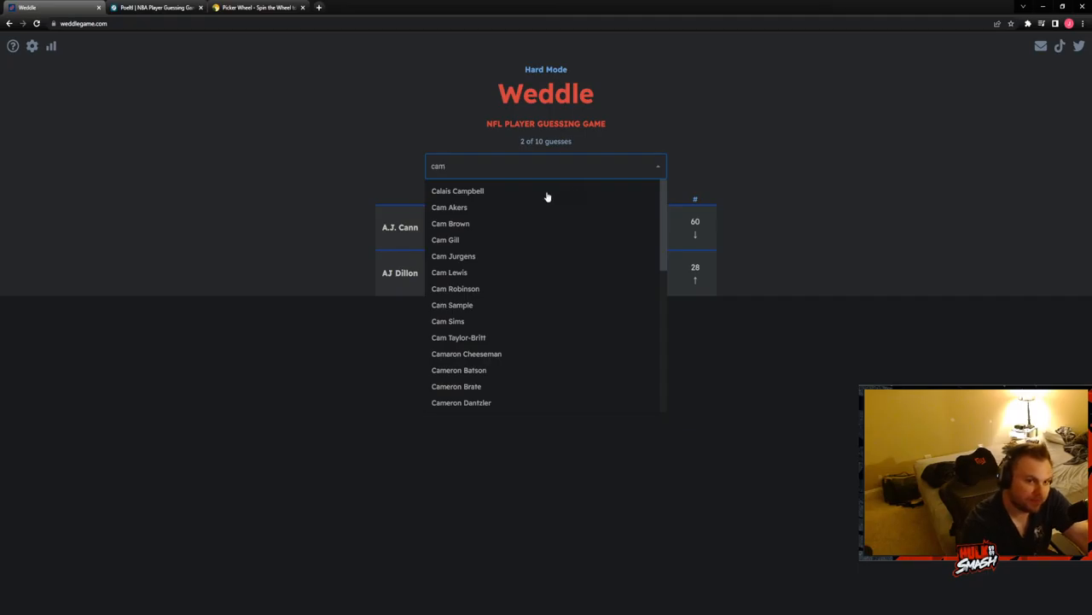
click(450, 207)
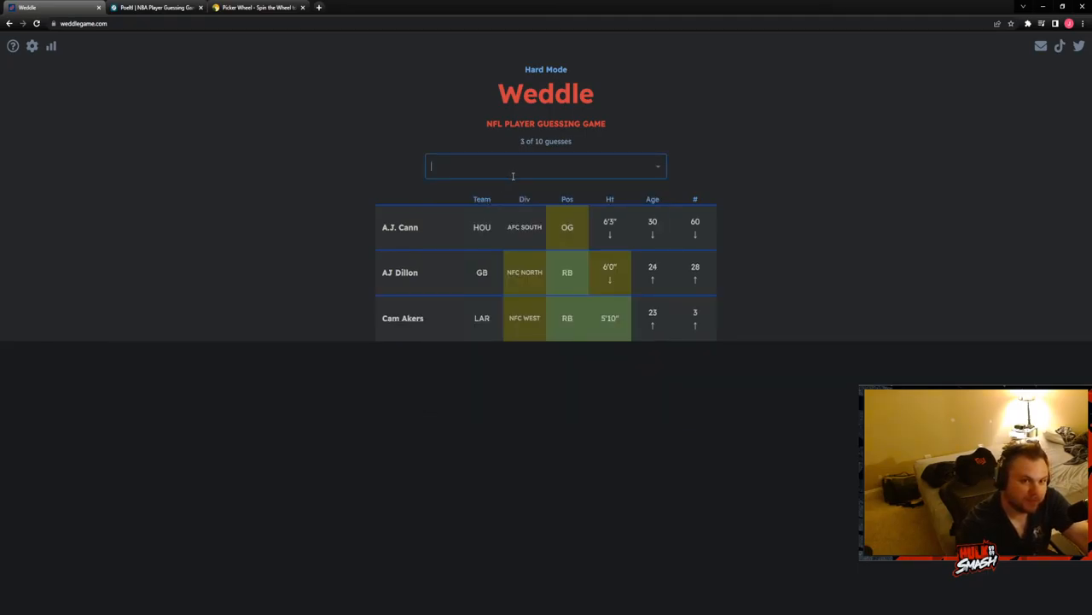
text(tony po)
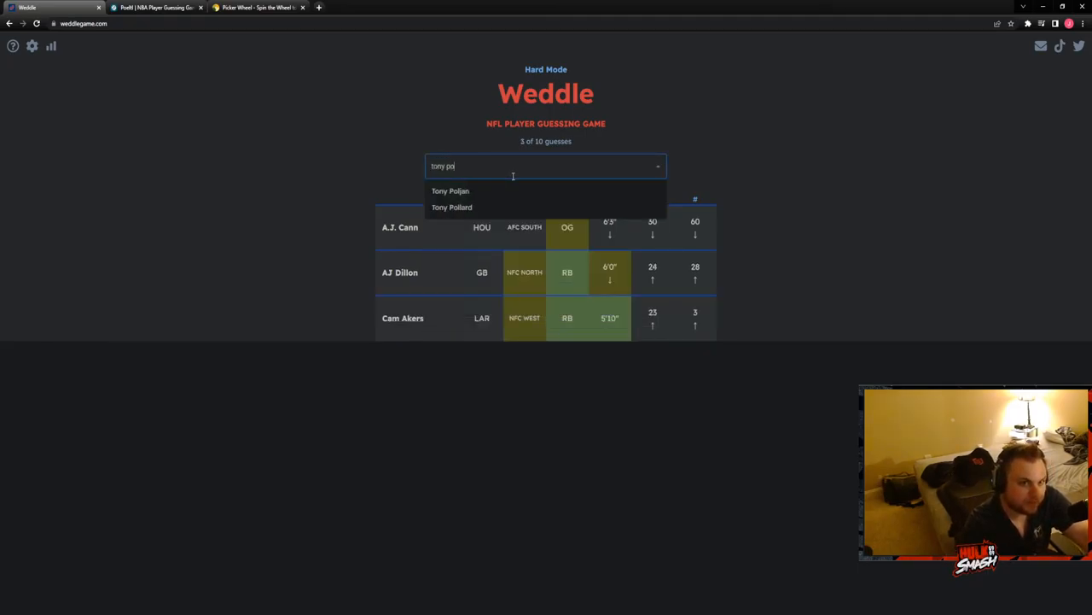
click(450, 208)
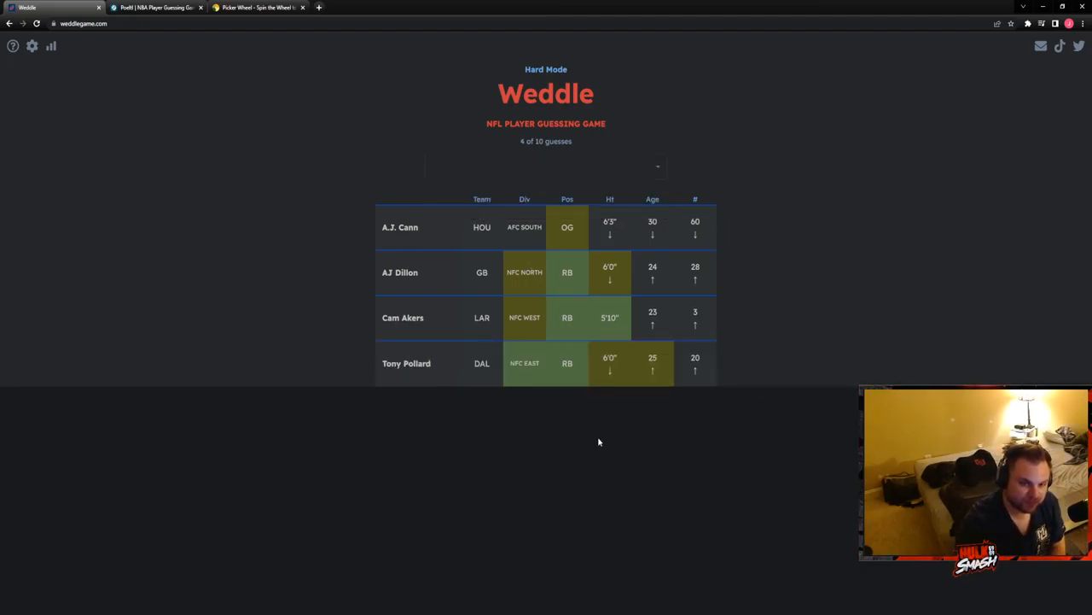
- Guess Samaje Perine and Kenneth Gainwell as the next running backs
click(546, 166)
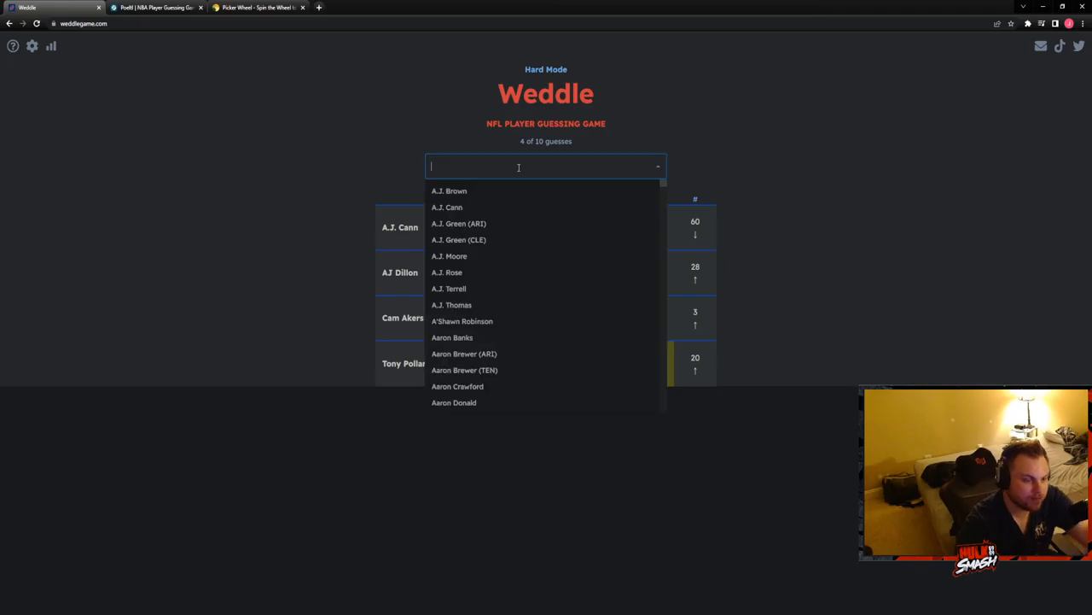
text(sama)
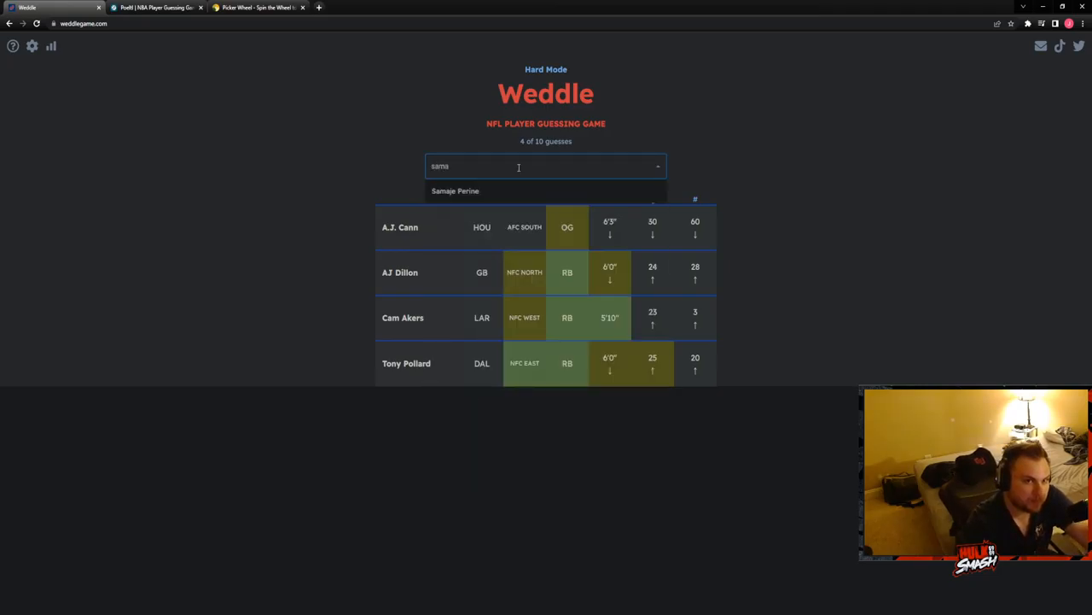
click(454, 191)
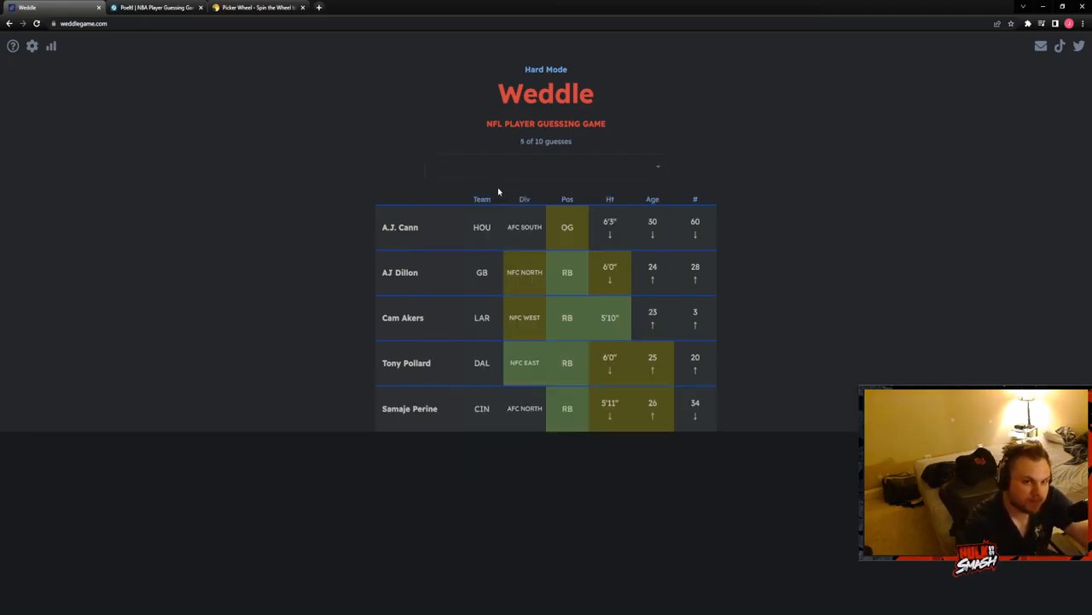
text(gai)
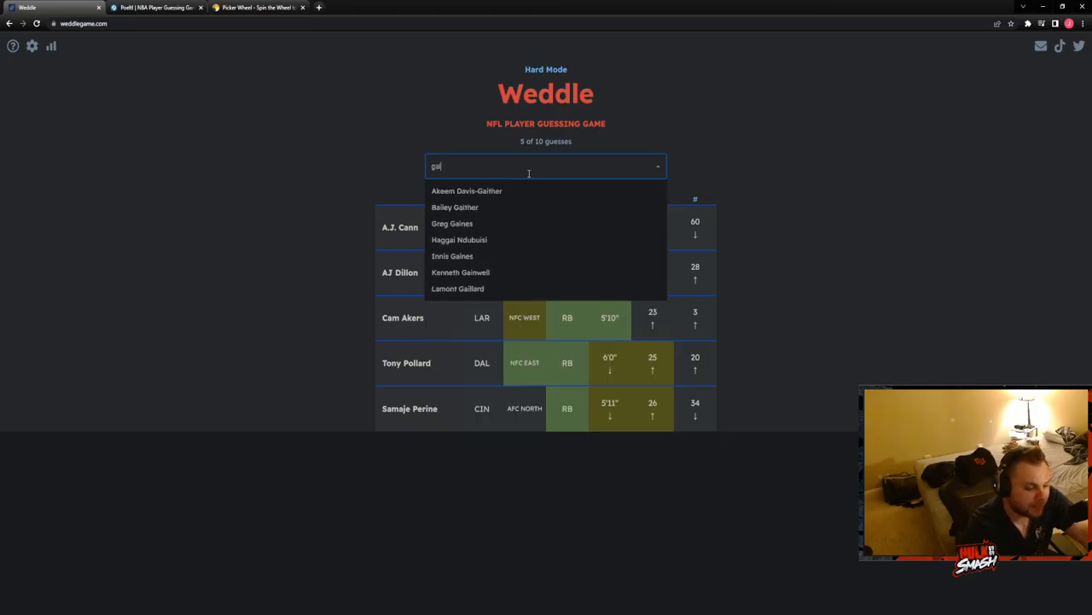
click(461, 273)
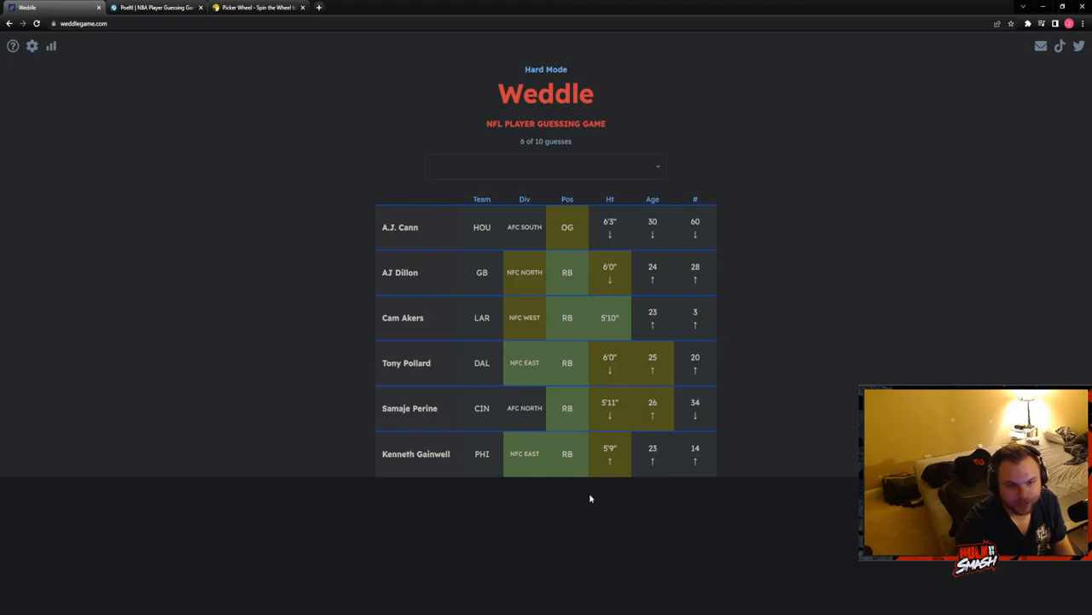
- Guess Antonio Gibson as the seventh guess, then search 'gall' in the player list
click(546, 164)
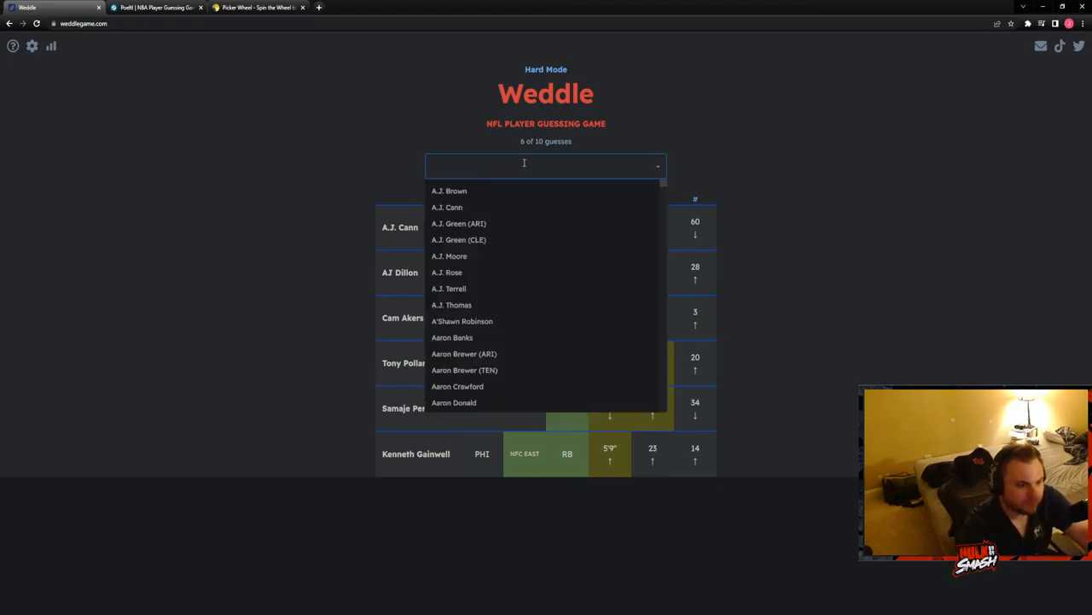
text(mcki)
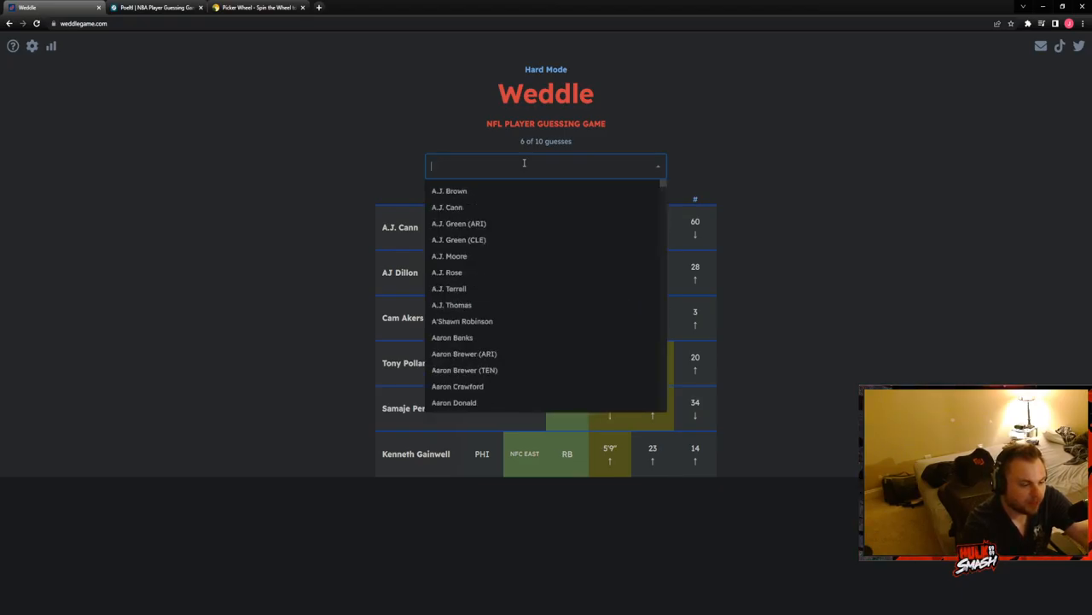
text(gibs)
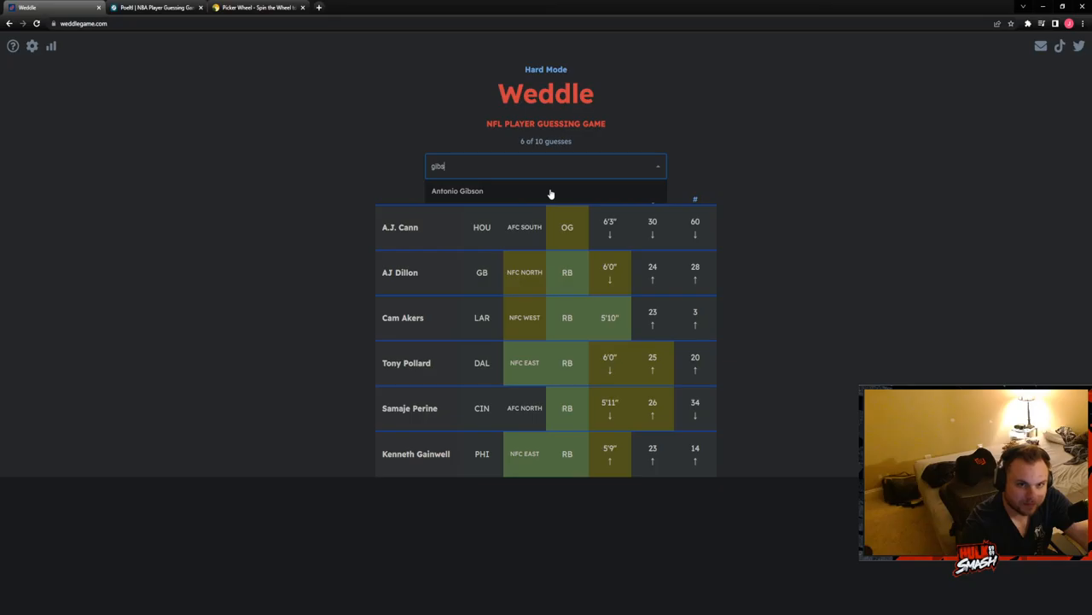
click(457, 191)
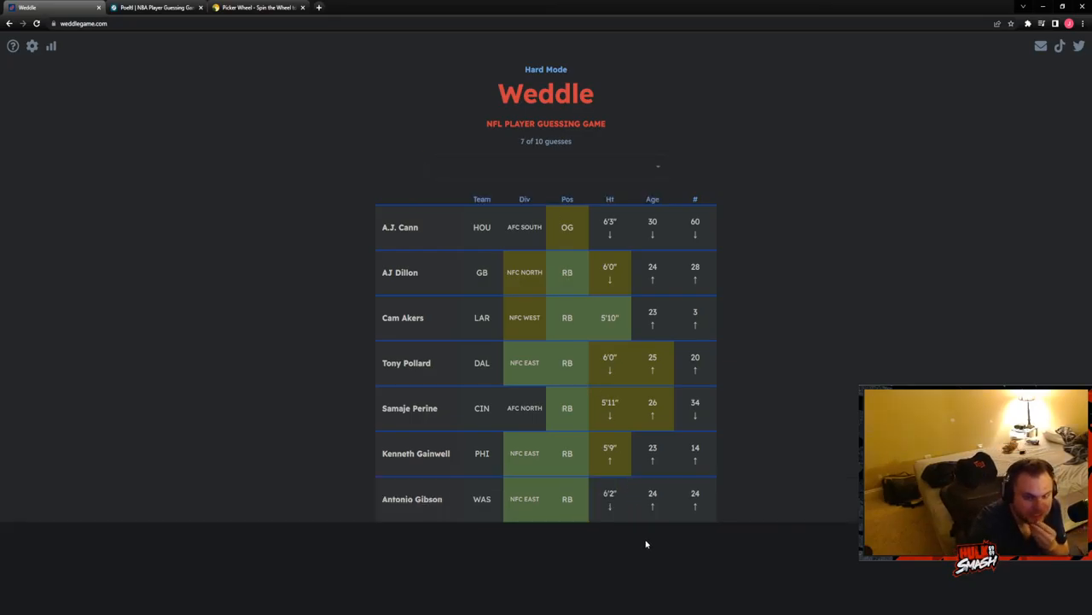
click(547, 165)
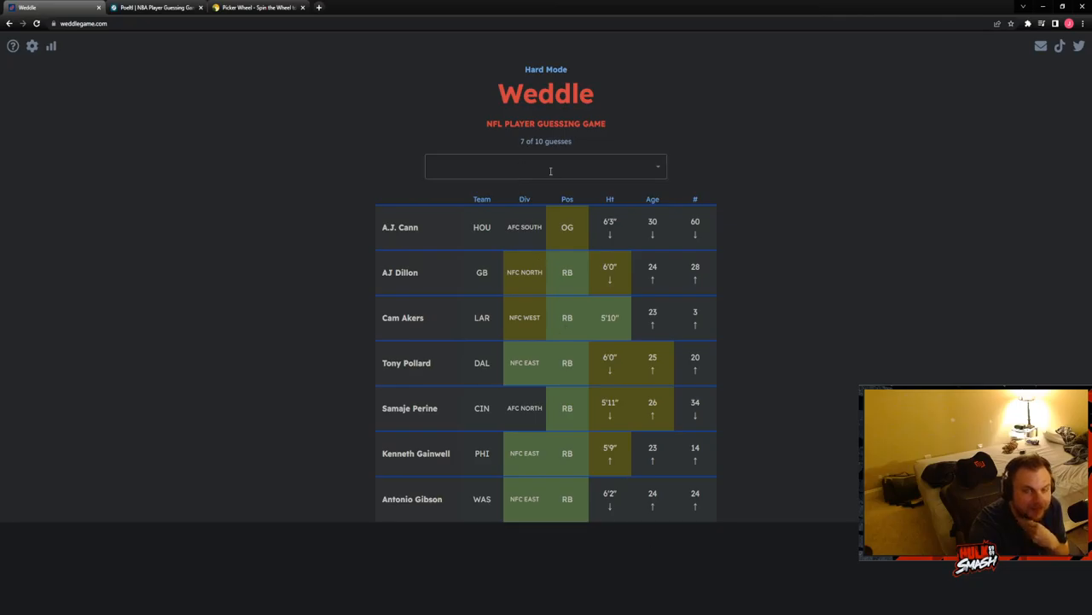
click(546, 166)
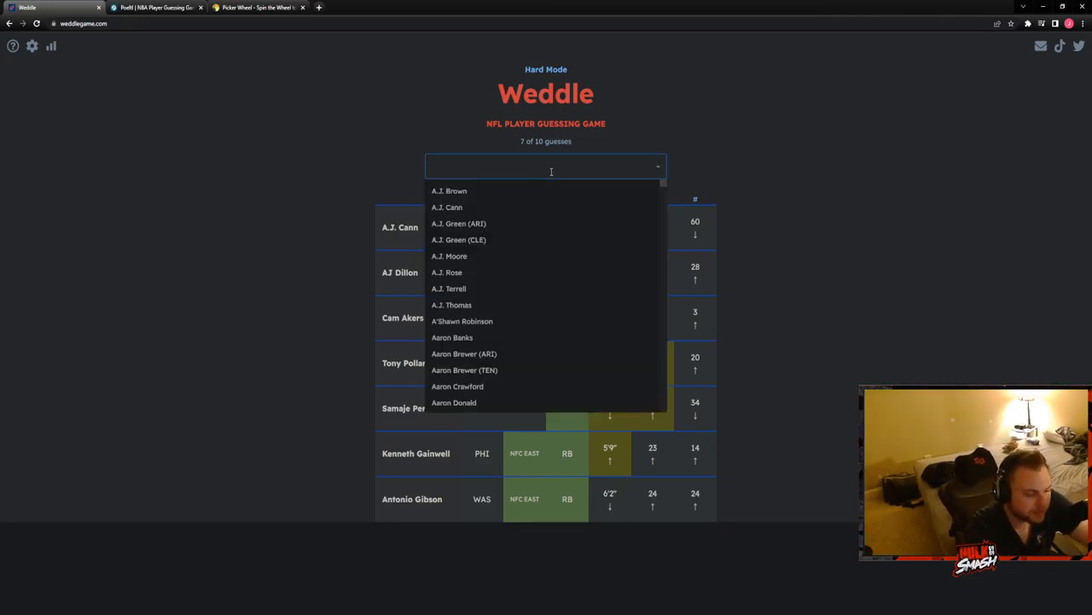
text(gall)
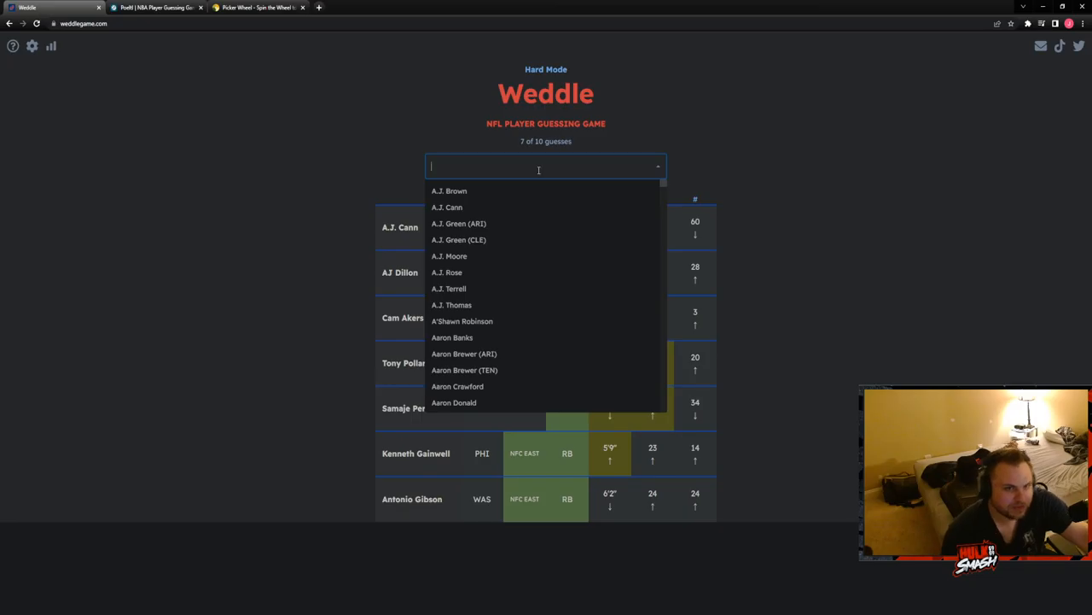
- Guess Royce Freeman as the eighth hard-mode guess
click(679, 427)
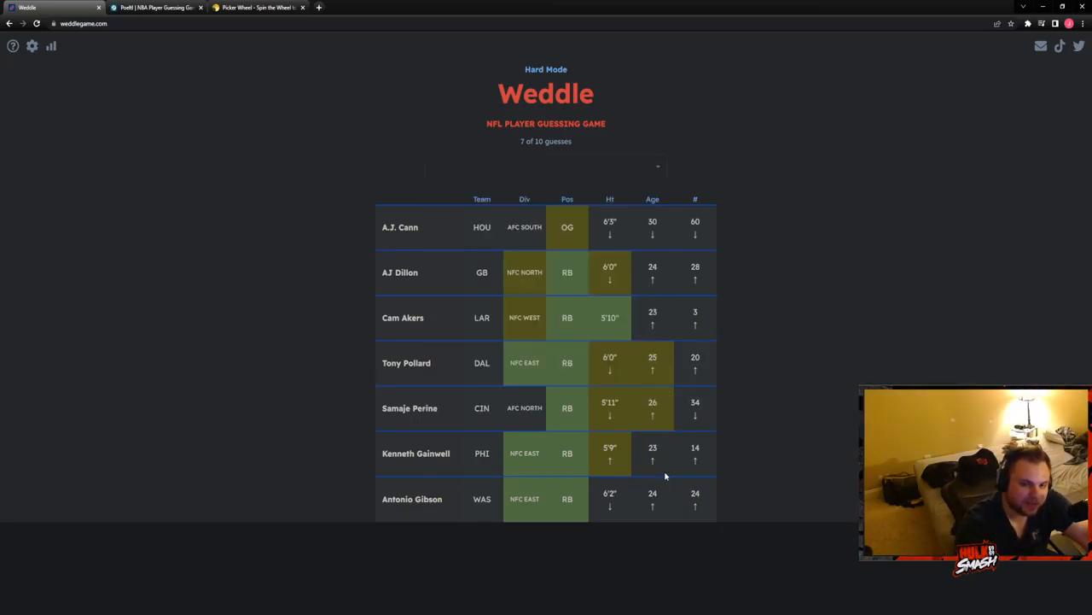
click(546, 165)
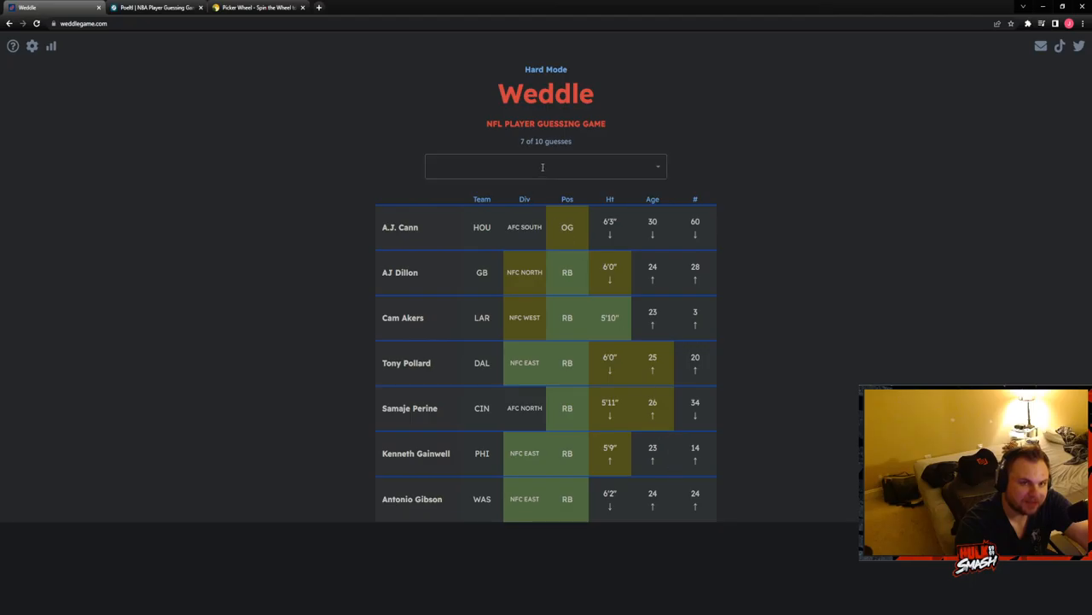
click(542, 166)
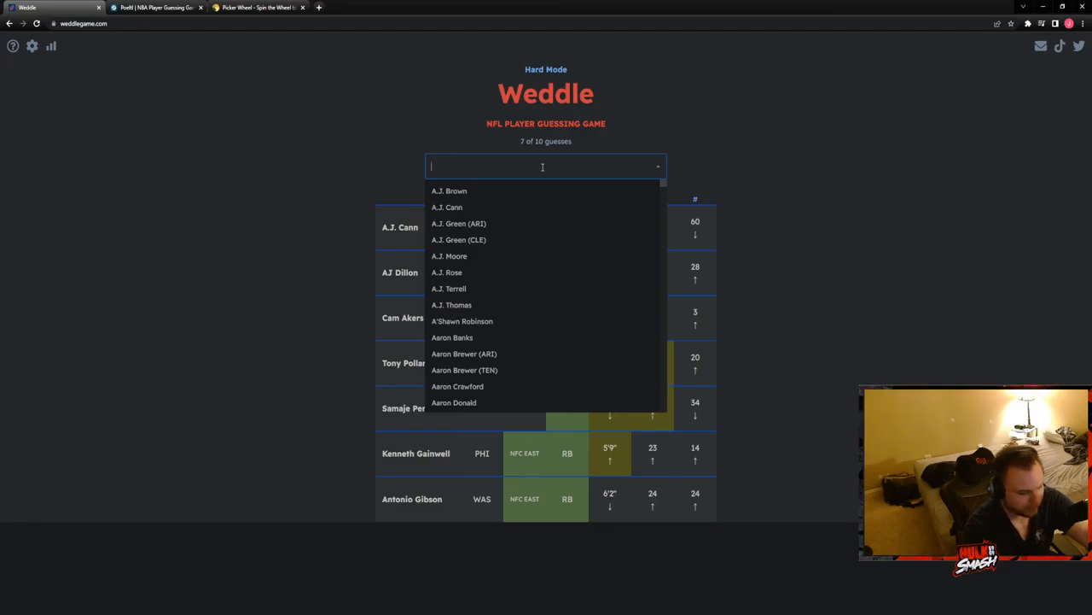
text(royc)
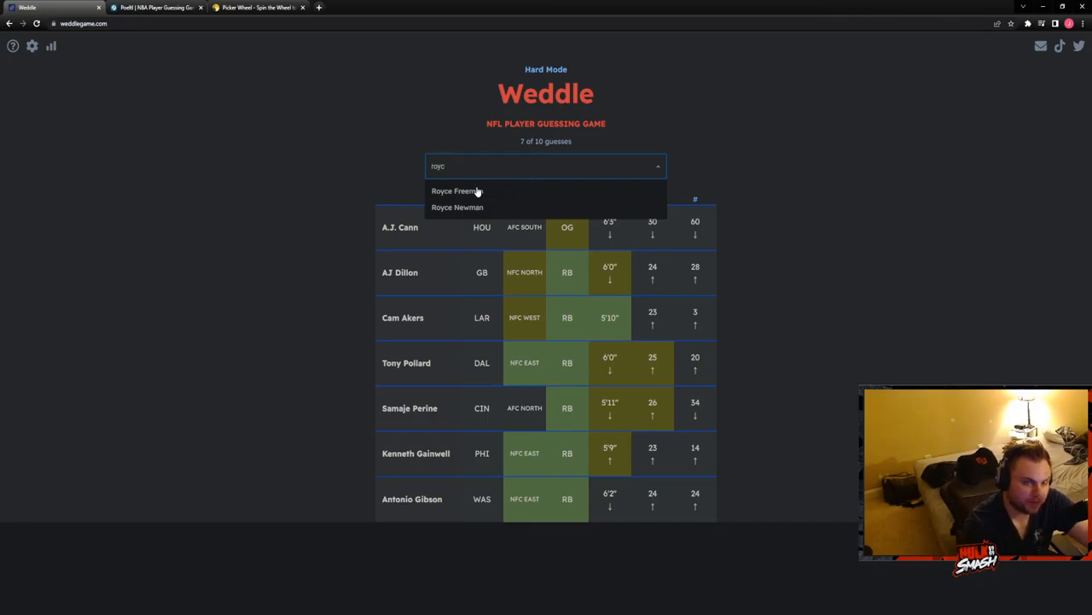
click(454, 191)
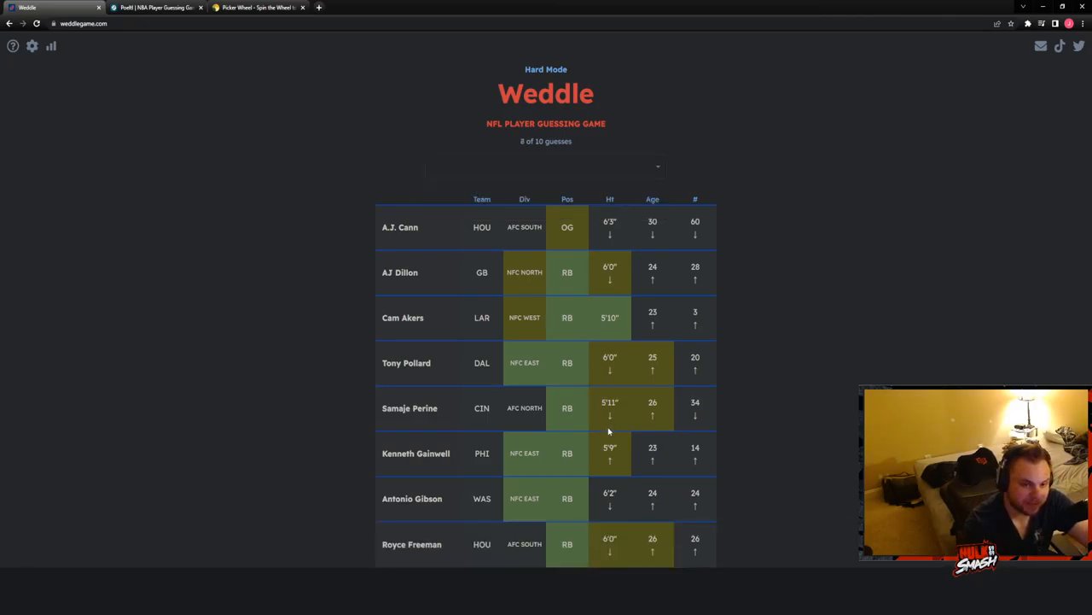
- Search the player list for Saquon Barkley as the ninth guess
click(546, 164)
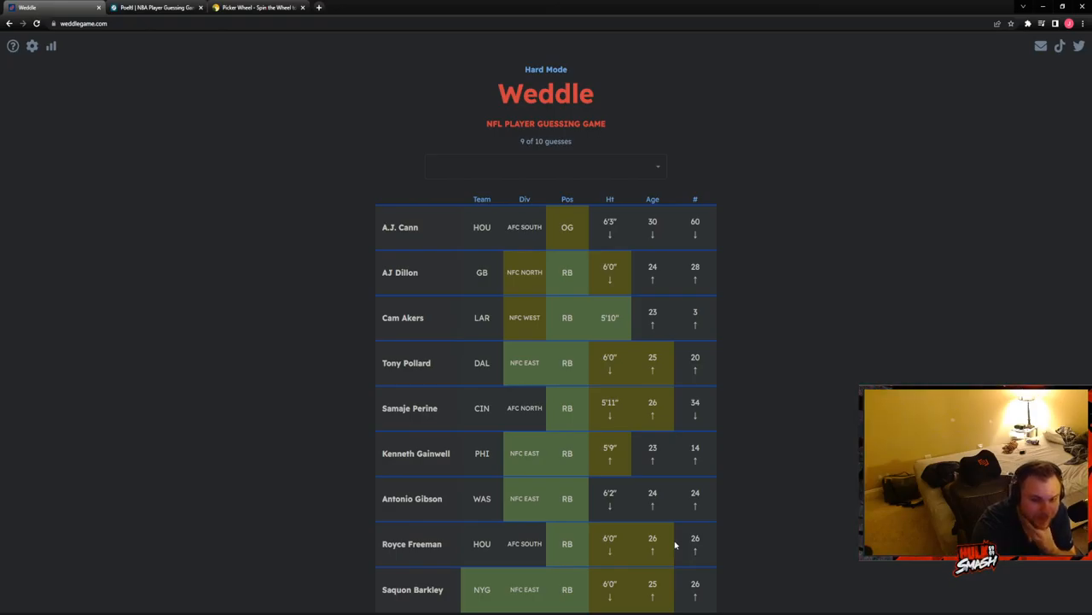
mouse_move(703, 438)
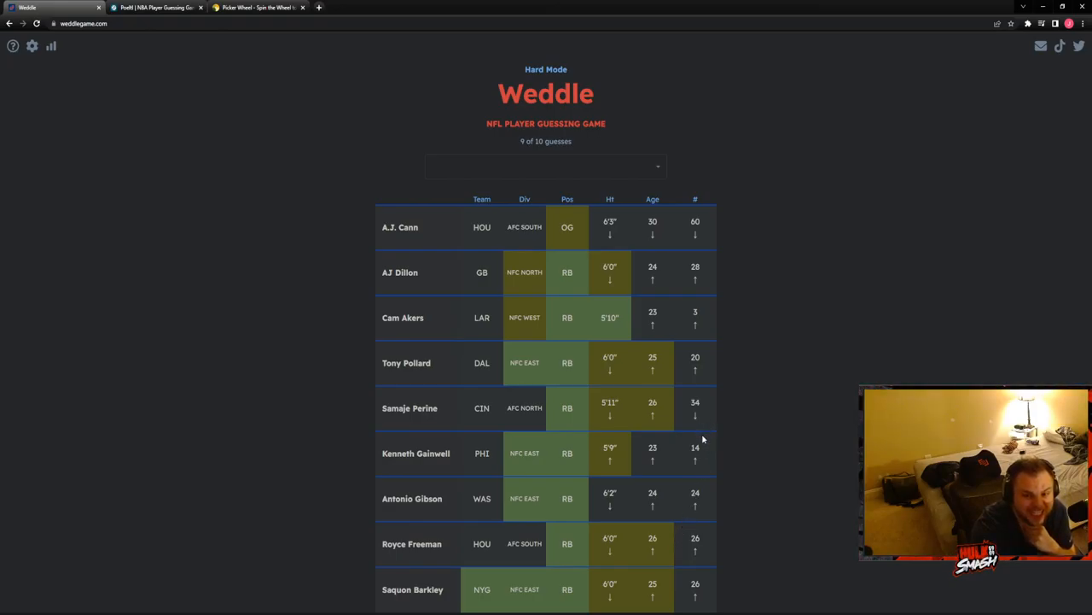
click(546, 166)
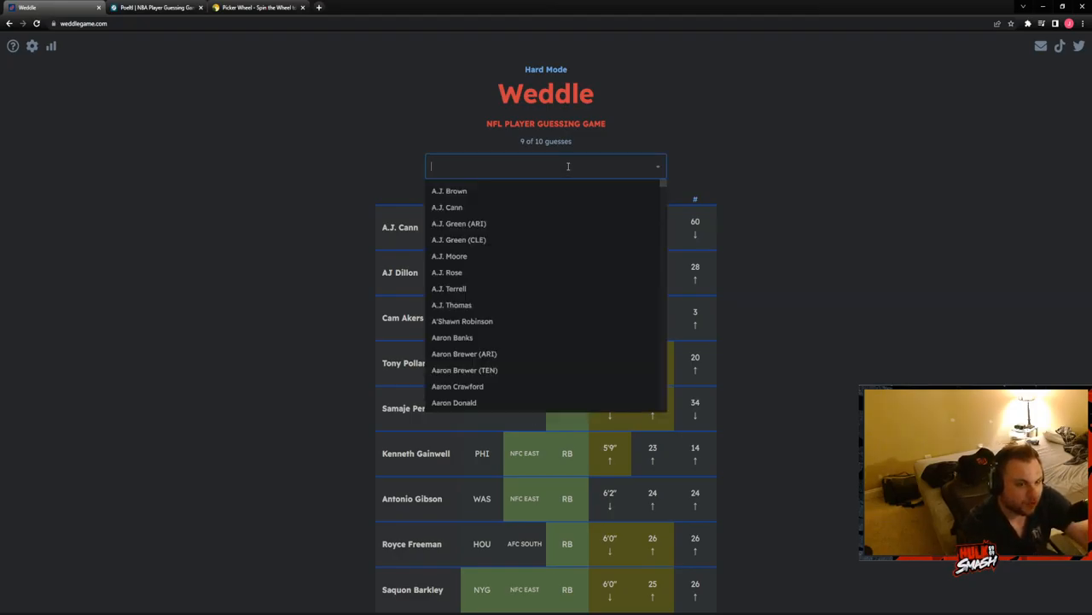
text(freem)
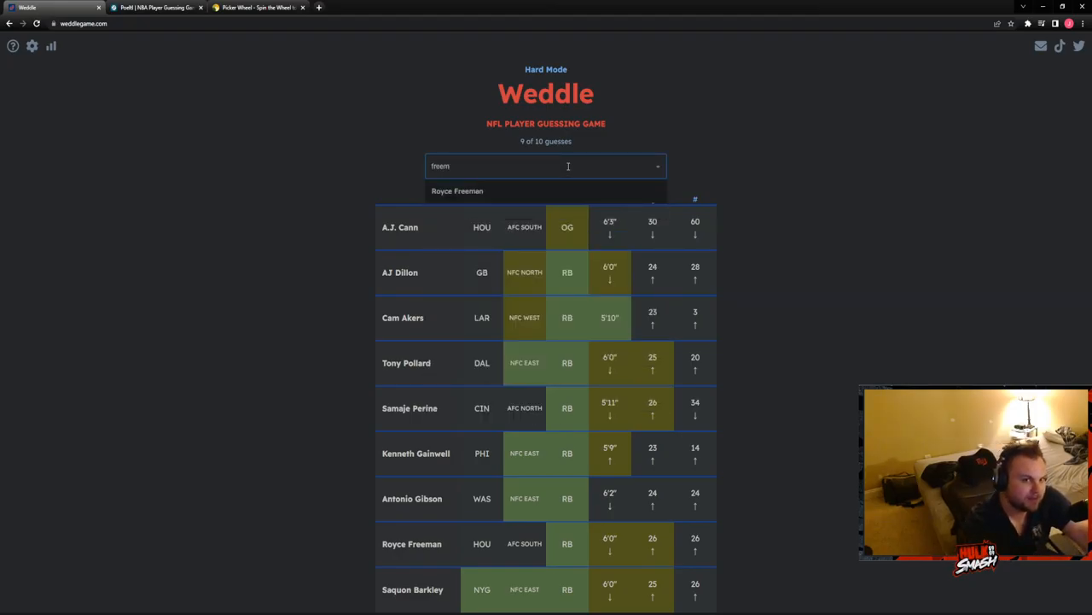
text(f)
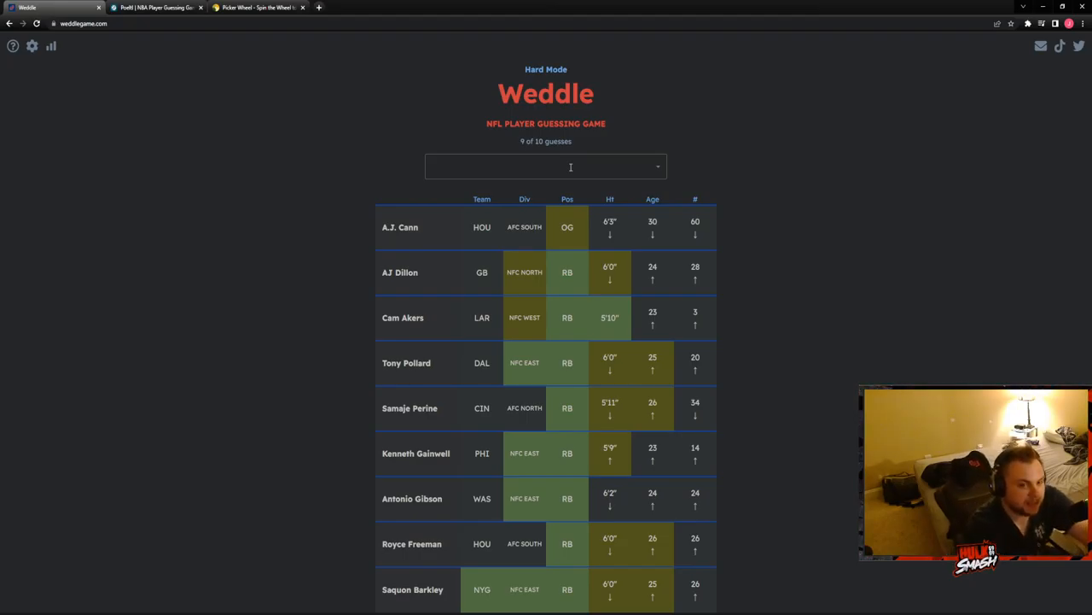
- Search 'bried' and 'matt' for the tenth guess, then close the Weddle tab
click(546, 166)
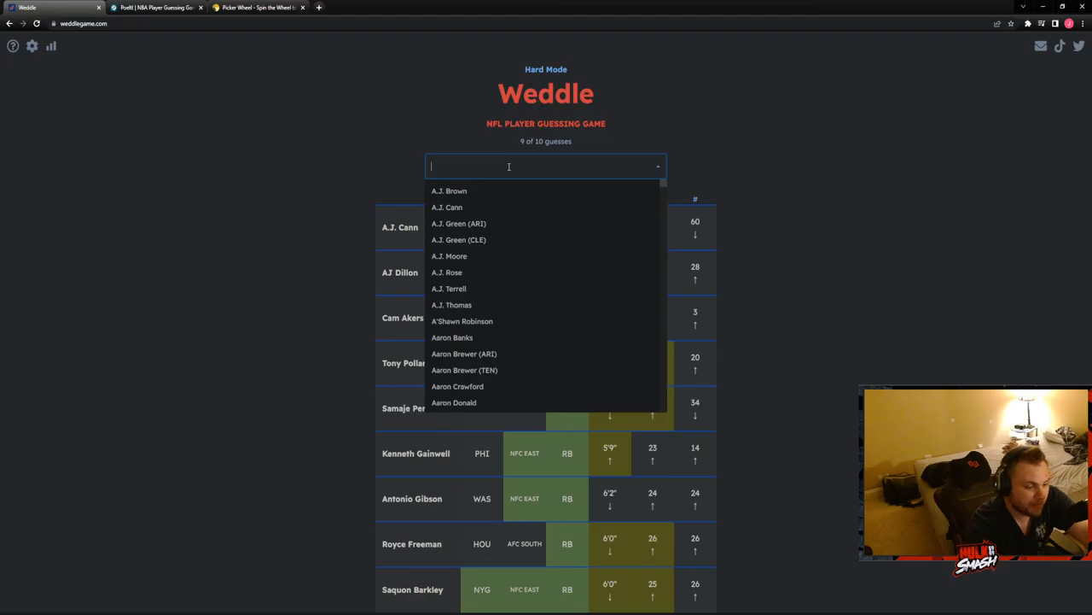
text(bried)
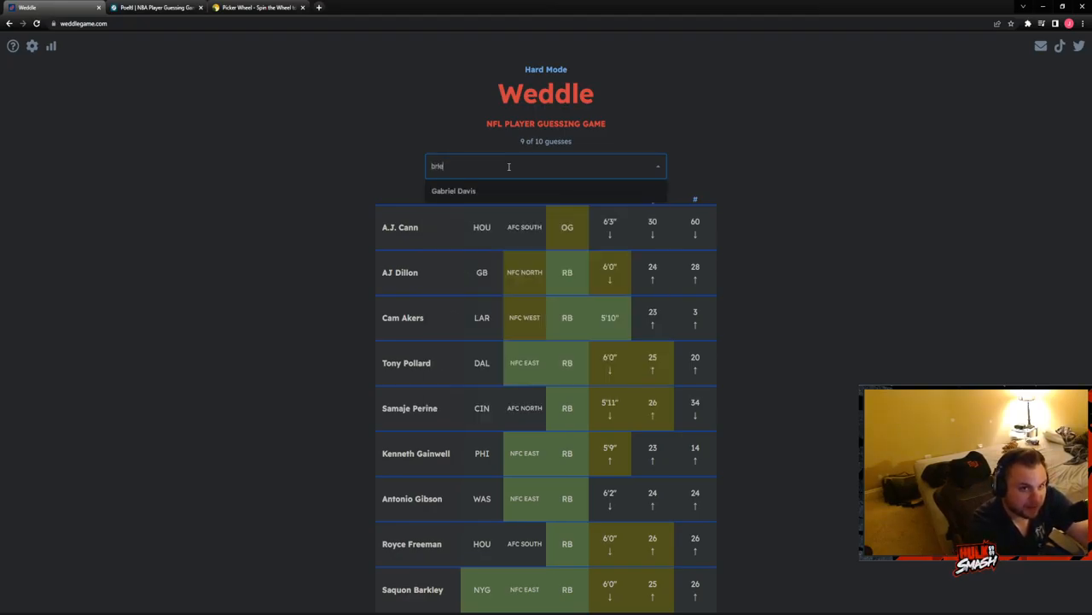
text(matt)
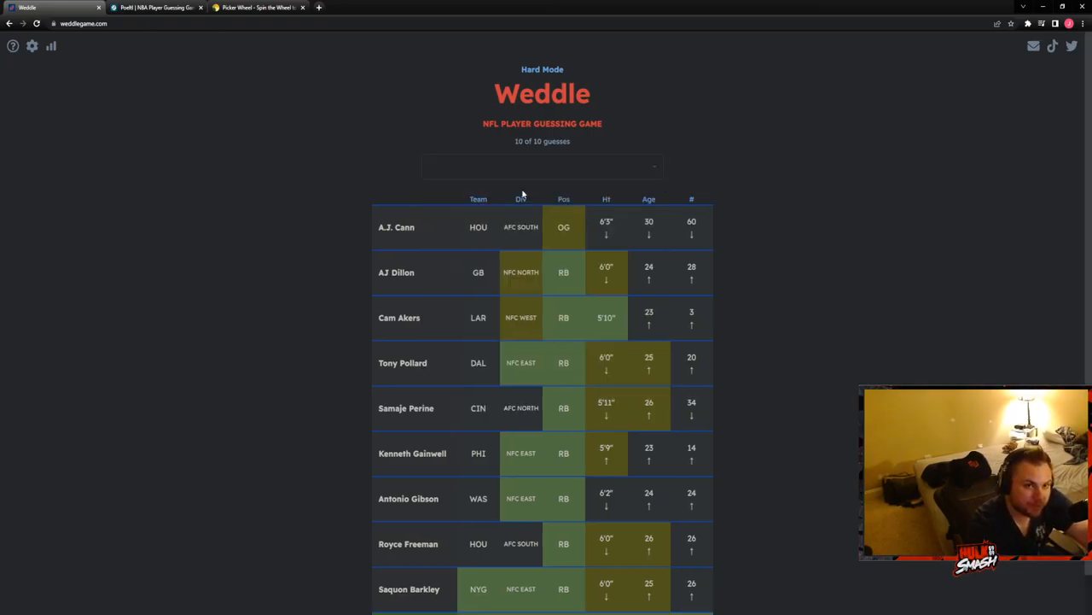
click(51, 46)
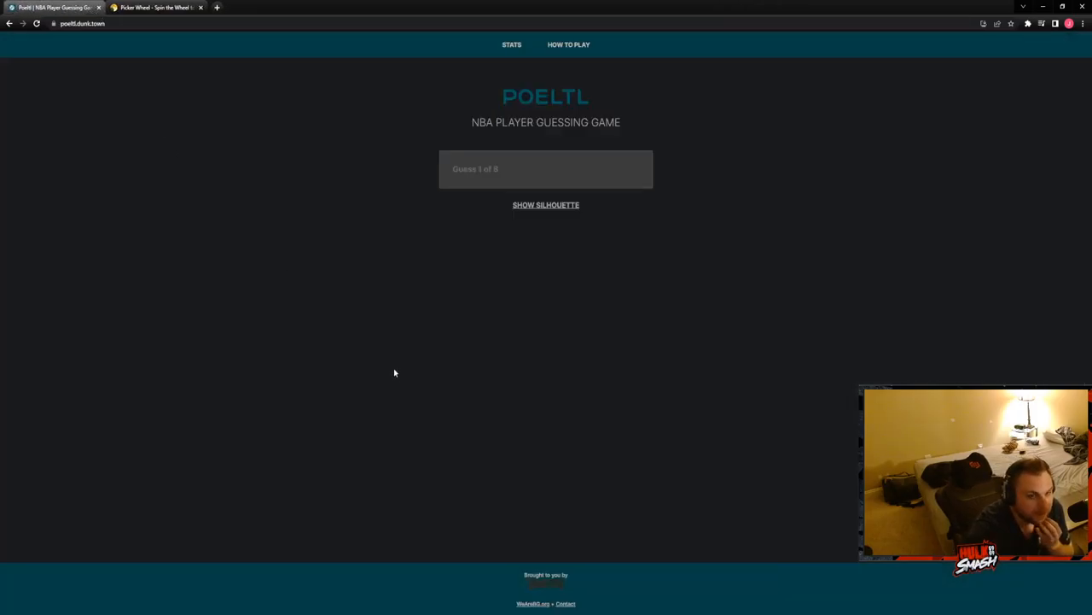
- View the mystery player's silhouette twice around entering Ja Morant as the first Poeltl guess
click(546, 205)
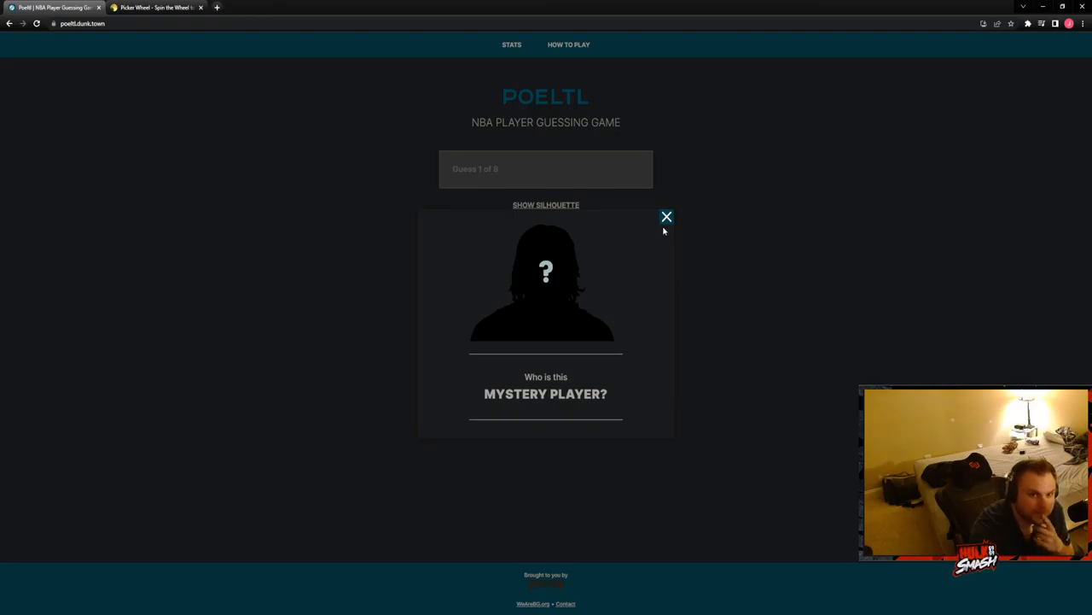
click(666, 215)
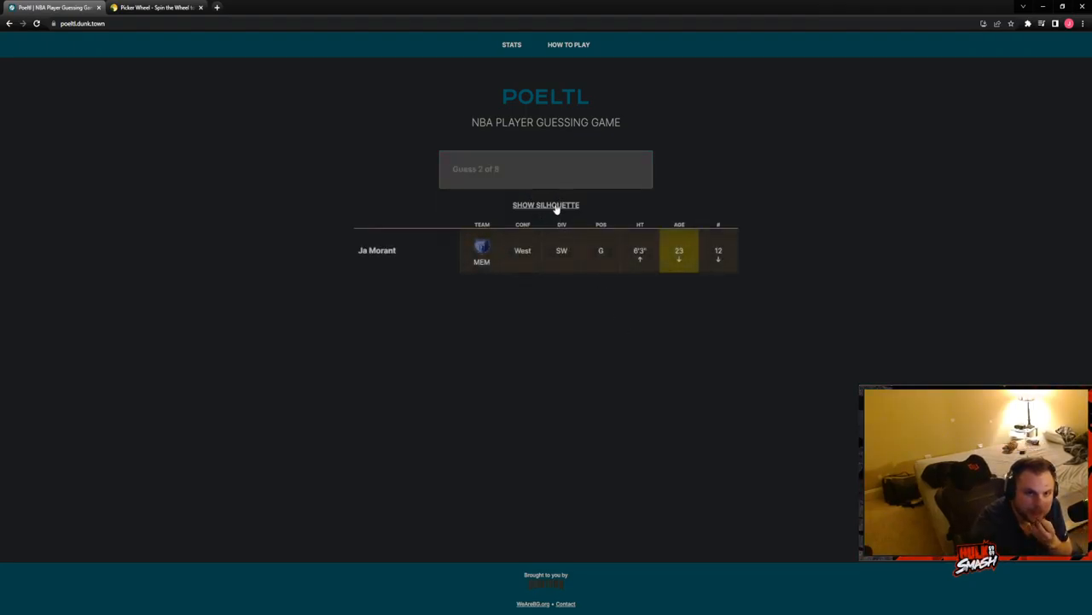
click(546, 204)
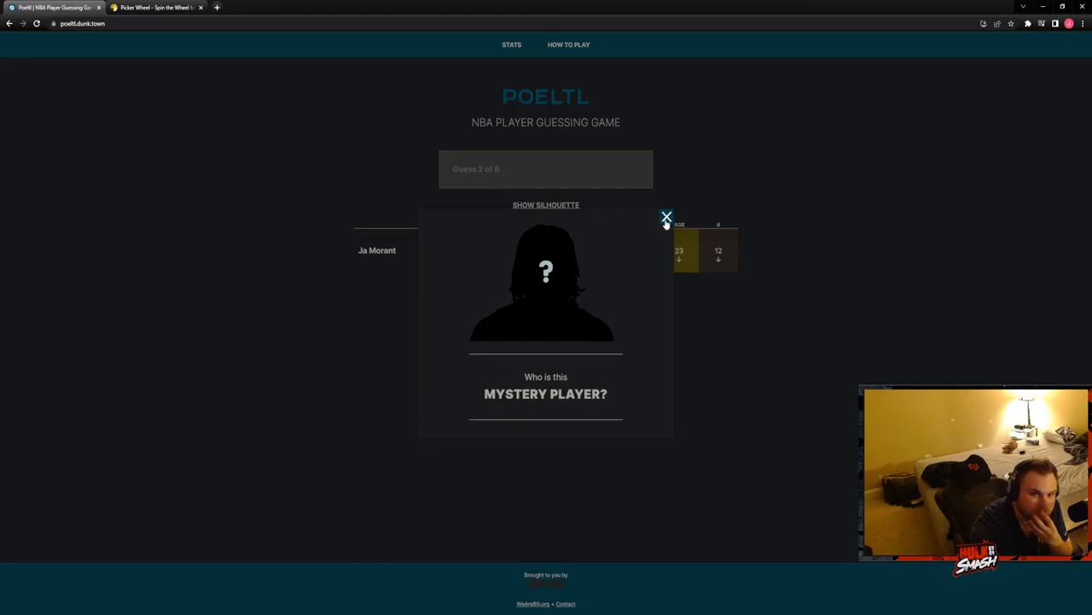
click(666, 215)
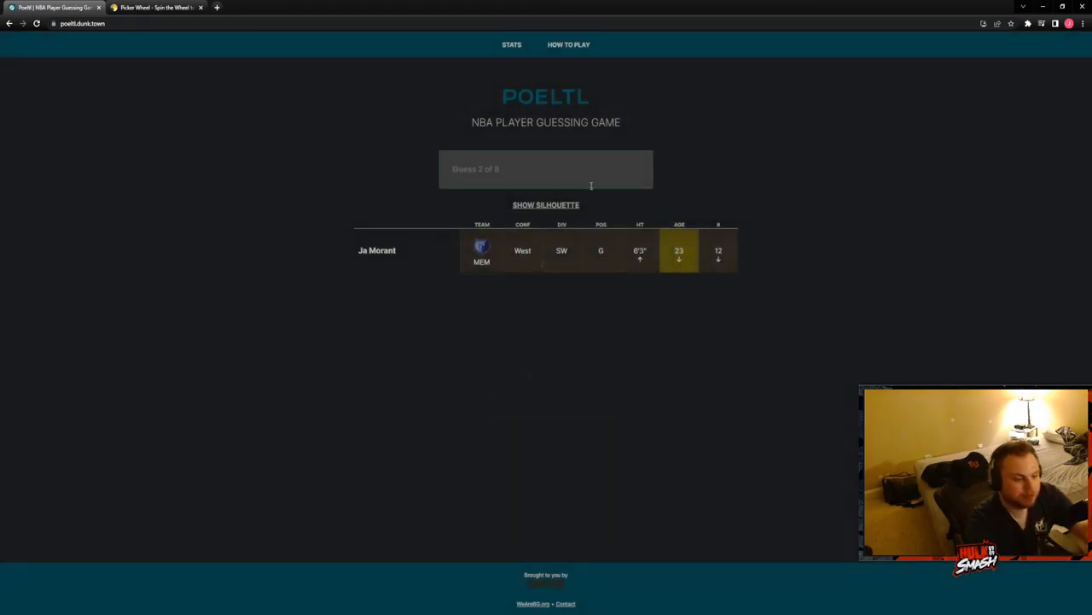
- Guess Gary Trent Jr. as the second Poeltl guess
text(trent)
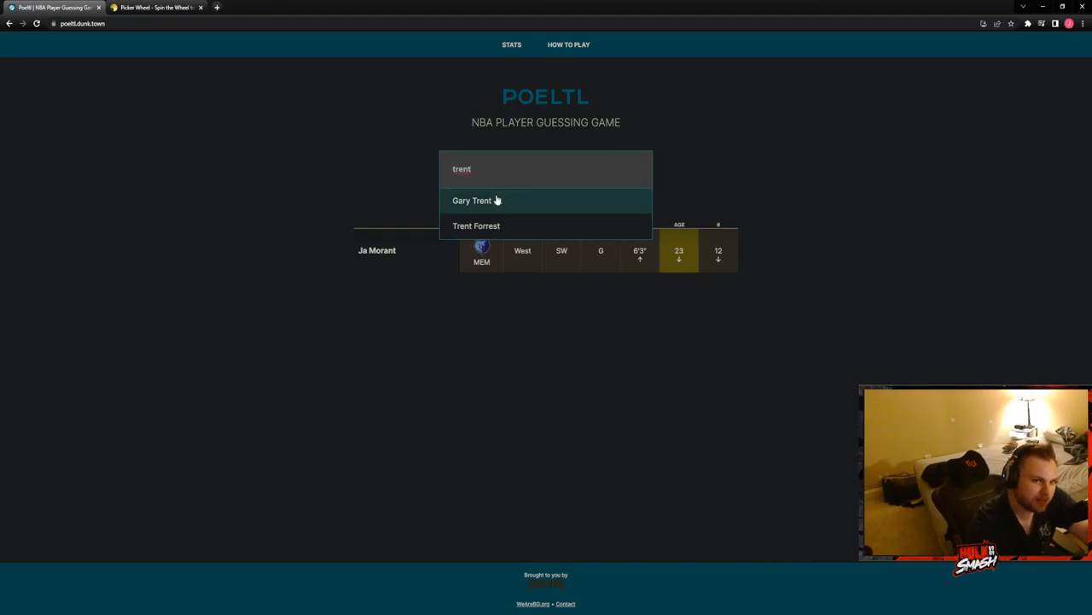
click(471, 199)
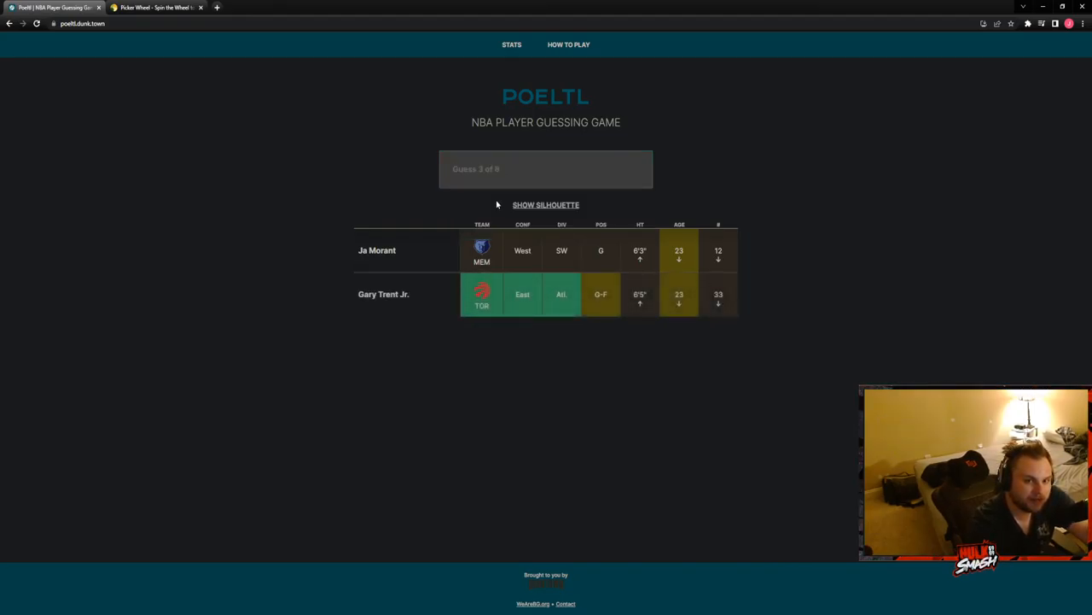
click(546, 169)
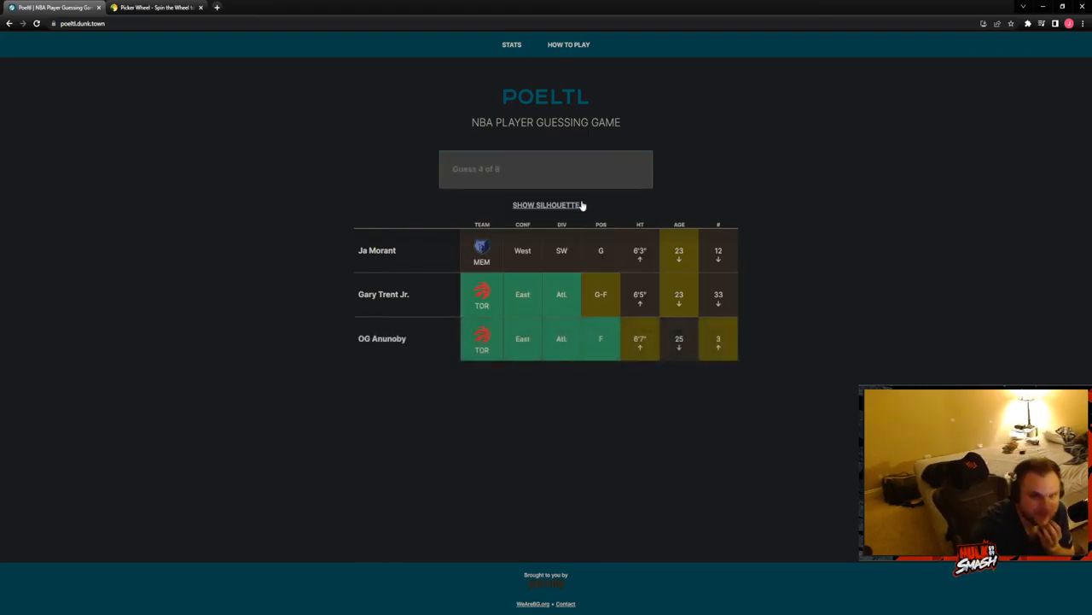
- Guess Precious Achiuwa, solving Poeltl on the fourth guess, and dismiss the summary
text(pre)
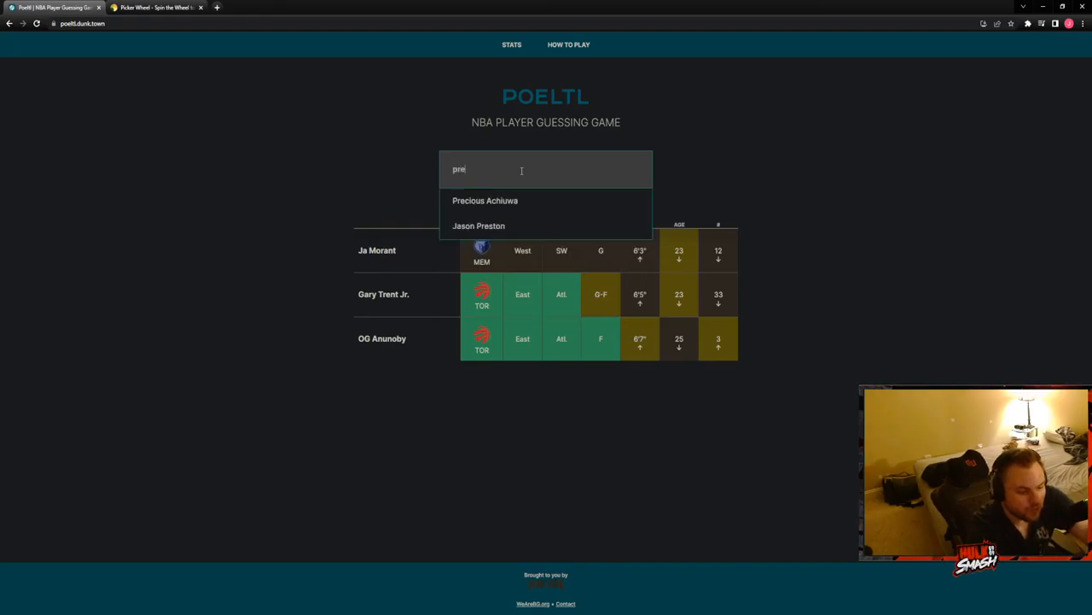
click(485, 200)
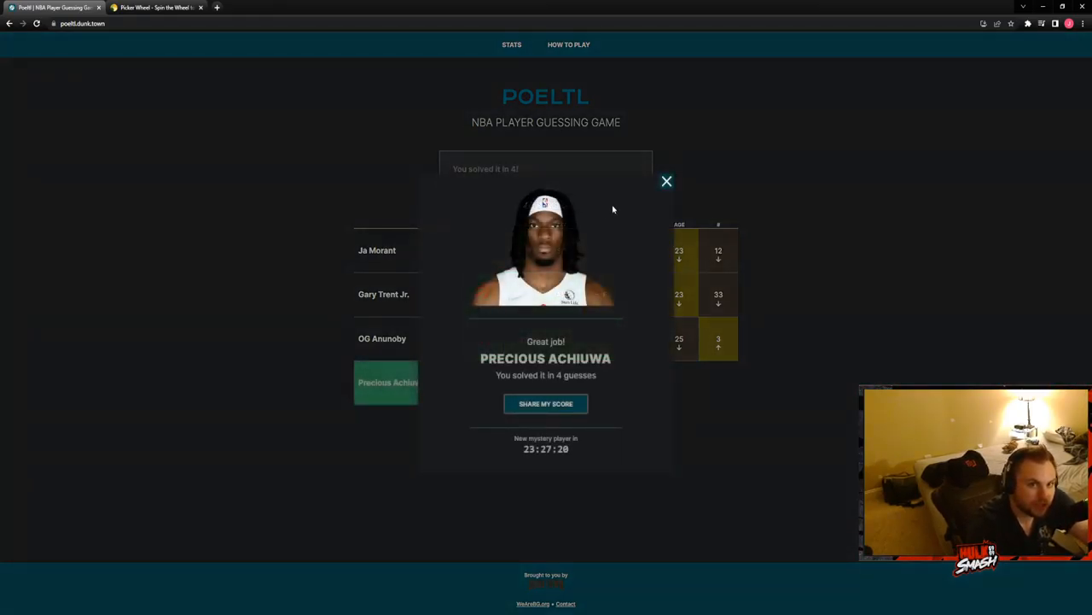
click(666, 181)
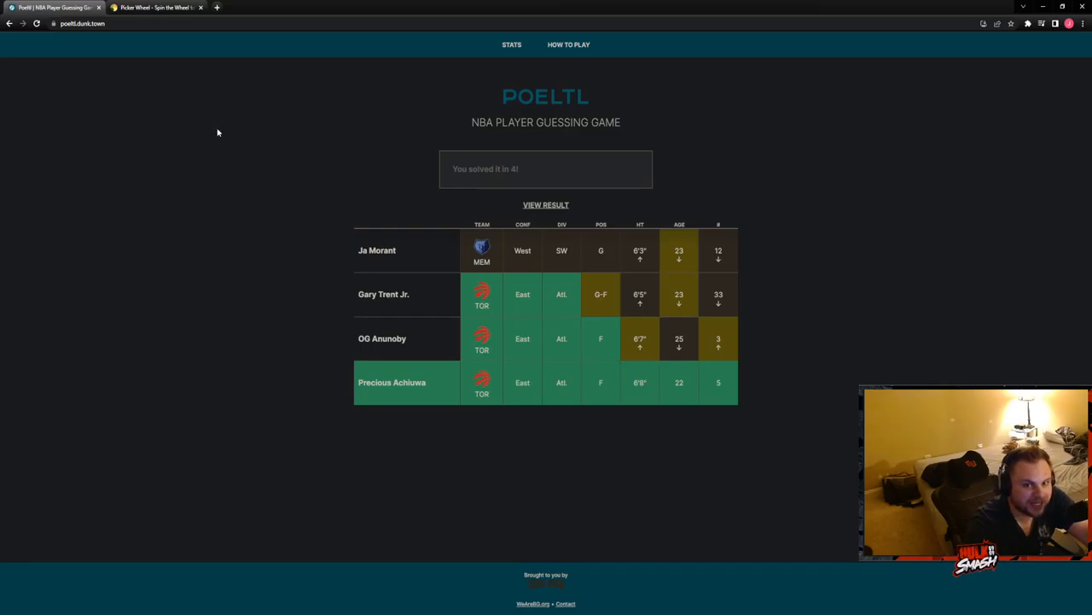
mouse_move(731, 417)
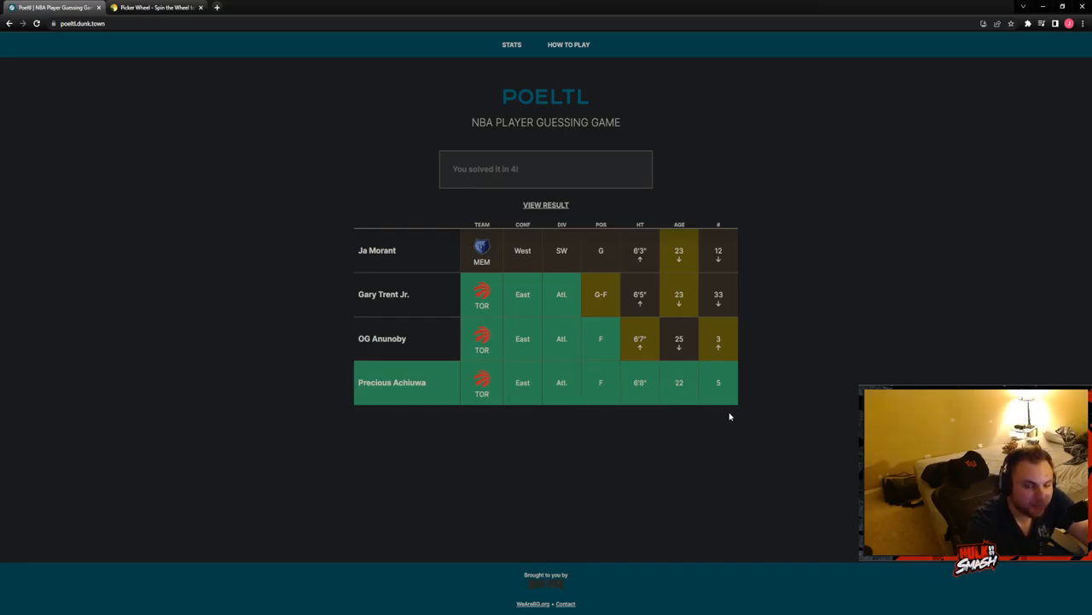